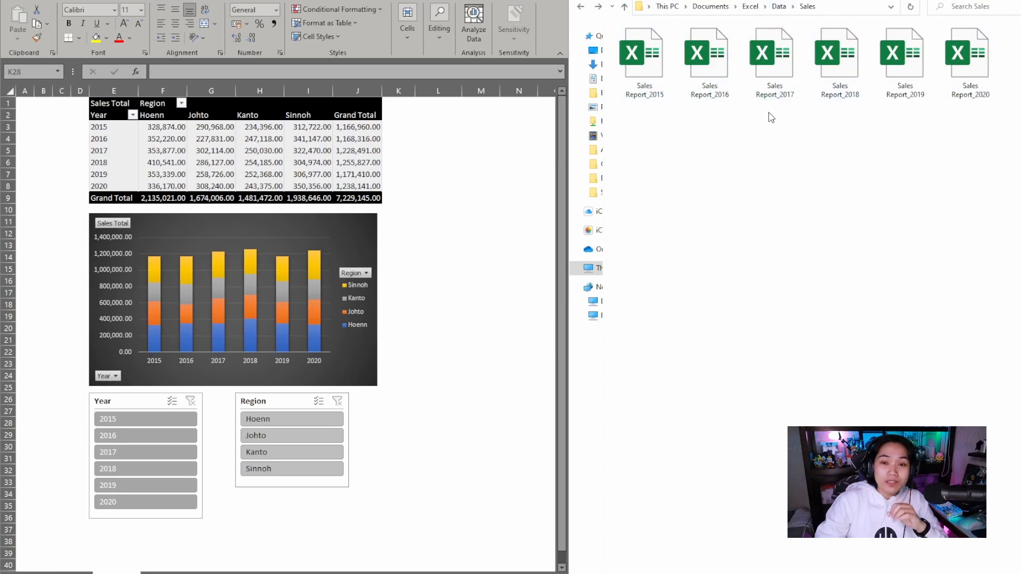
mouse_move(432, 353)
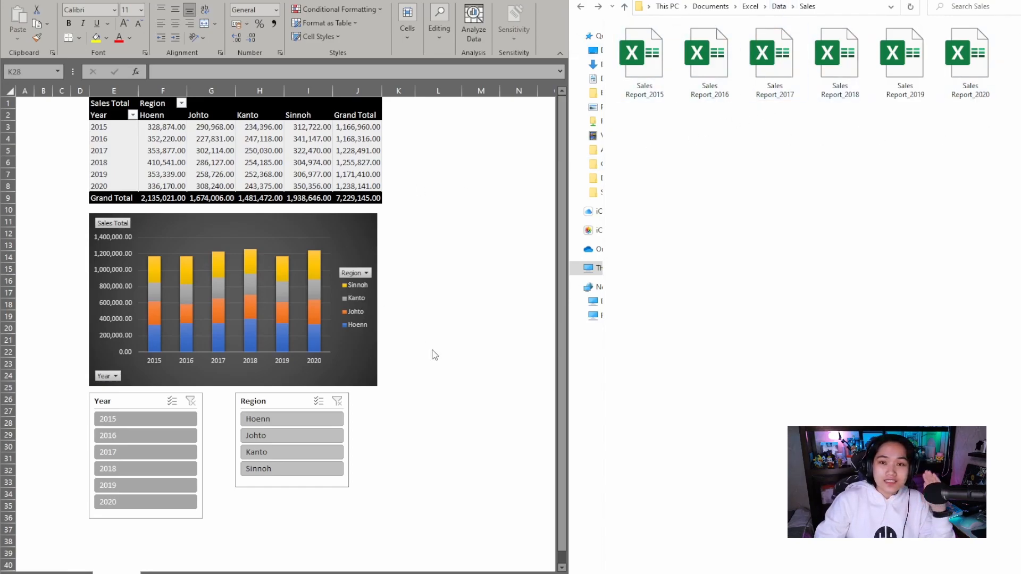
Try the Region slicer on the finished report, filtering to Hoenn and then clearing it
click(396, 423)
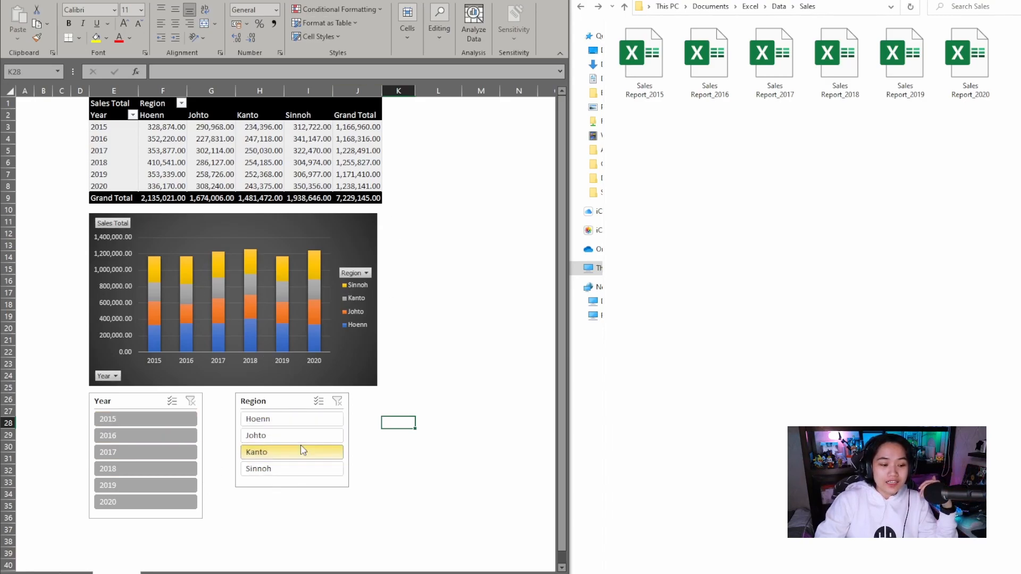
click(337, 402)
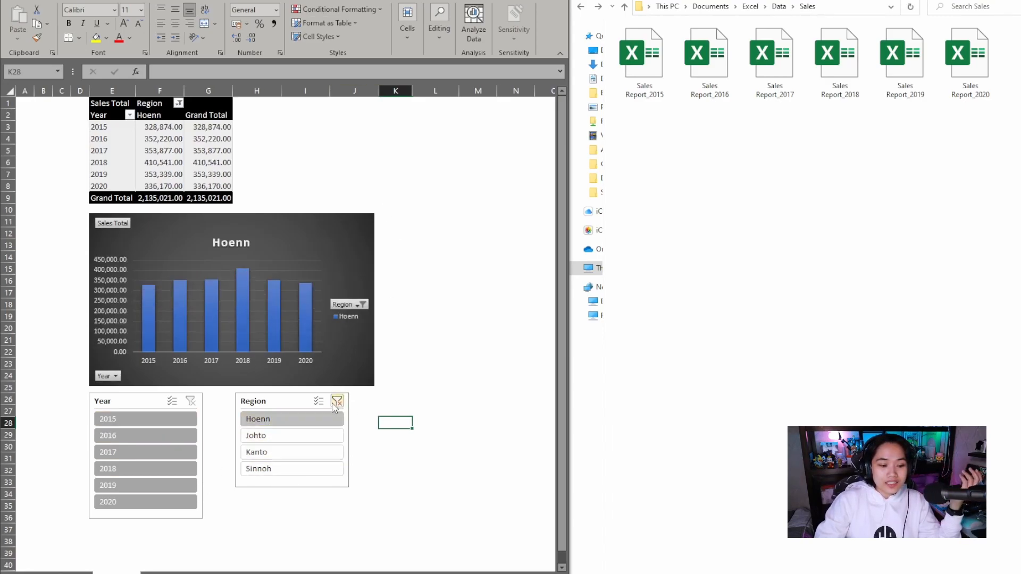
click(339, 401)
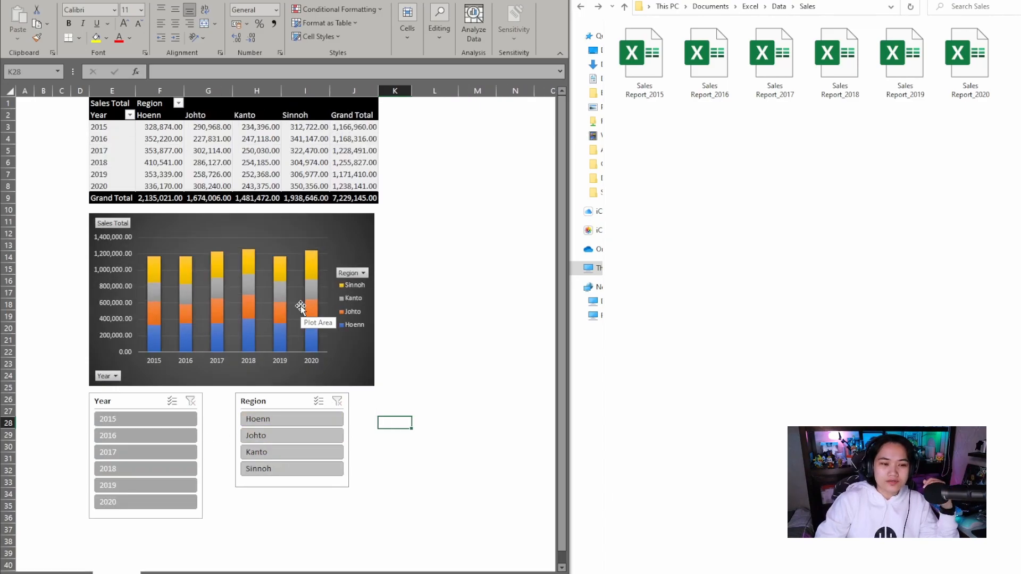
mouse_move(297, 310)
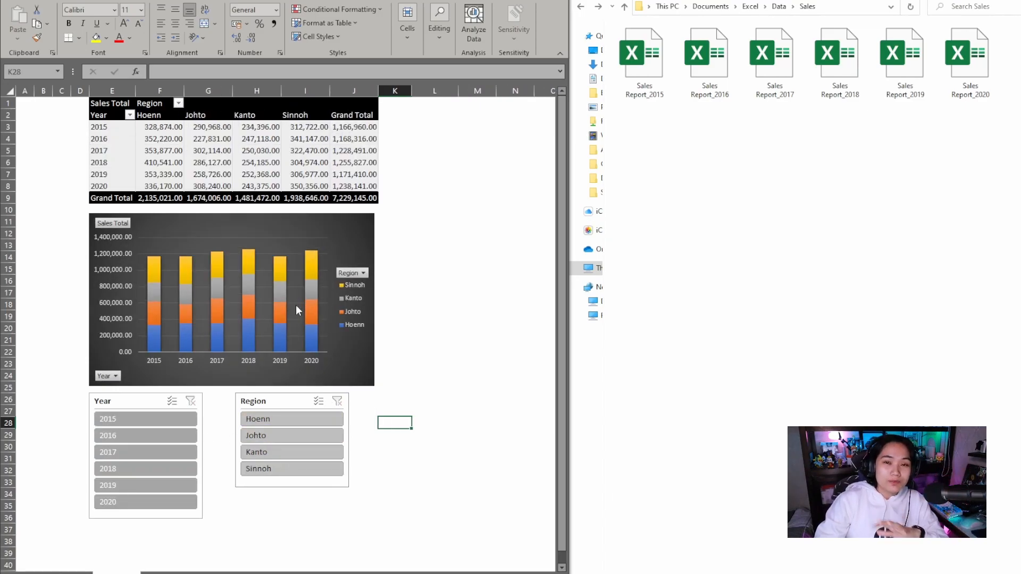
mouse_move(297, 297)
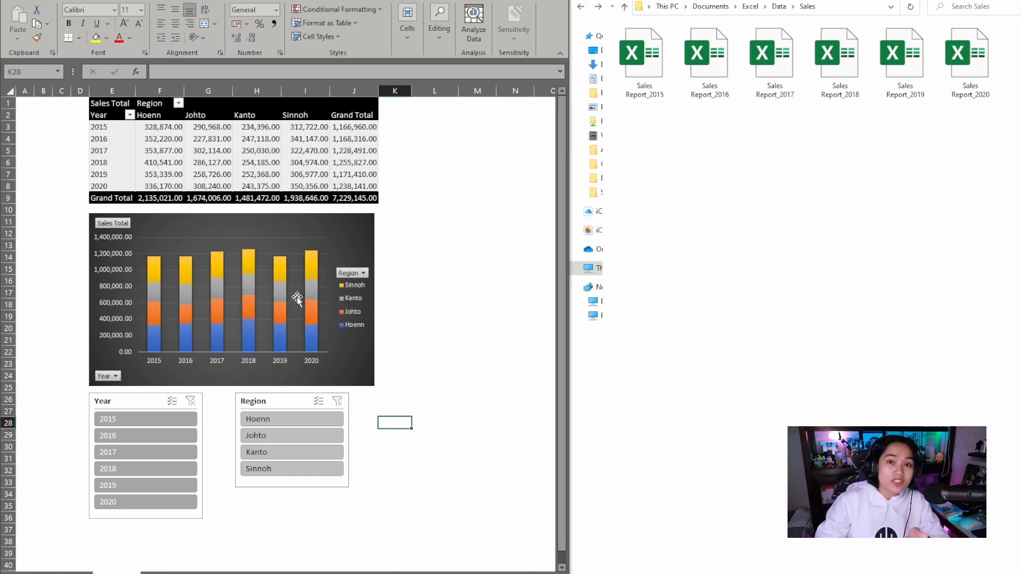
mouse_move(293, 296)
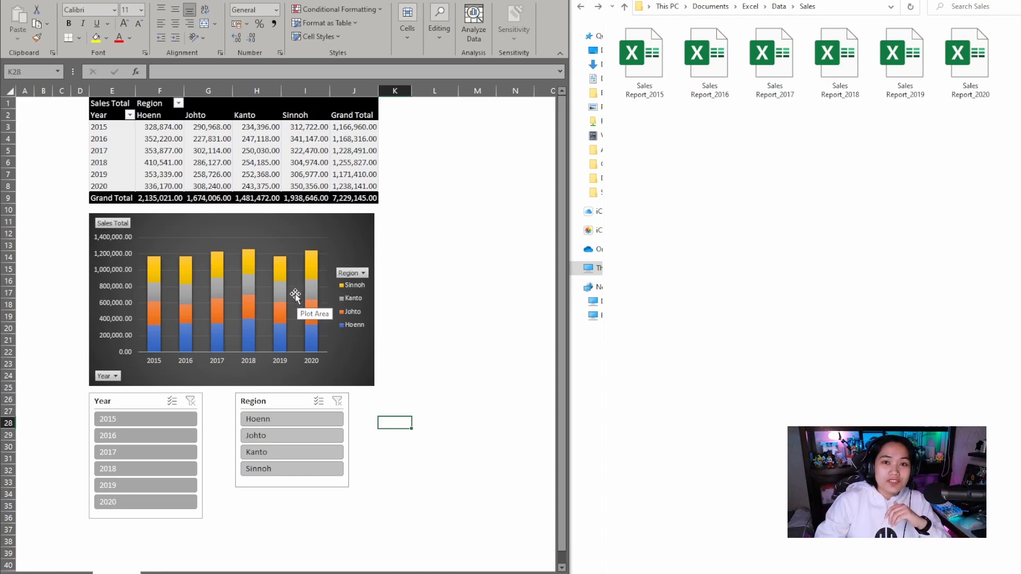
mouse_move(912, 340)
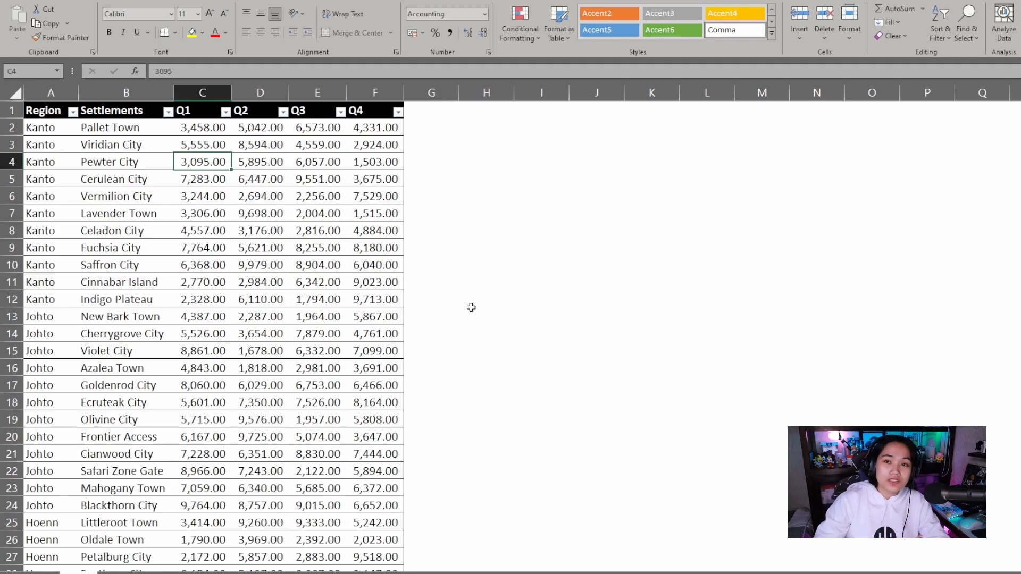
mouse_move(459, 310)
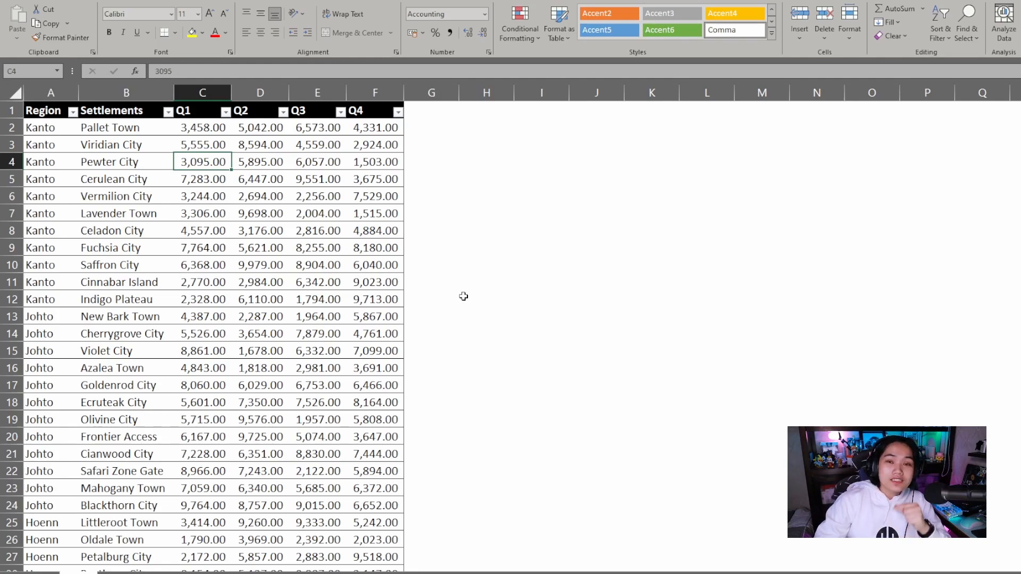
mouse_move(452, 306)
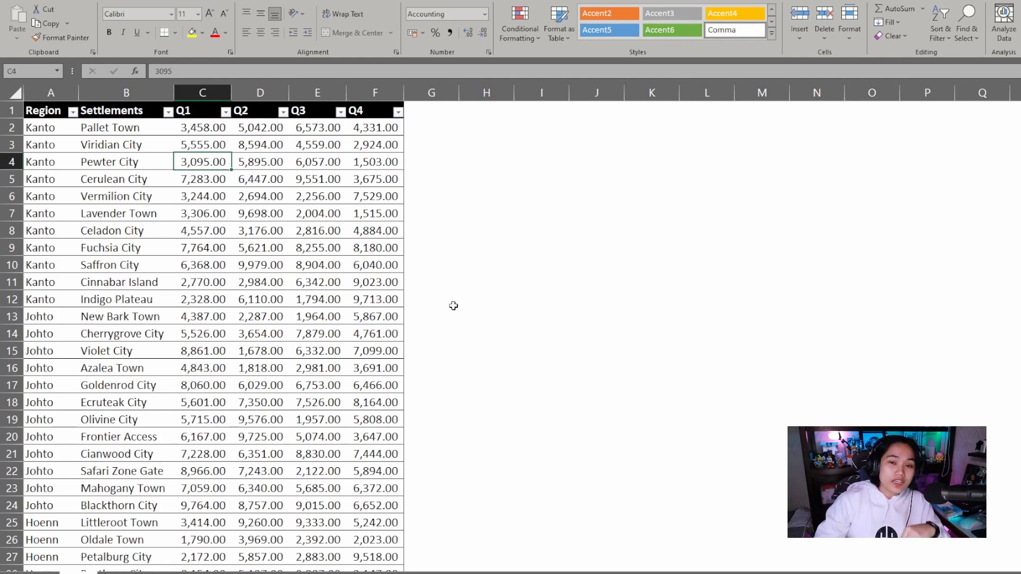
mouse_move(478, 291)
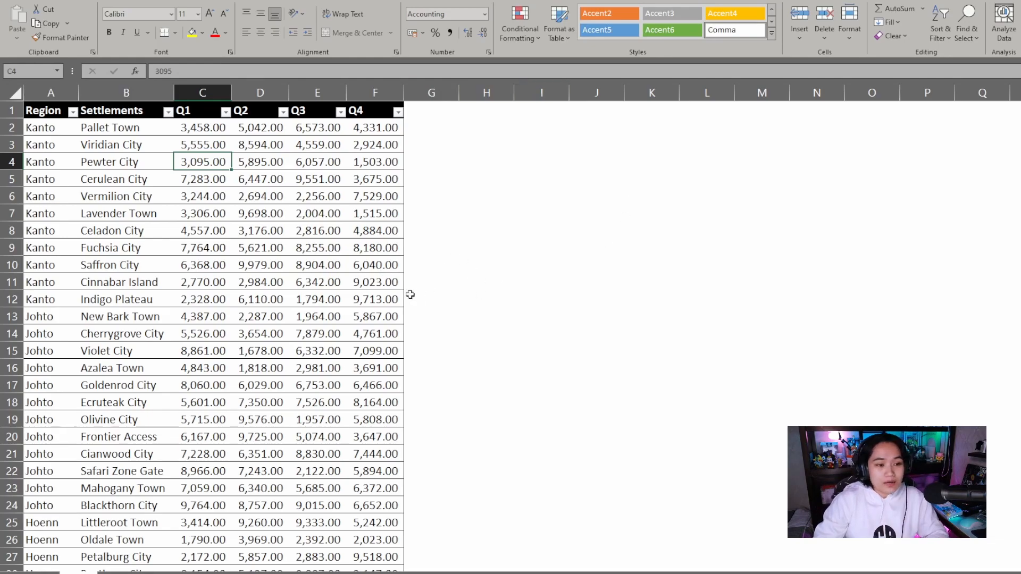
mouse_move(155, 253)
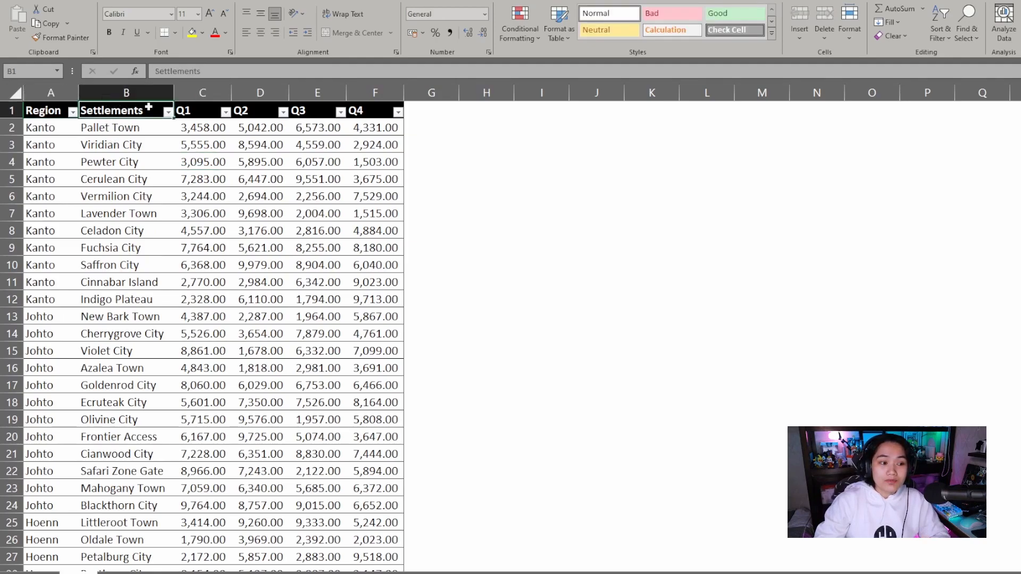
Browse the yearly sales report files and open Sales Report_2019
click(317, 179)
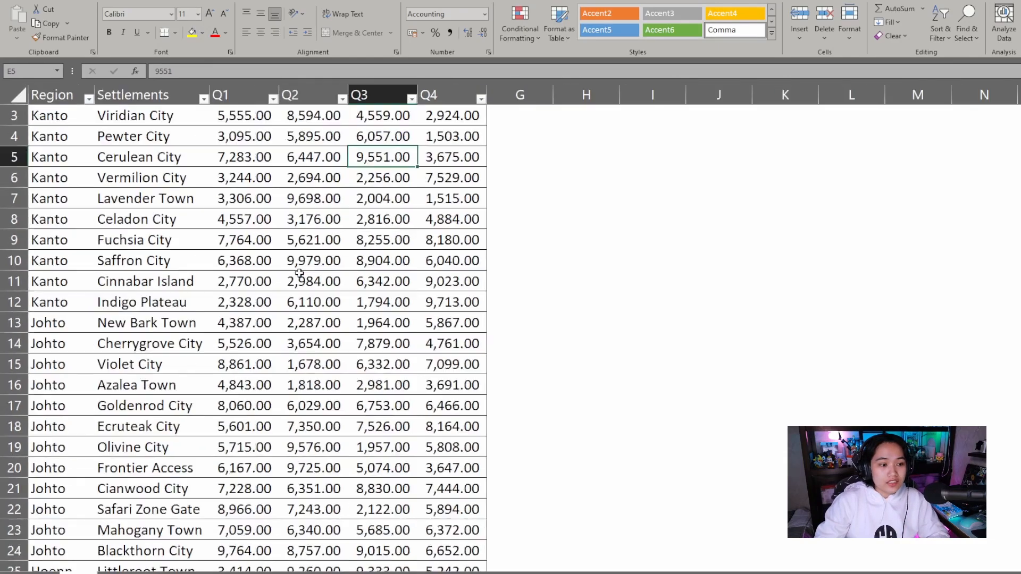
scroll(down, 3)
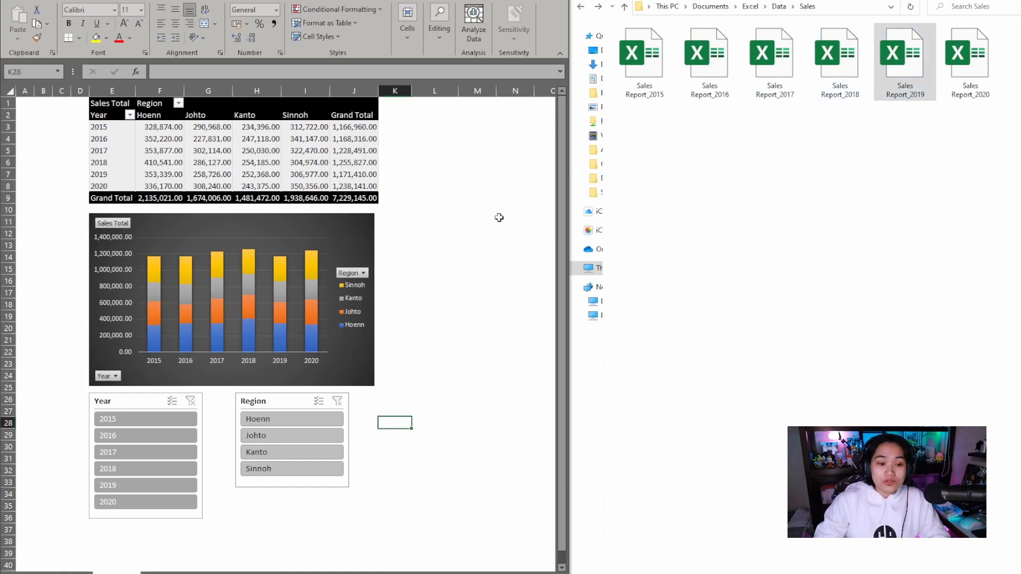
double_click(904, 53)
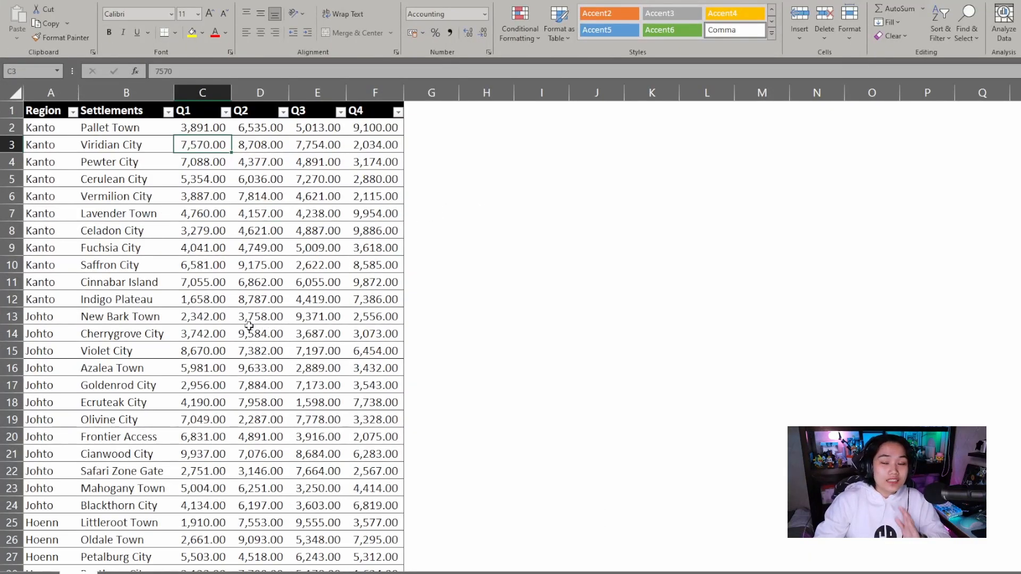
mouse_move(349, 337)
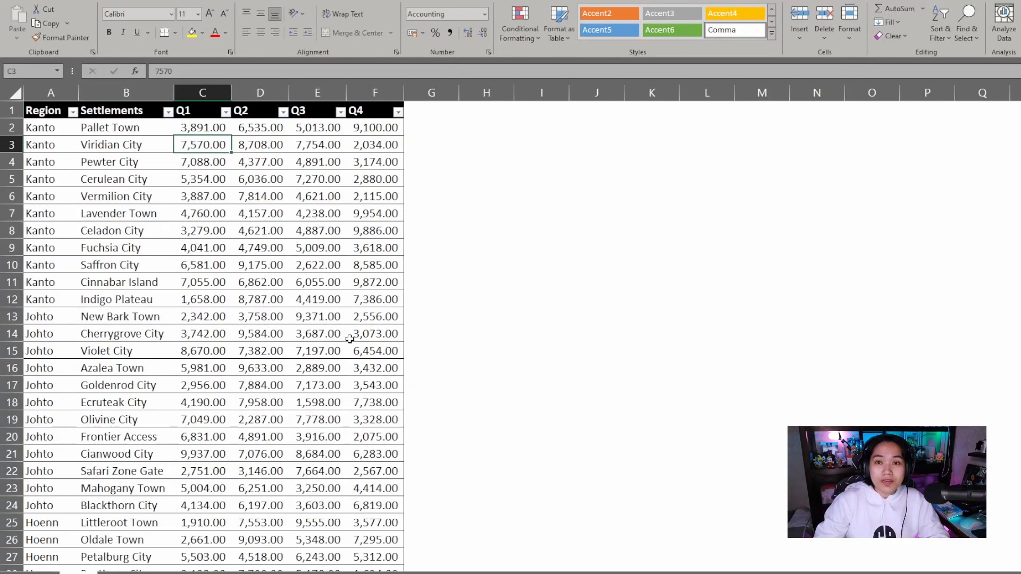
mouse_move(356, 282)
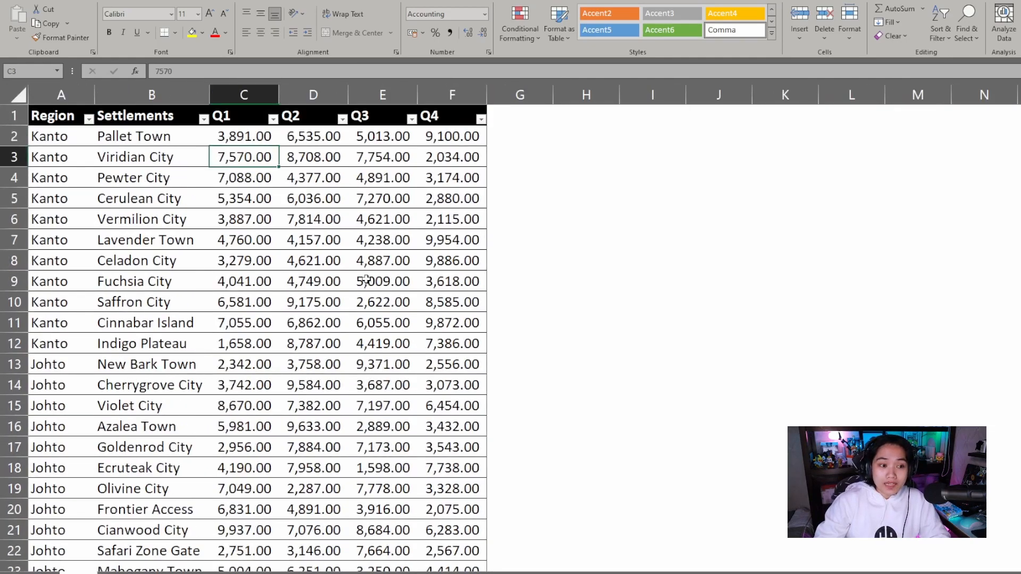
click(382, 281)
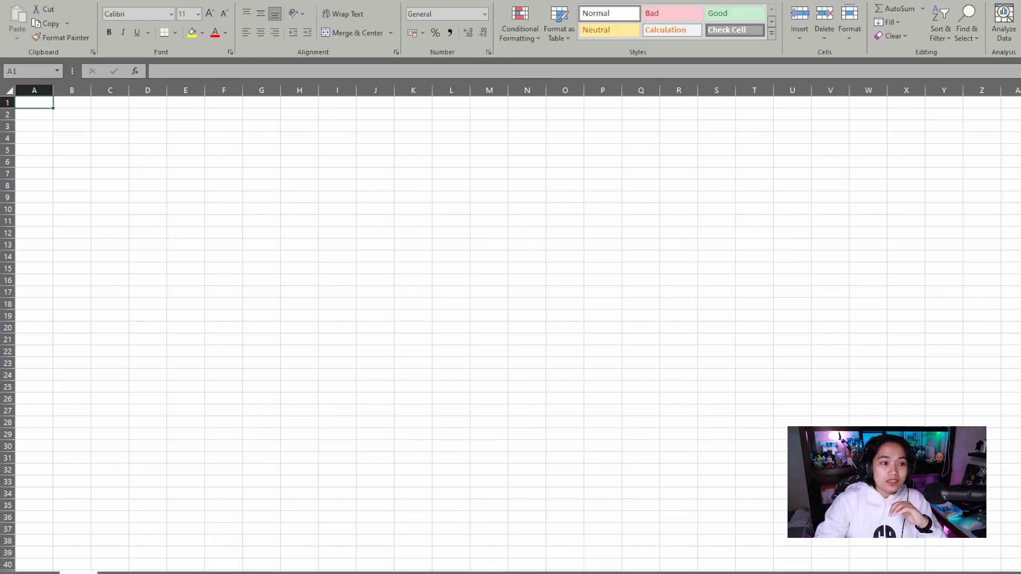
Start a From Folder data import from the Data tab's Get Data menu
click(279, 12)
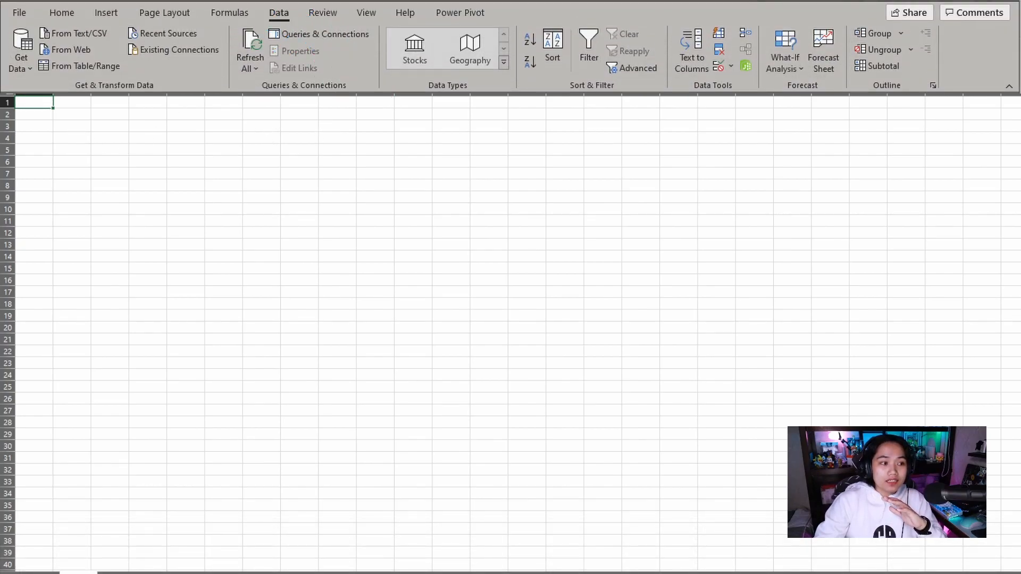
click(21, 51)
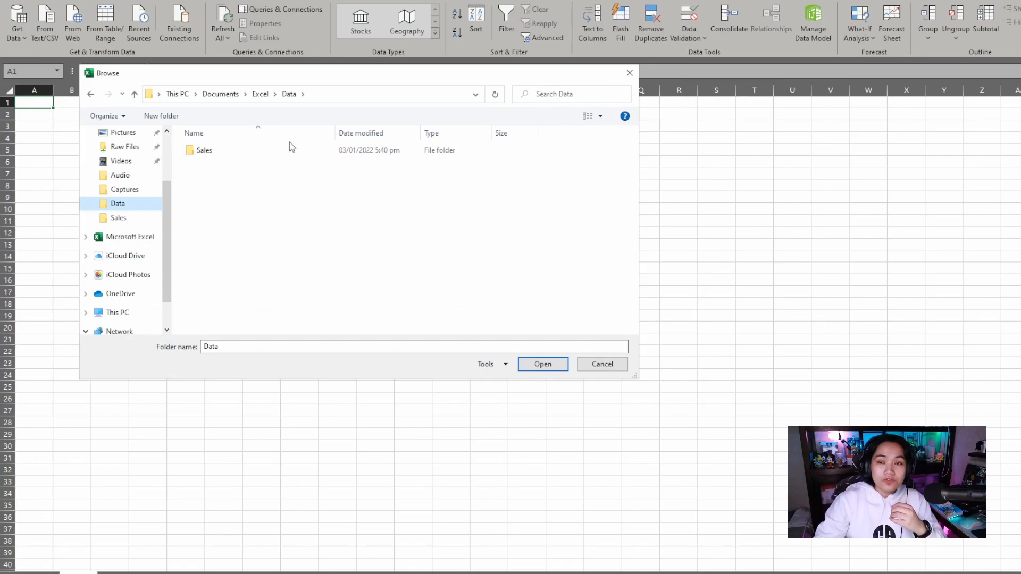
mouse_move(237, 175)
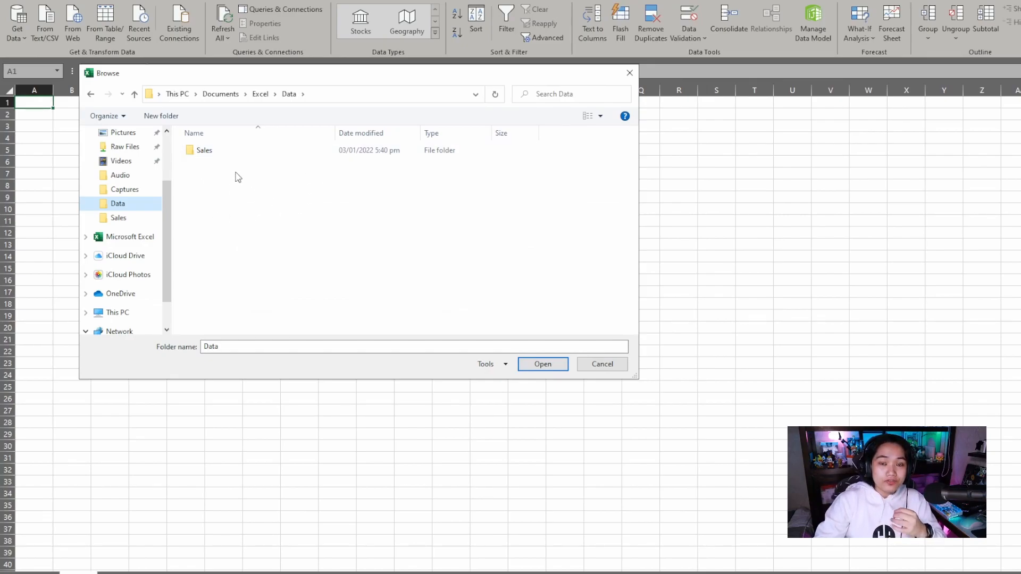
Browse into the Sales folder and confirm it as the import source
click(203, 150)
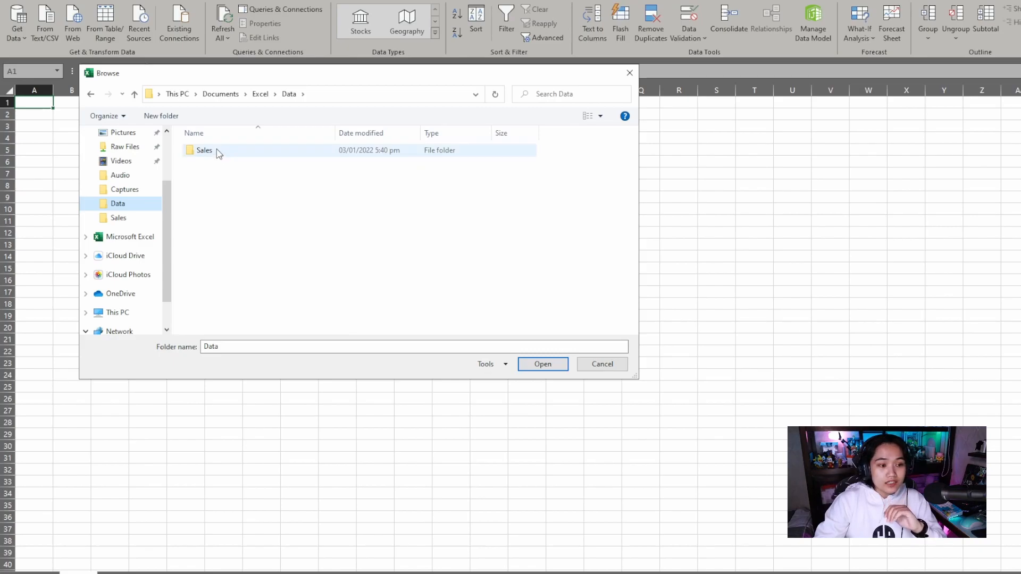
double_click(205, 150)
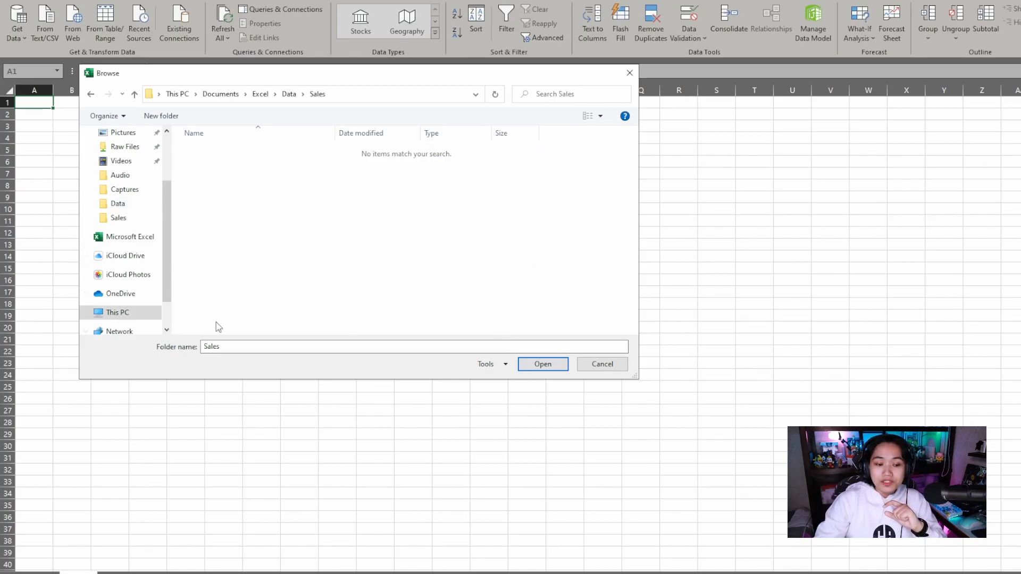
mouse_move(252, 328)
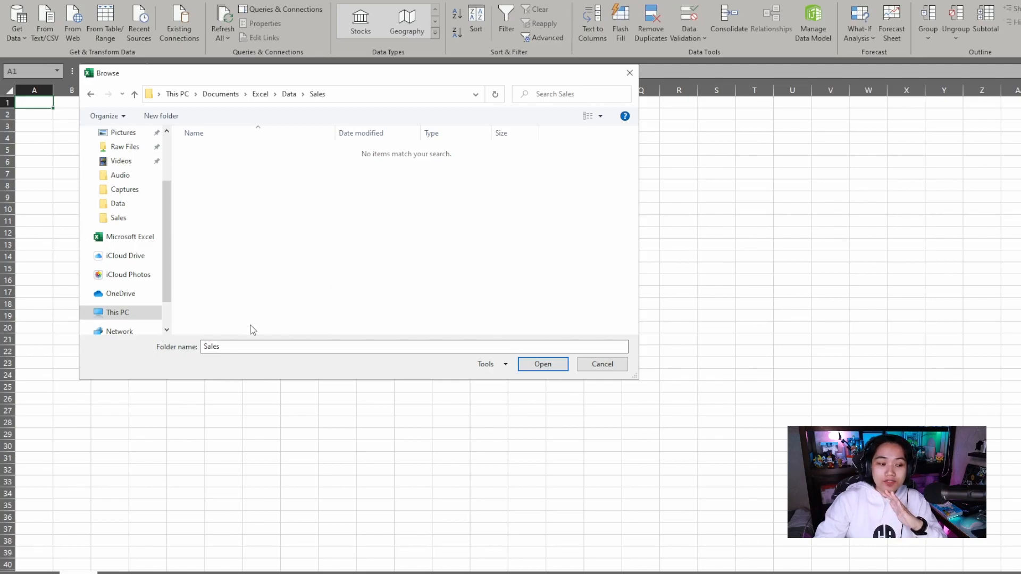
mouse_move(264, 273)
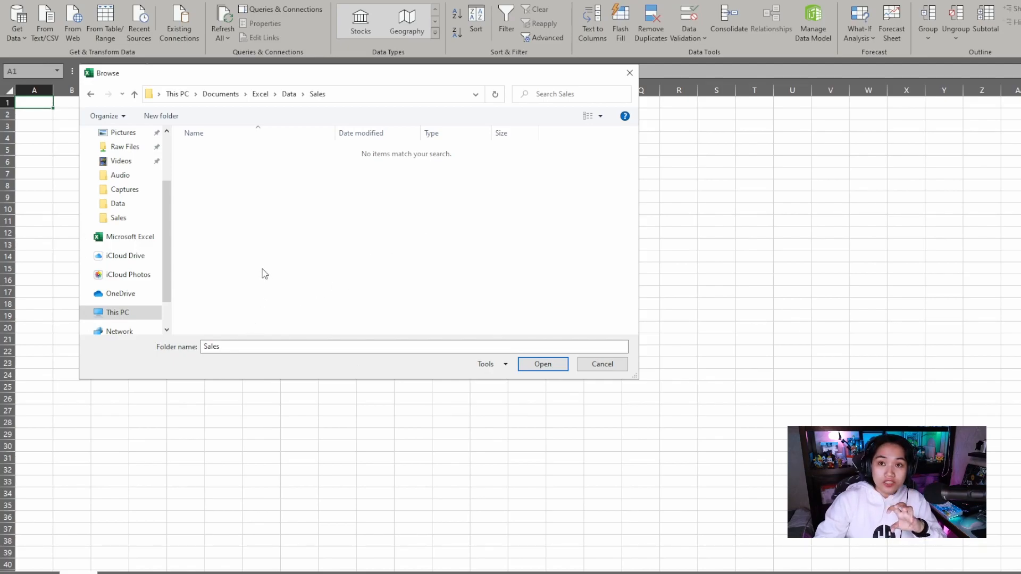
mouse_move(299, 271)
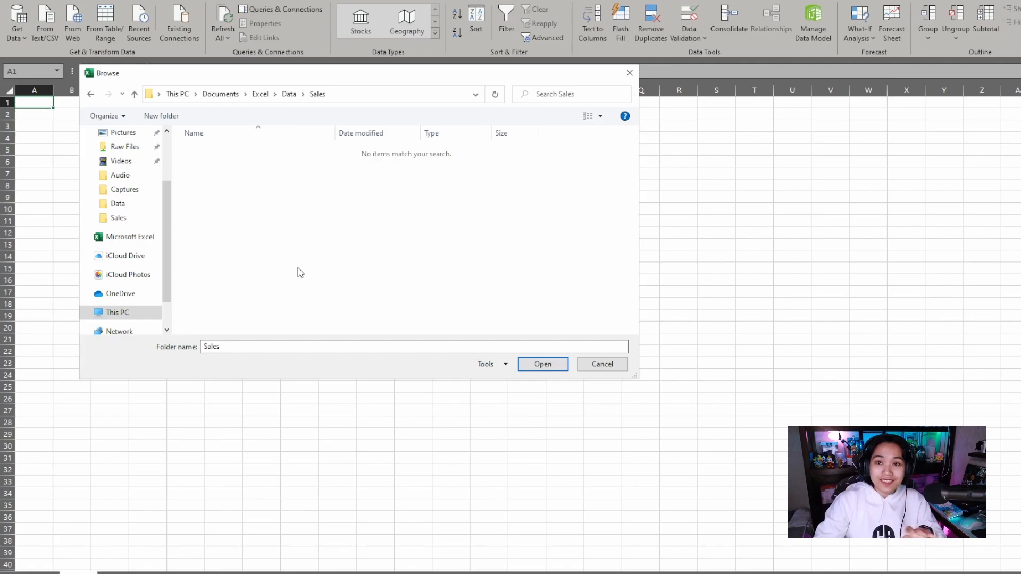
mouse_move(303, 234)
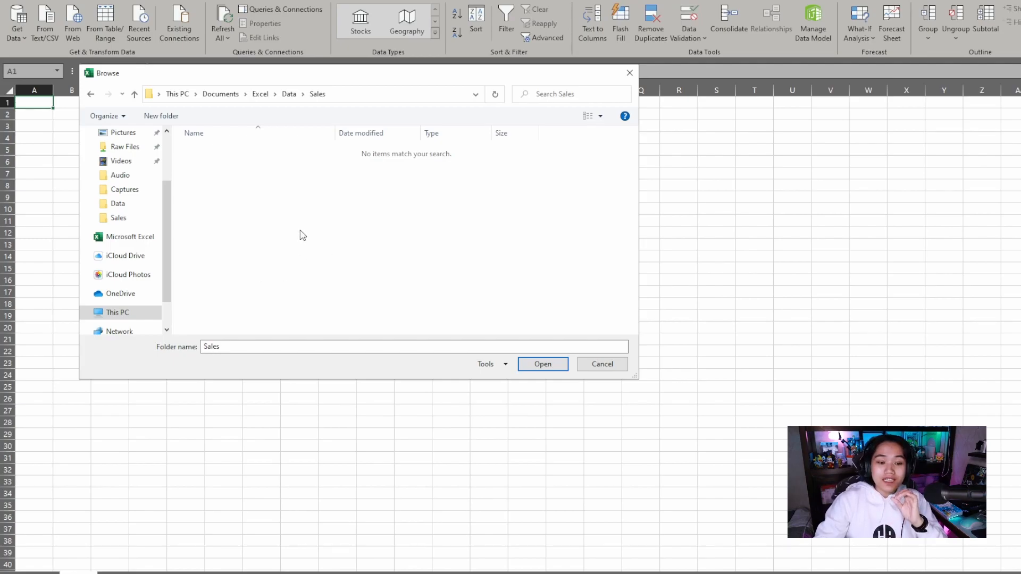
mouse_move(304, 220)
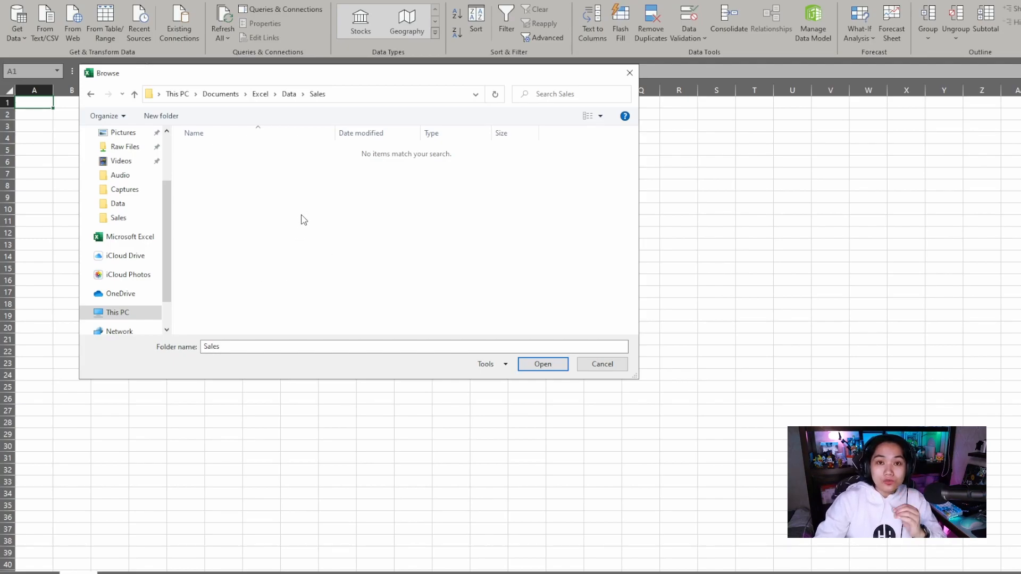
mouse_move(250, 179)
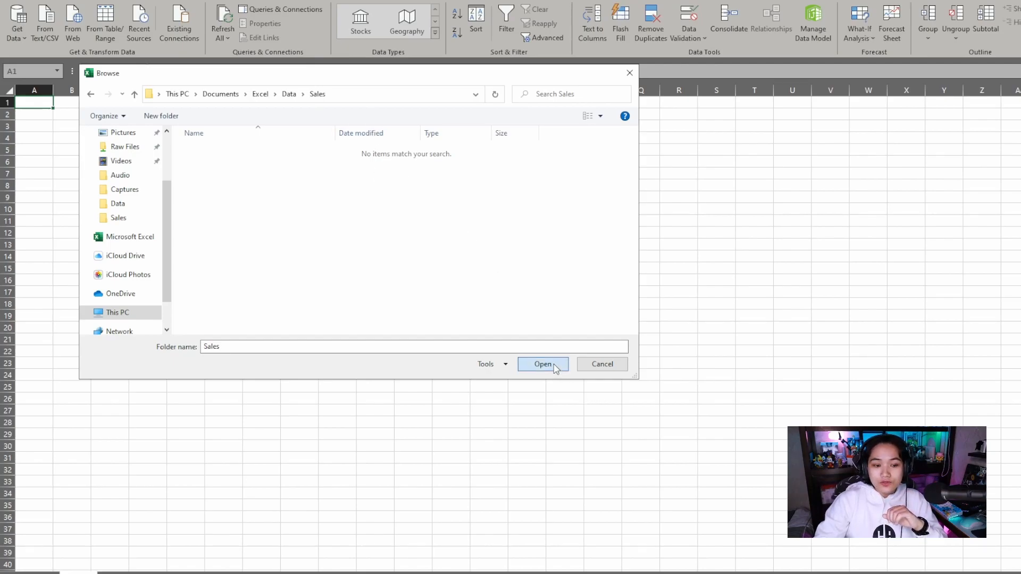
click(542, 364)
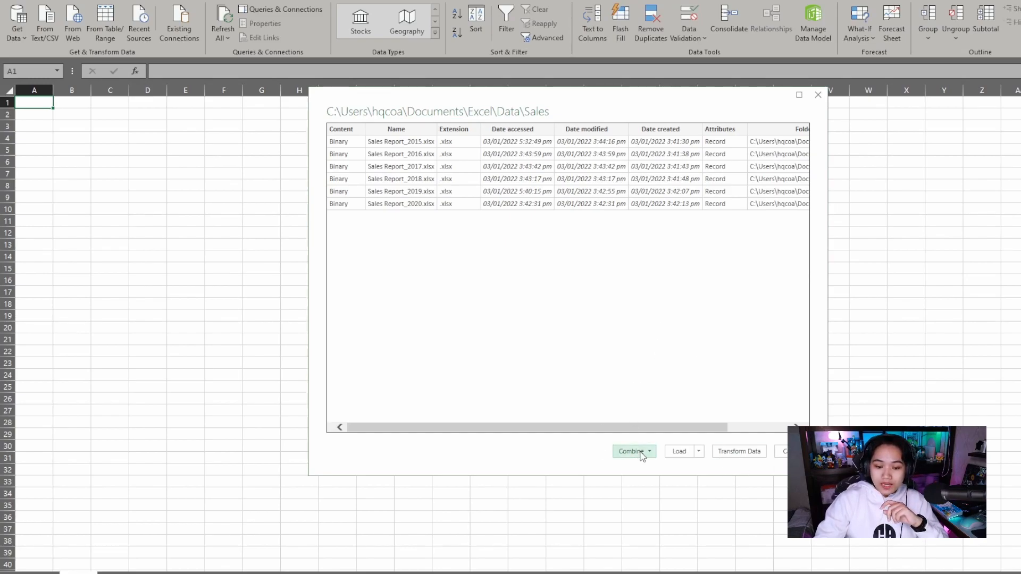
Choose Combine & Transform Data for the six yearly sales workbooks
click(648, 451)
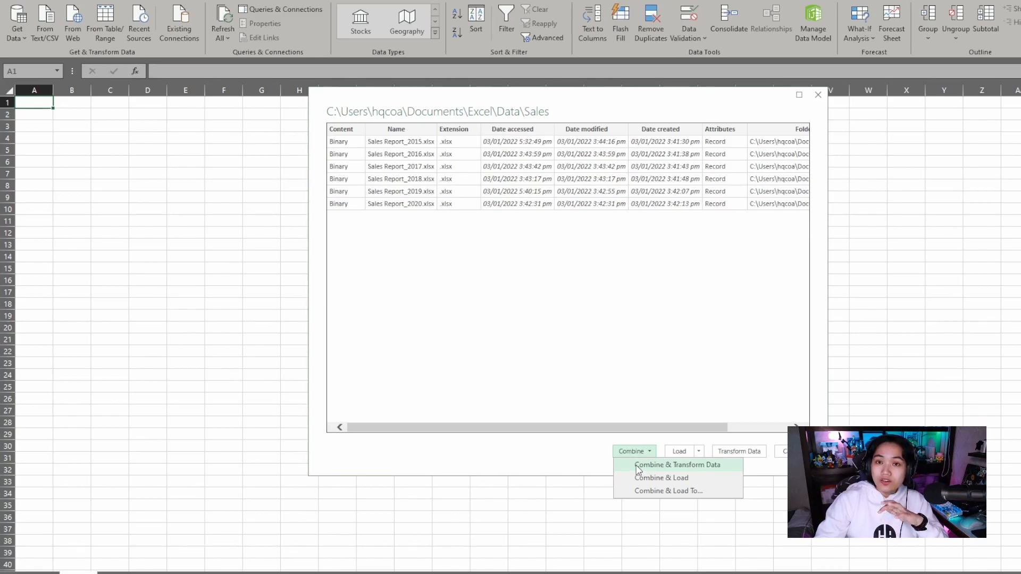
click(678, 464)
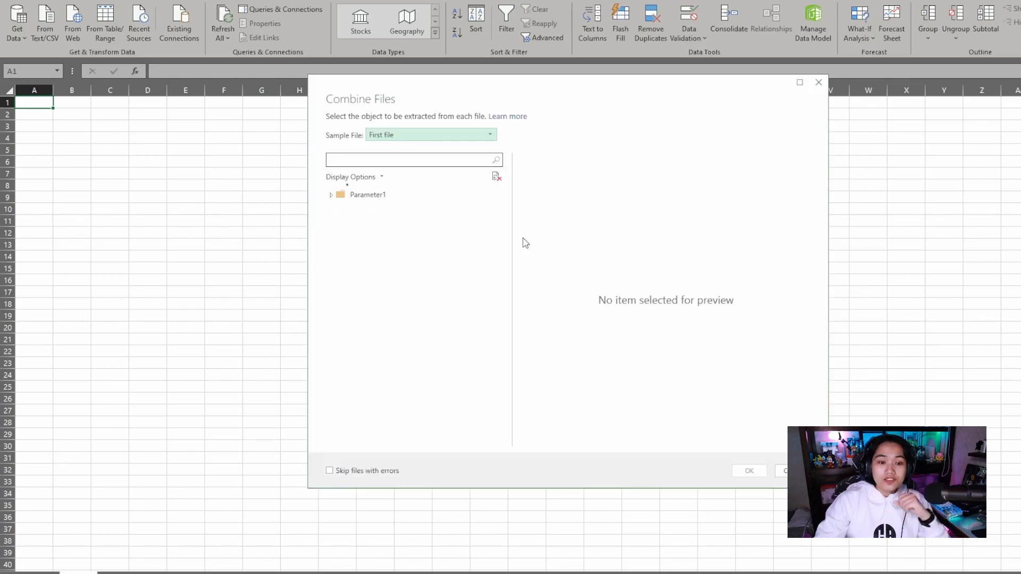
Combine the files using Table1 from the sample file's Sheet1
click(330, 194)
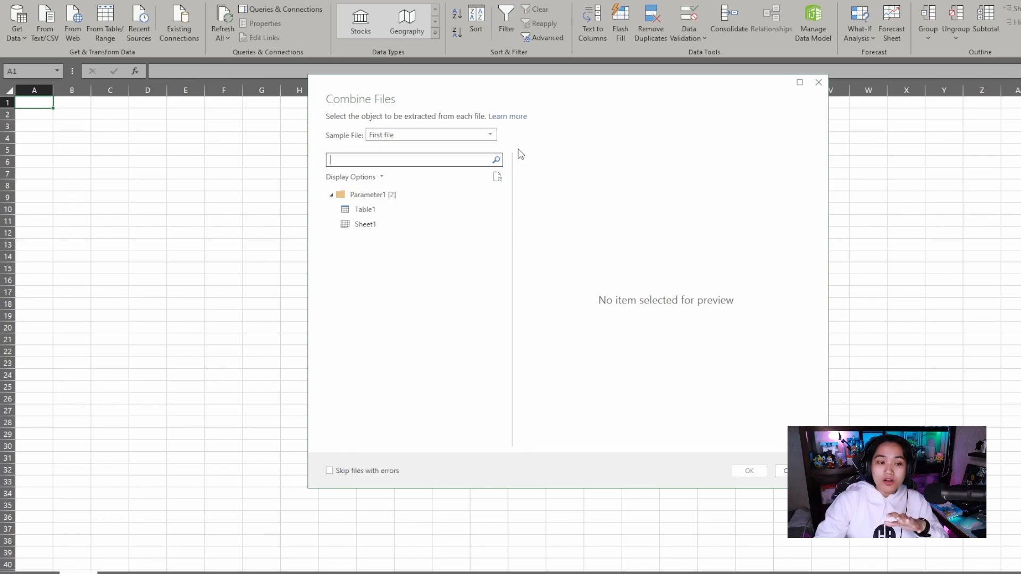
mouse_move(545, 142)
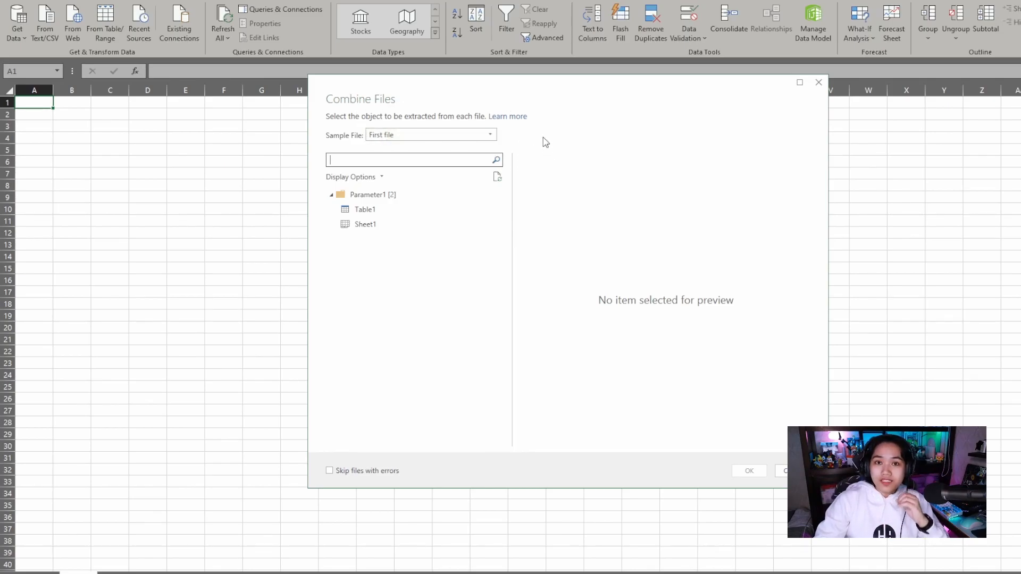
mouse_move(507, 239)
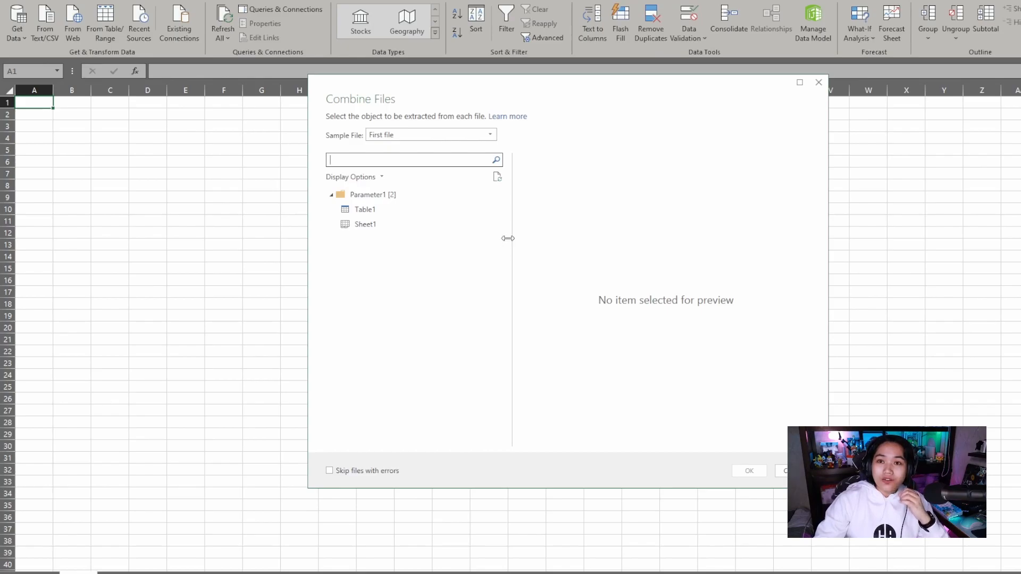
mouse_move(423, 243)
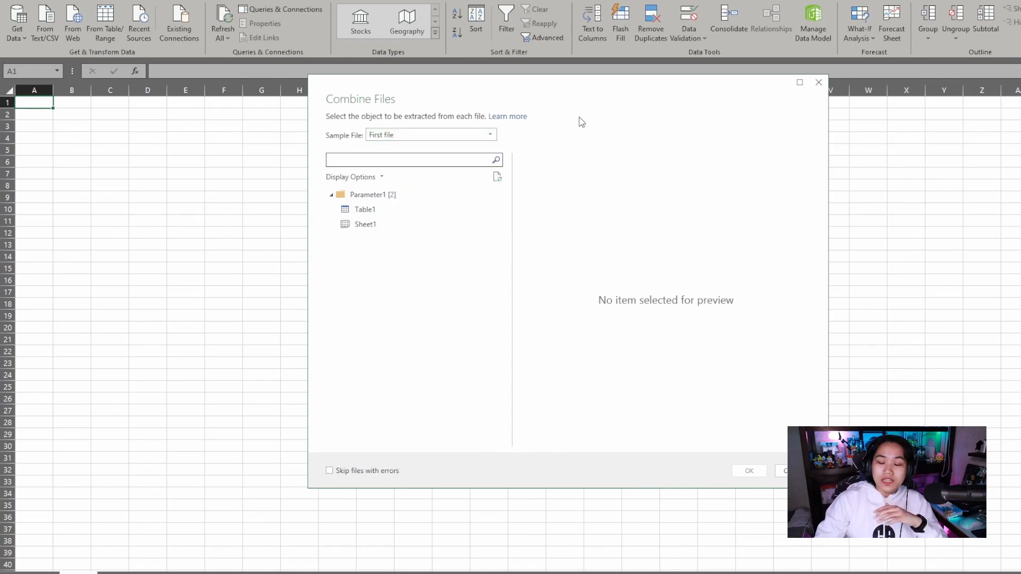
mouse_move(429, 153)
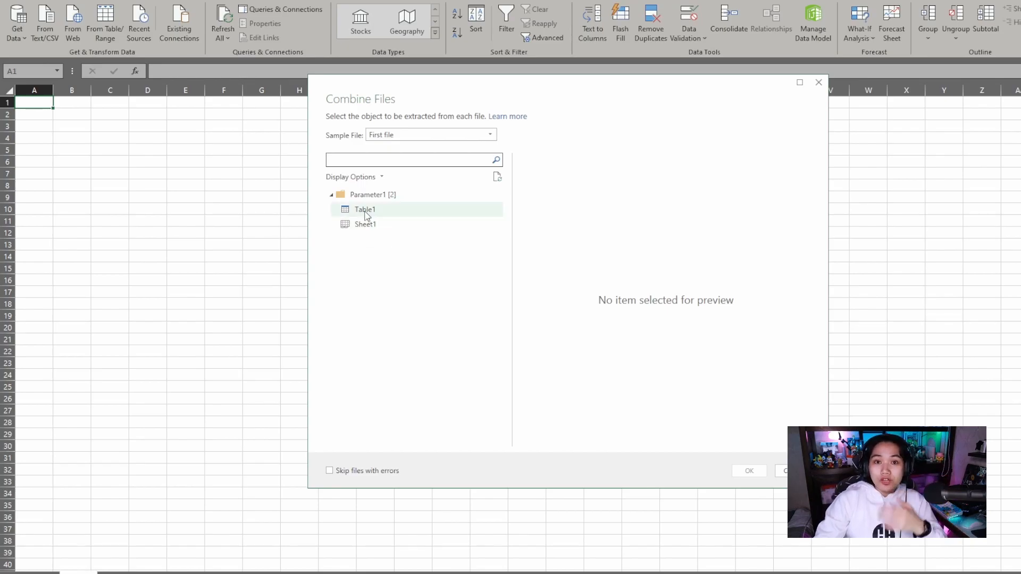
mouse_move(382, 214)
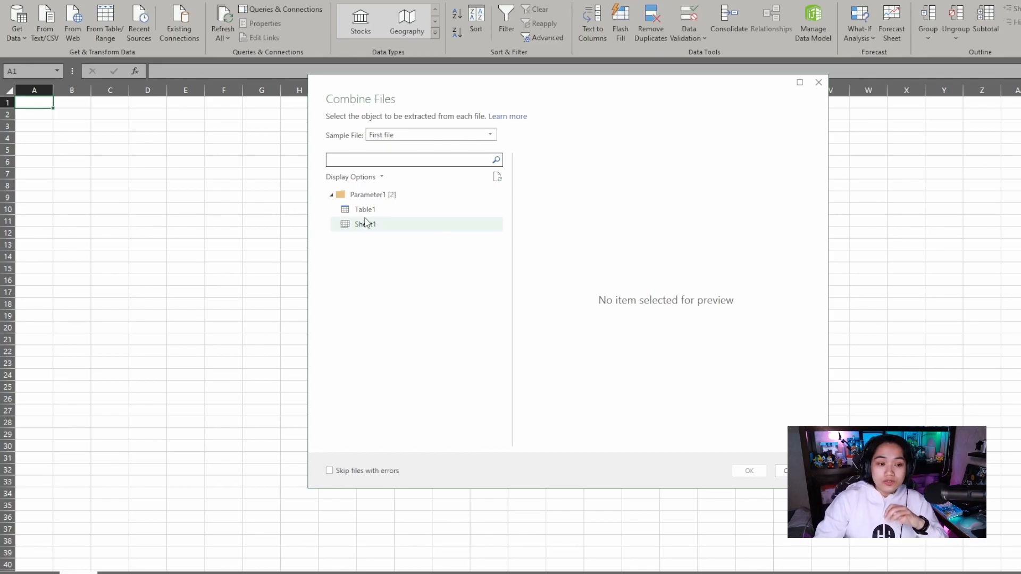
mouse_move(365, 223)
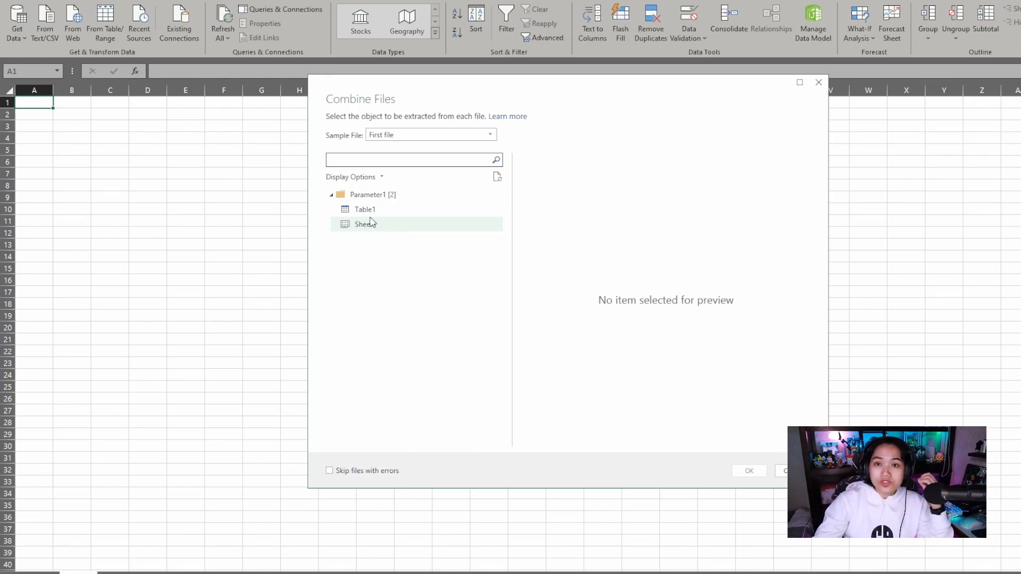
mouse_move(349, 227)
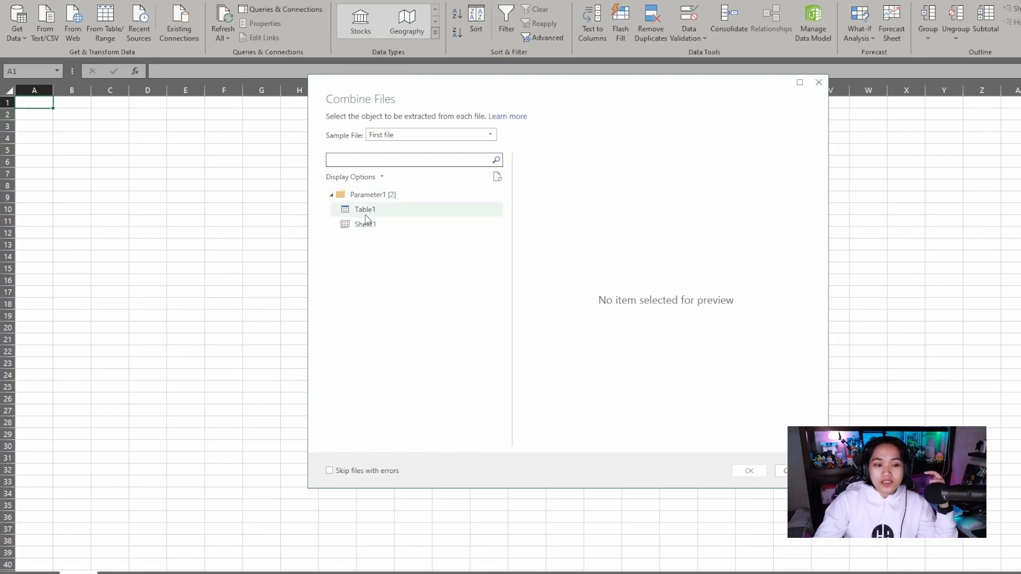
click(366, 224)
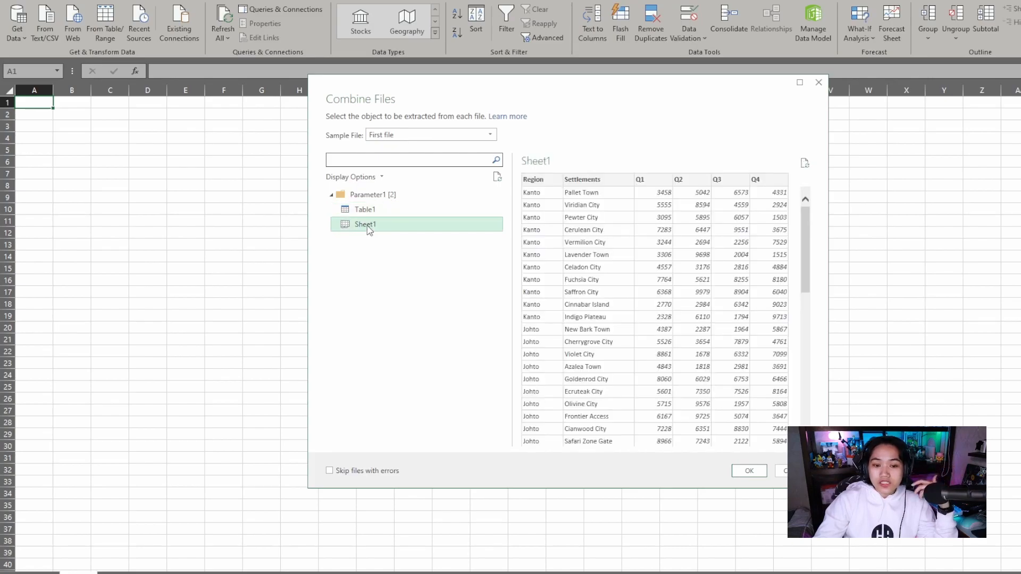
mouse_move(640, 349)
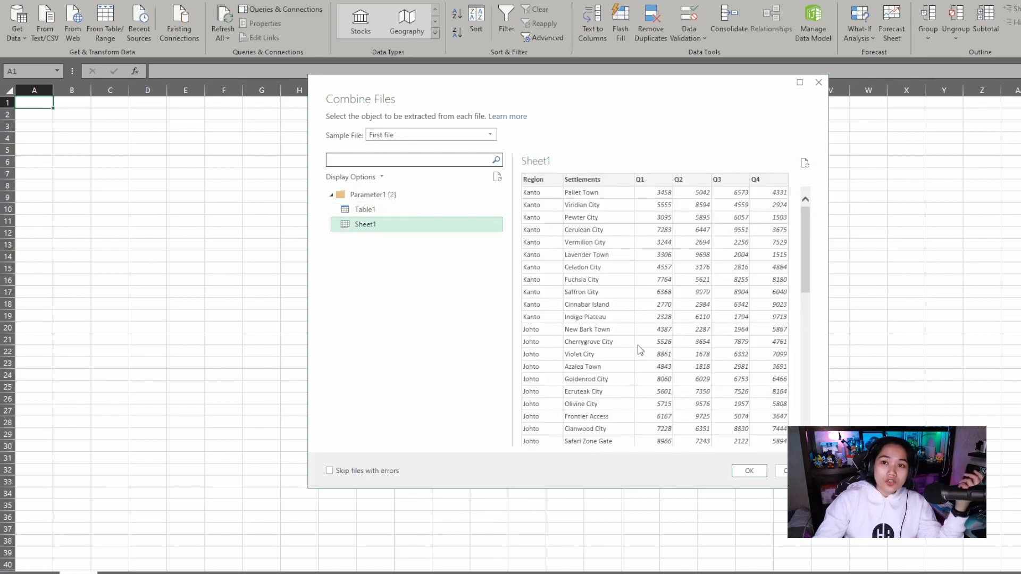
mouse_move(475, 250)
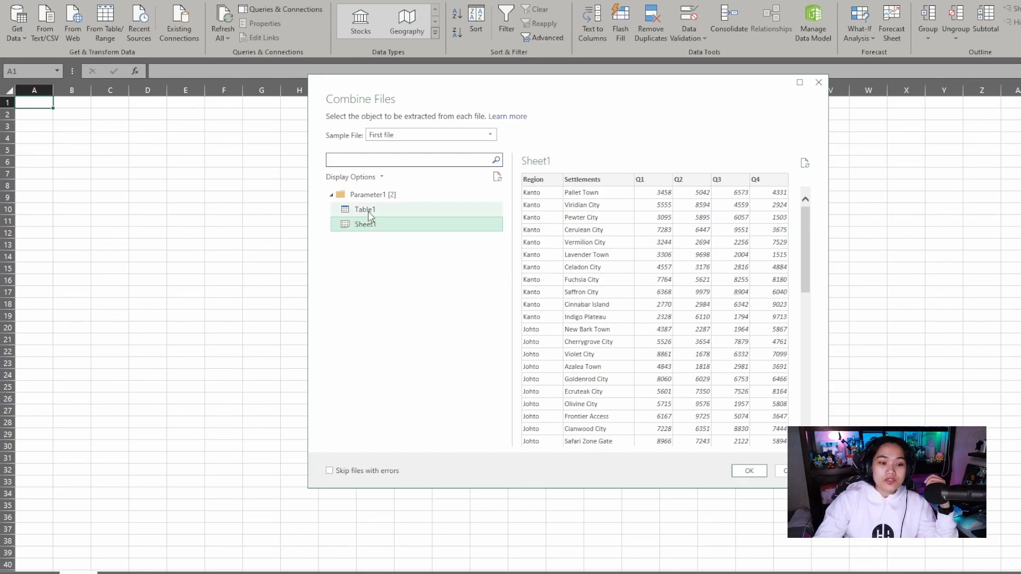
click(364, 210)
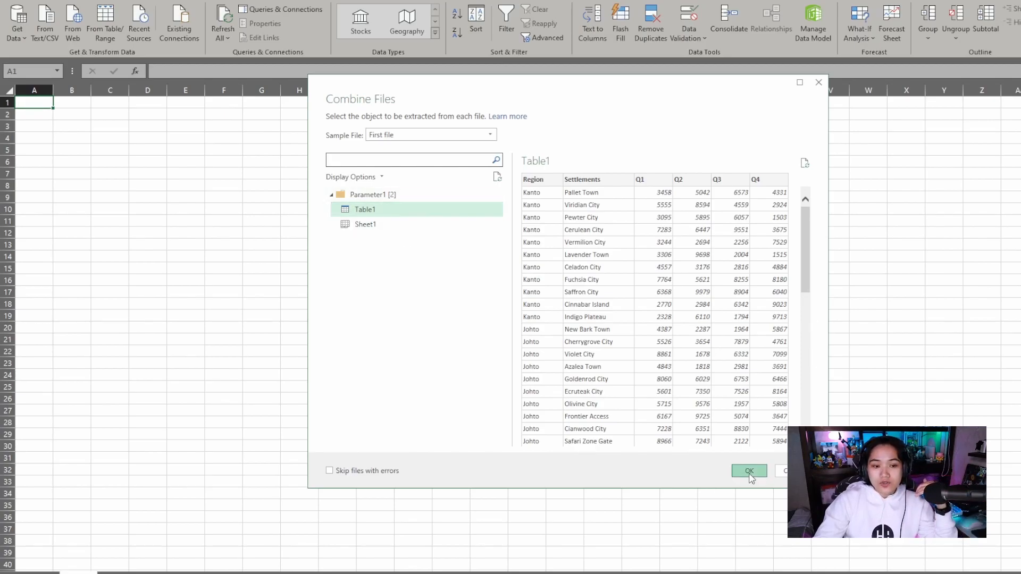
click(749, 470)
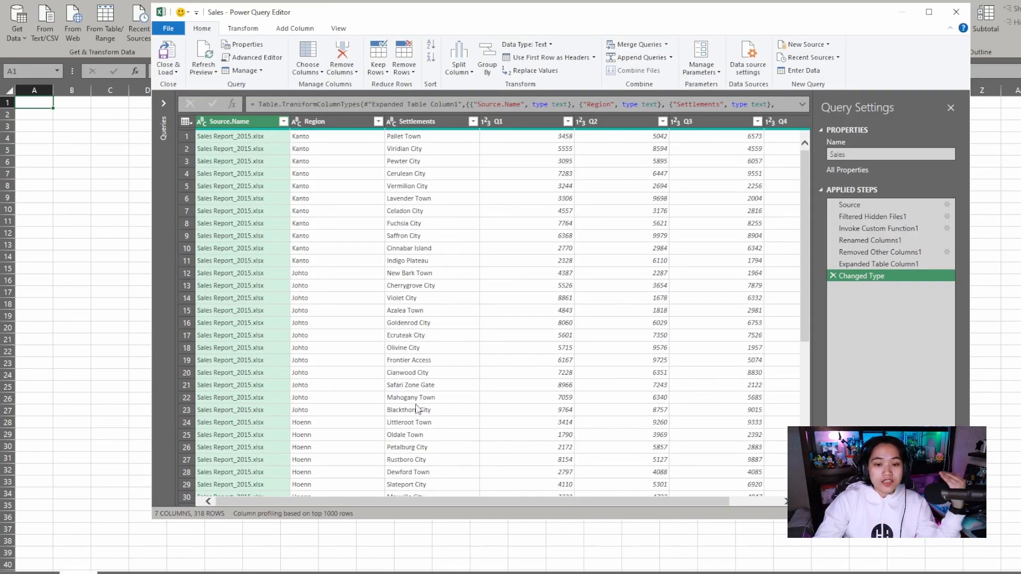
mouse_move(326, 308)
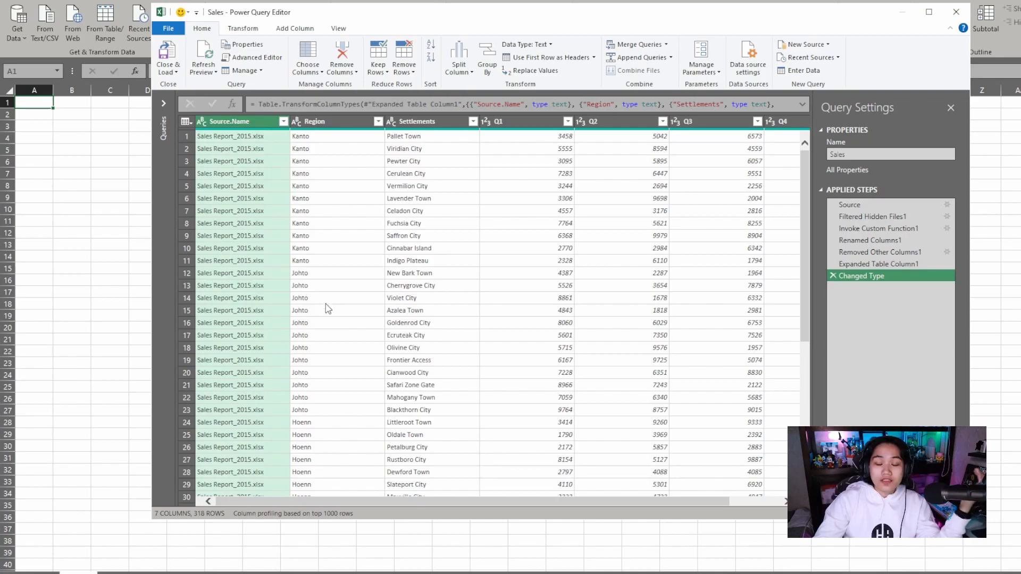
mouse_move(288, 147)
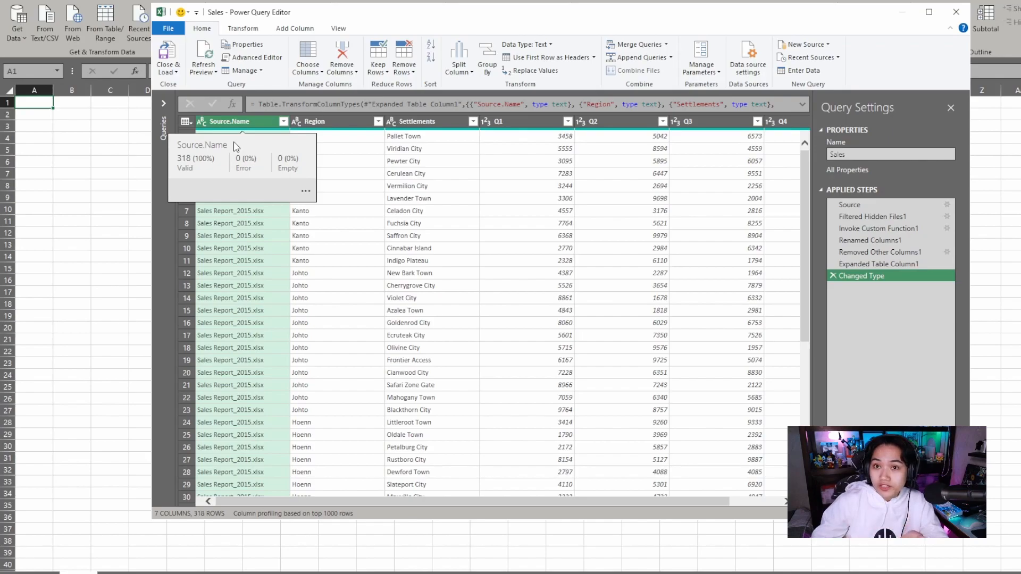
mouse_move(666, 249)
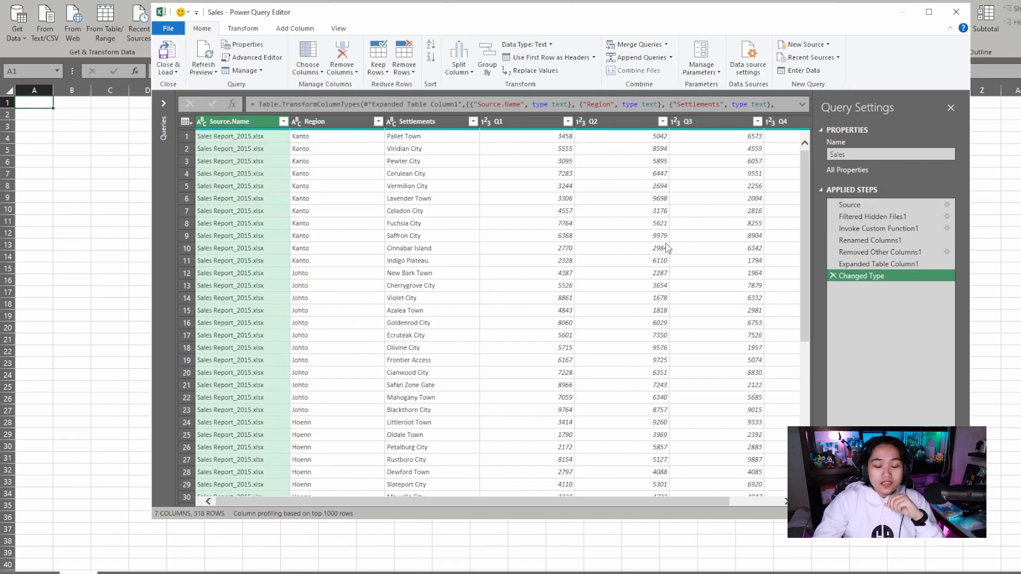
mouse_move(286, 349)
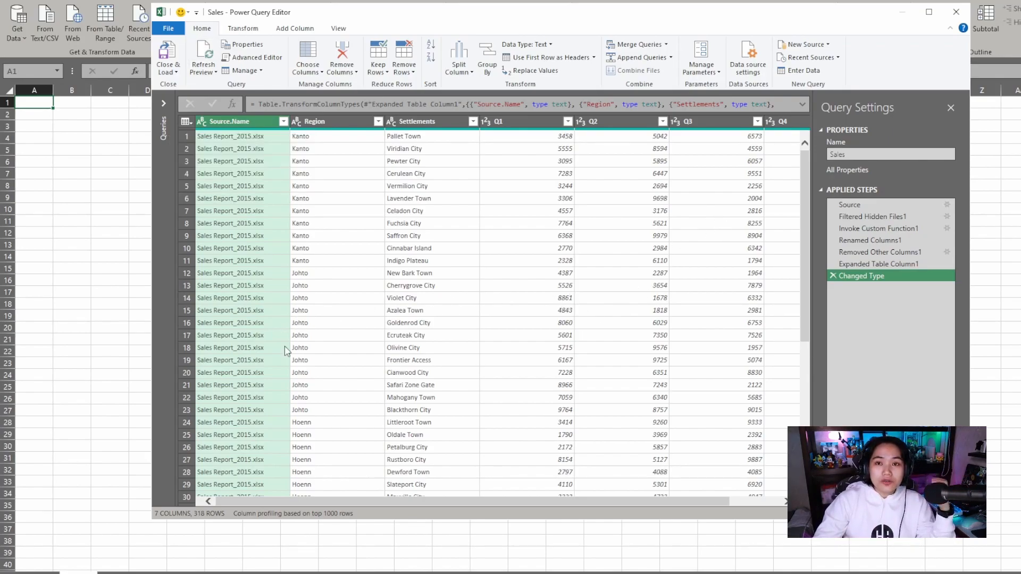
mouse_move(258, 300)
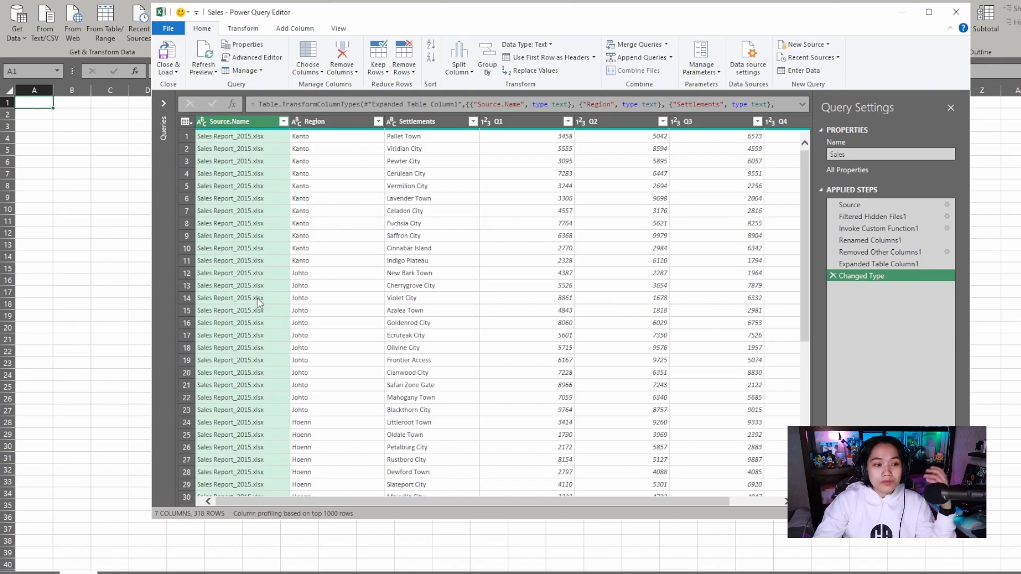
Scroll through the 318 combined rows of region, settlement and quarterly sales
scroll(down, 3)
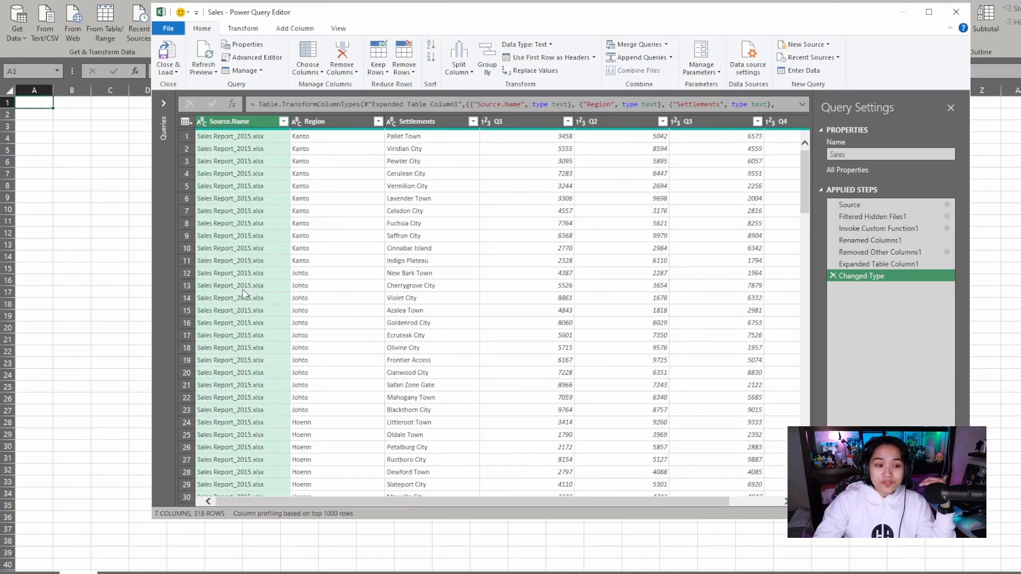
mouse_move(268, 220)
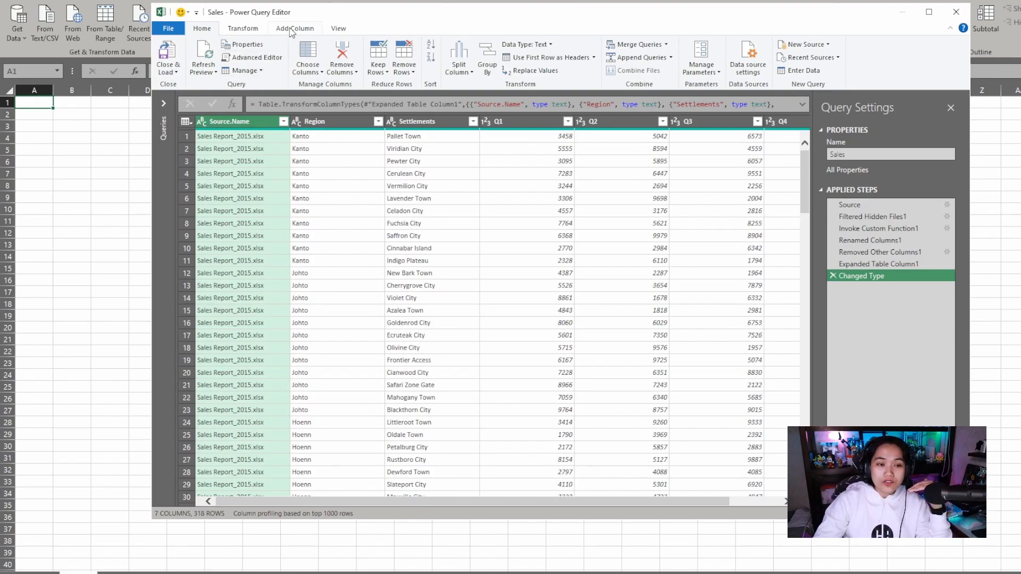
Add a Custom Column named Year and place the cursor in its formula box
click(294, 28)
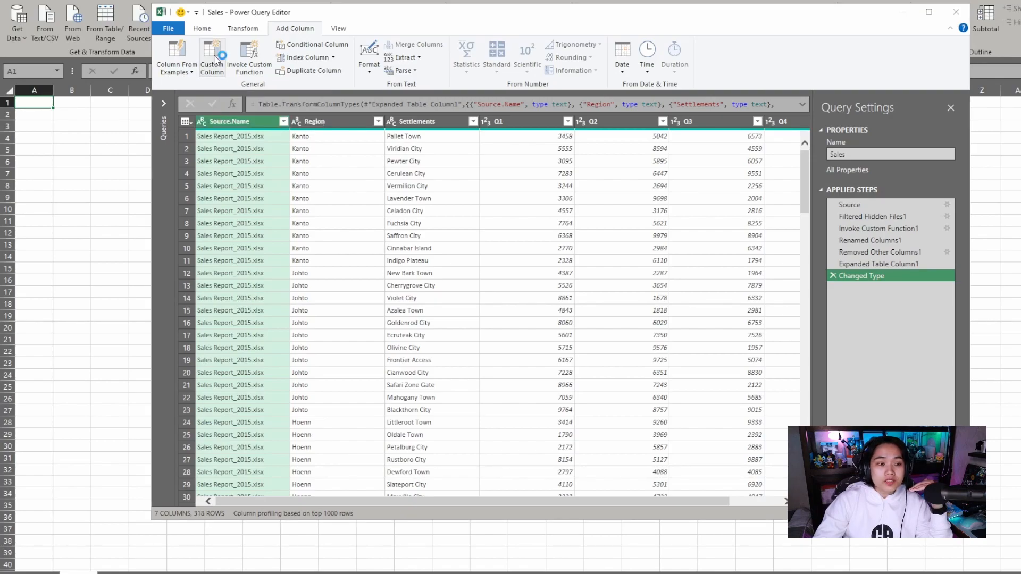
click(212, 53)
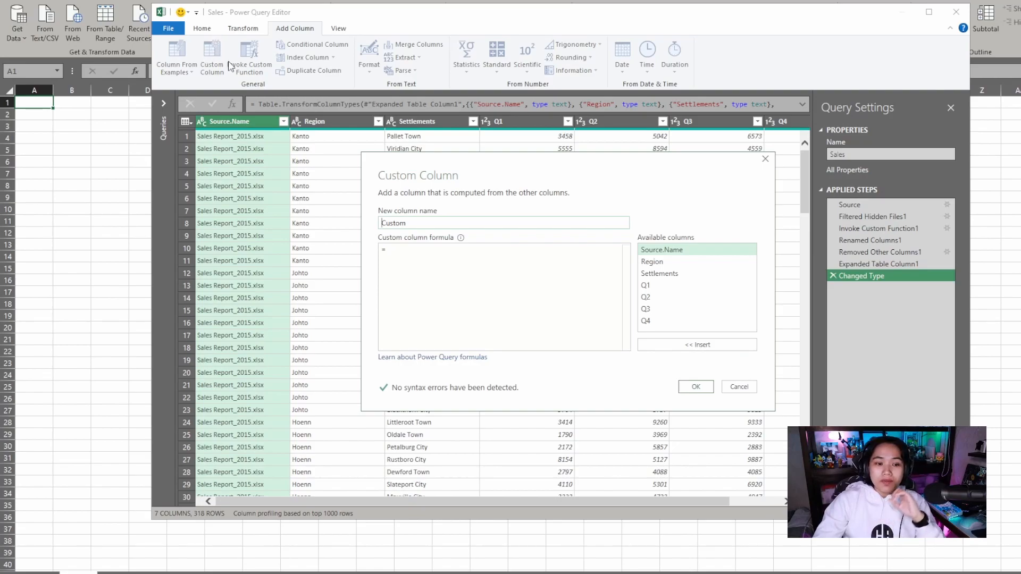
mouse_move(270, 100)
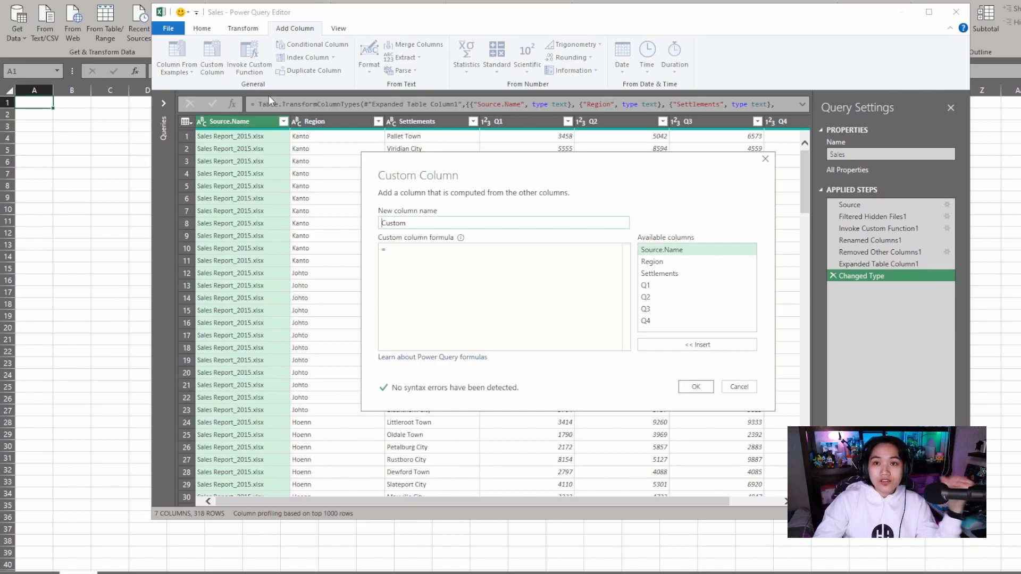
mouse_move(260, 94)
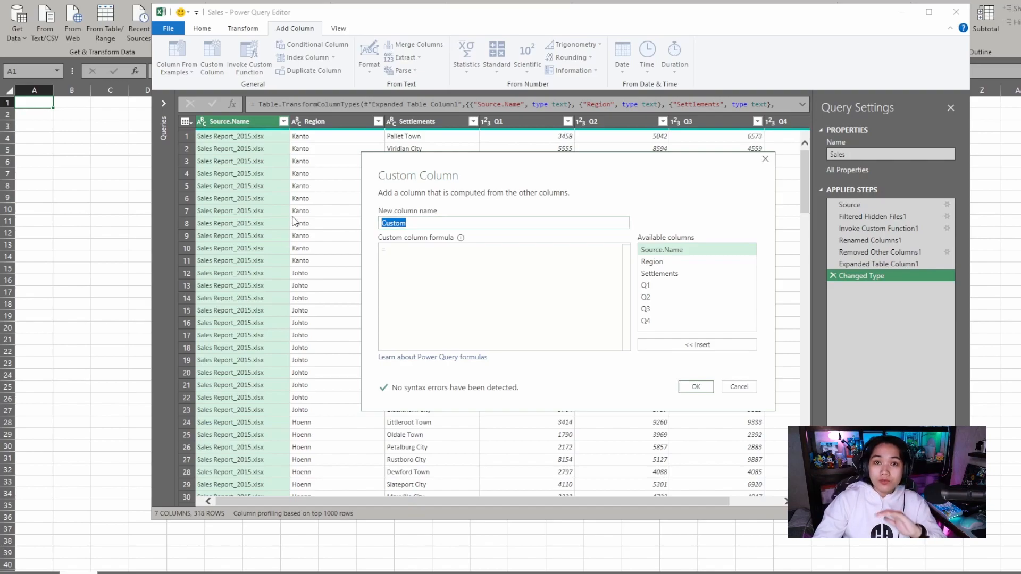
text(Year)
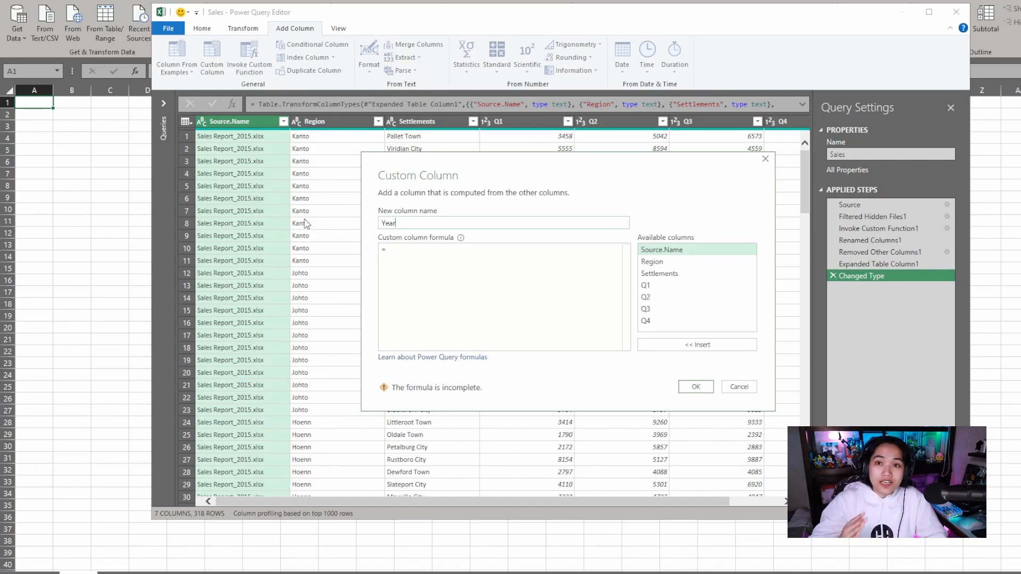
click(457, 265)
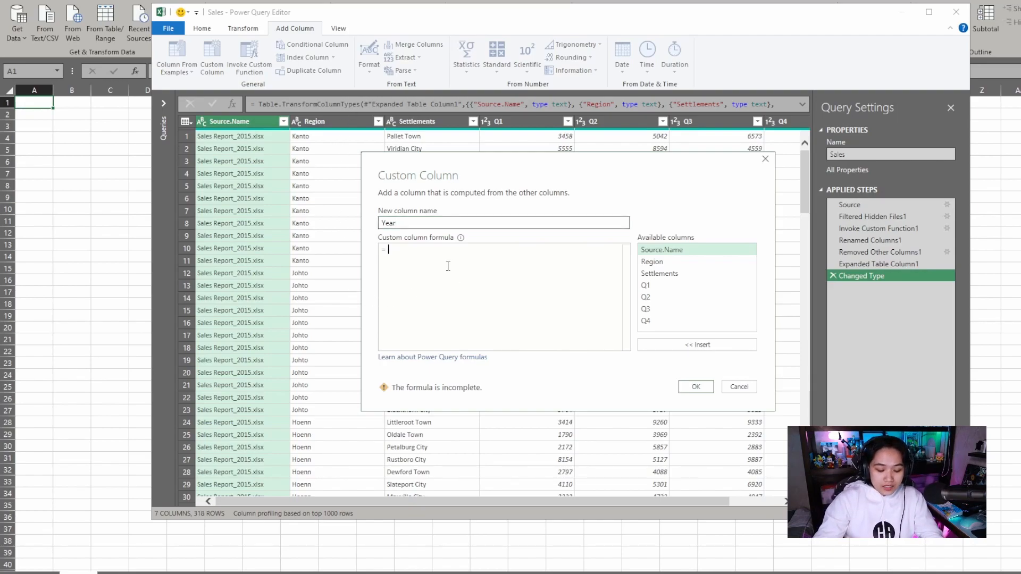
Enter the Year formula Text.Middle([Source.Name],13,4)
text(text.mid)
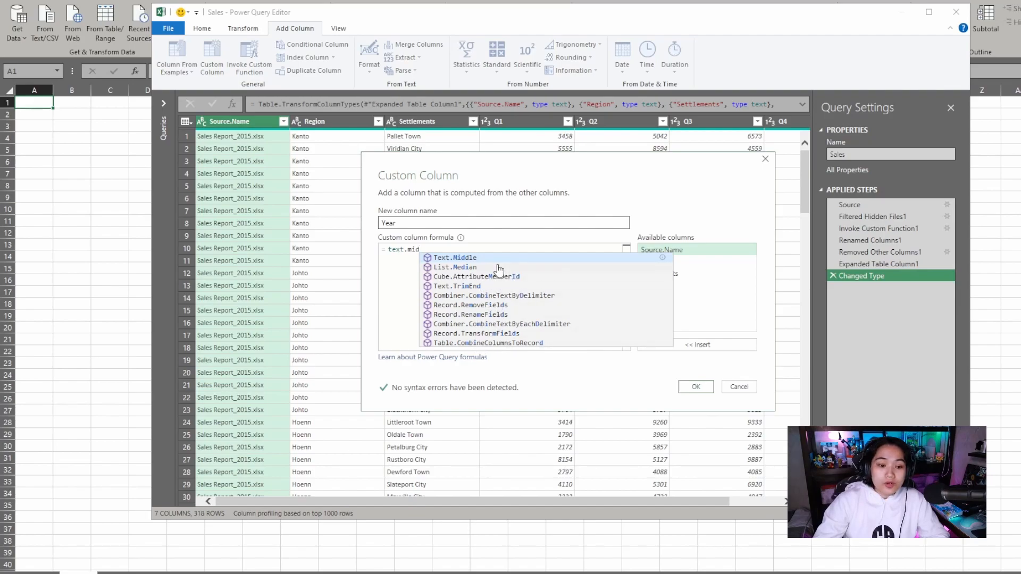
mouse_move(472, 316)
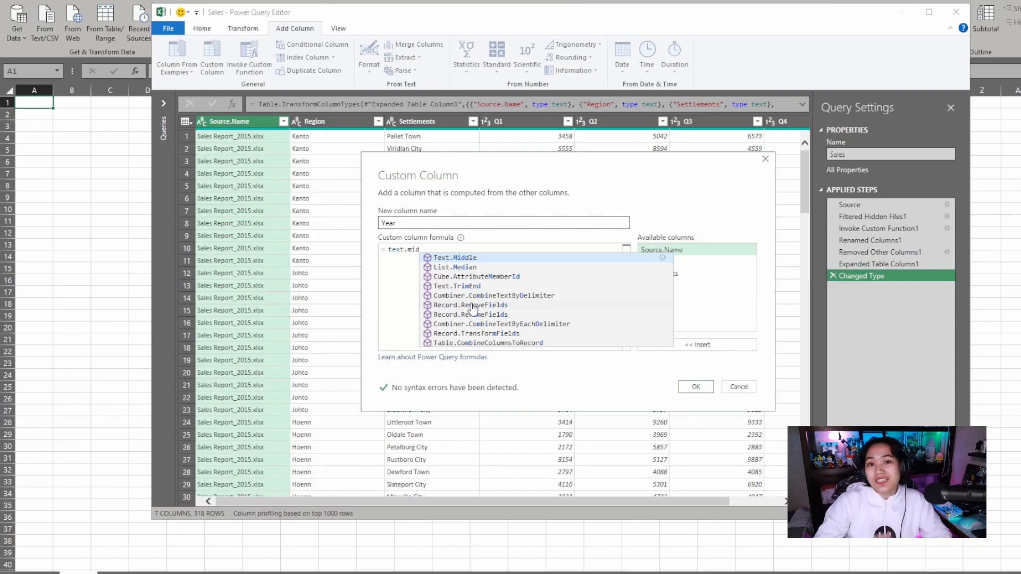
mouse_move(471, 298)
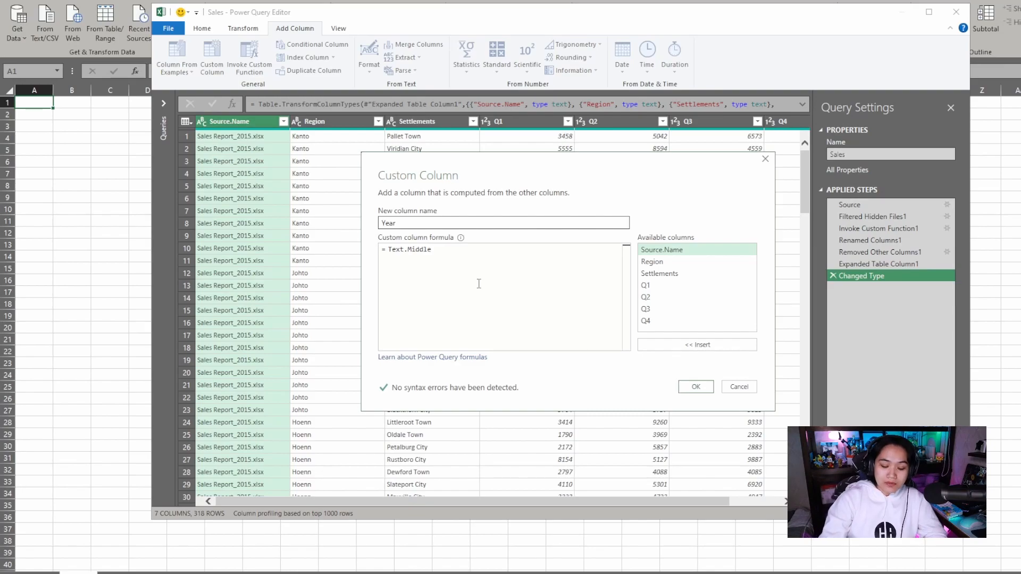
text(([Source.Name)
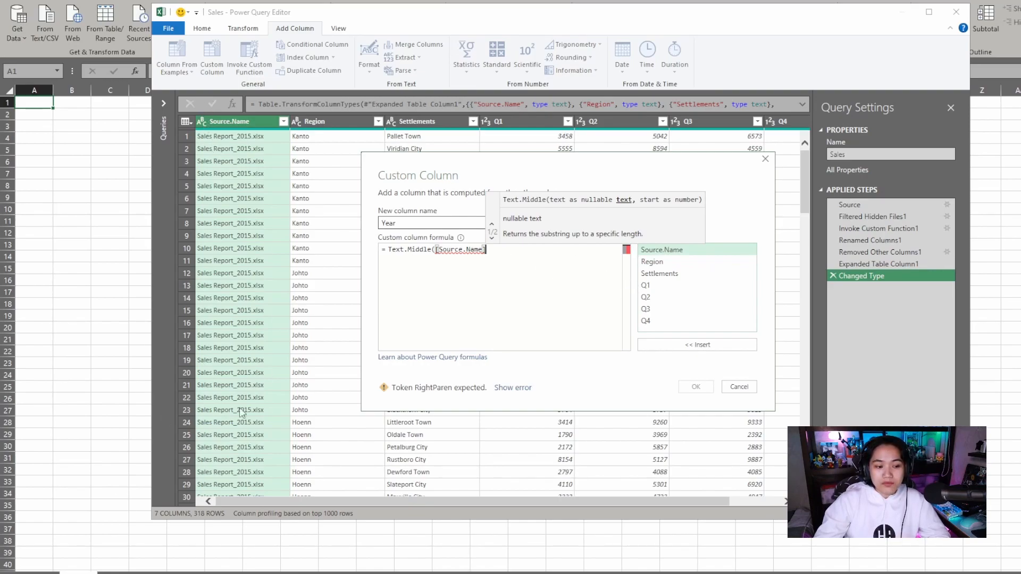
text(,)
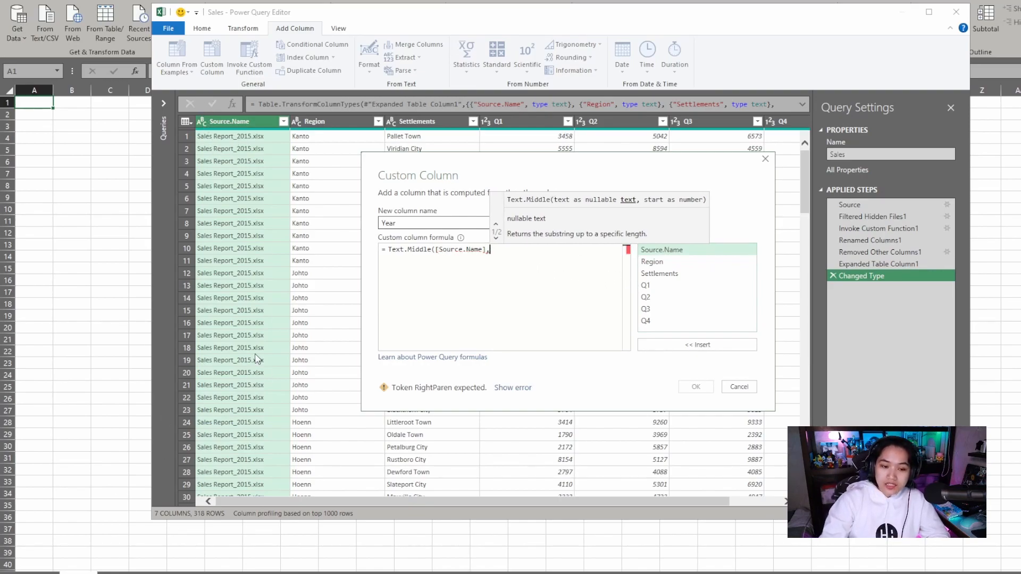
text(13)
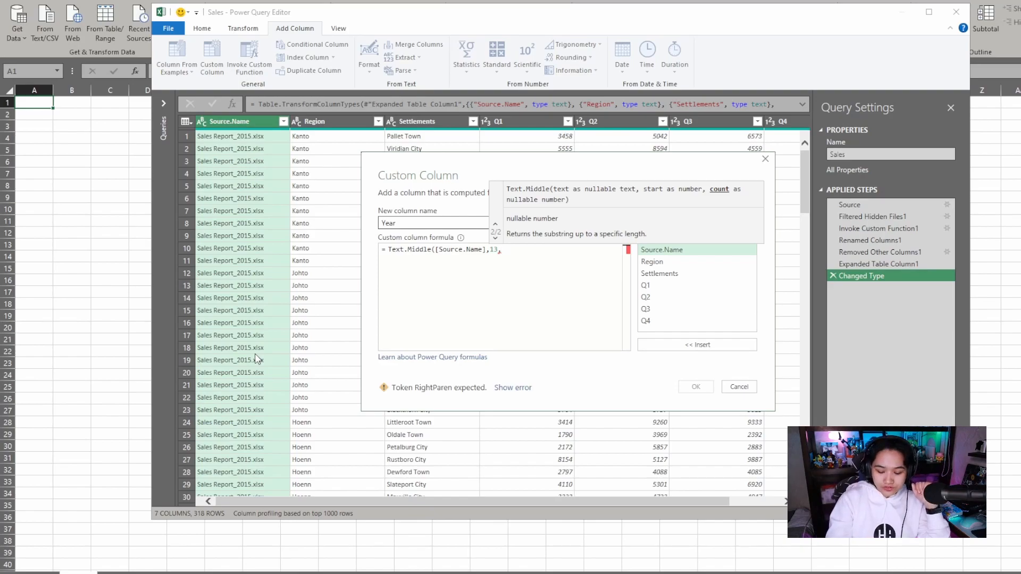
text(,4)
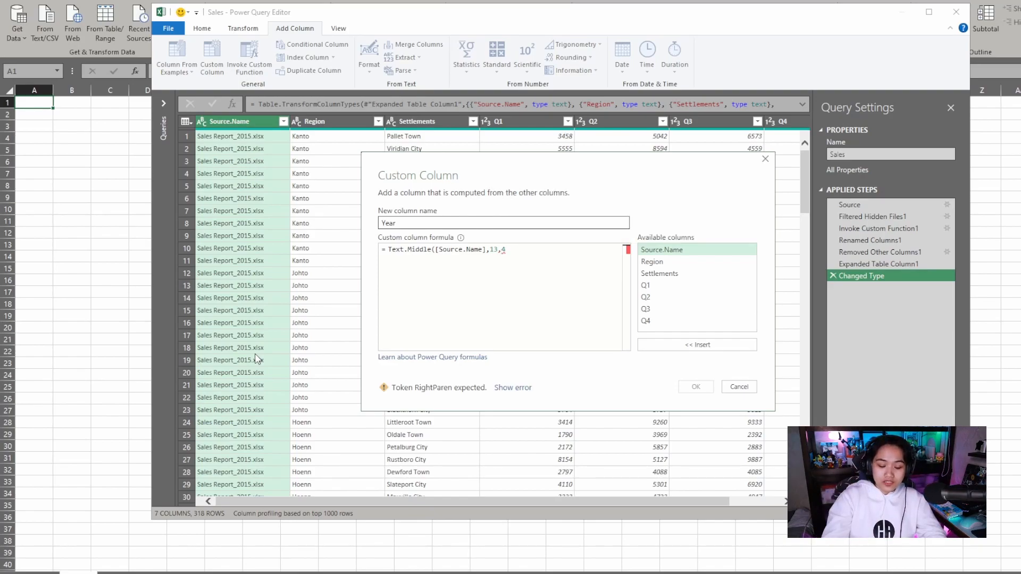
text())
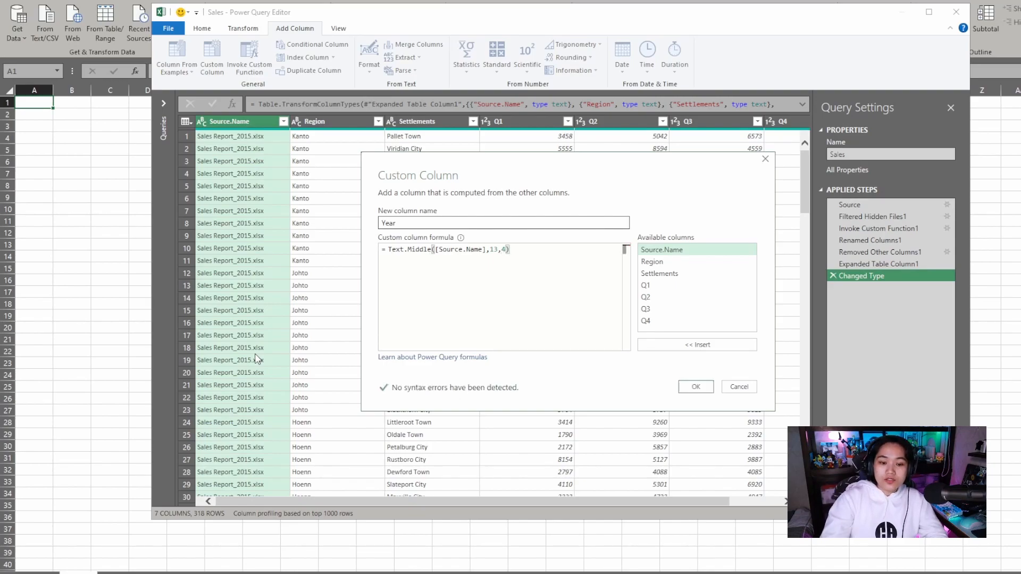
mouse_move(479, 397)
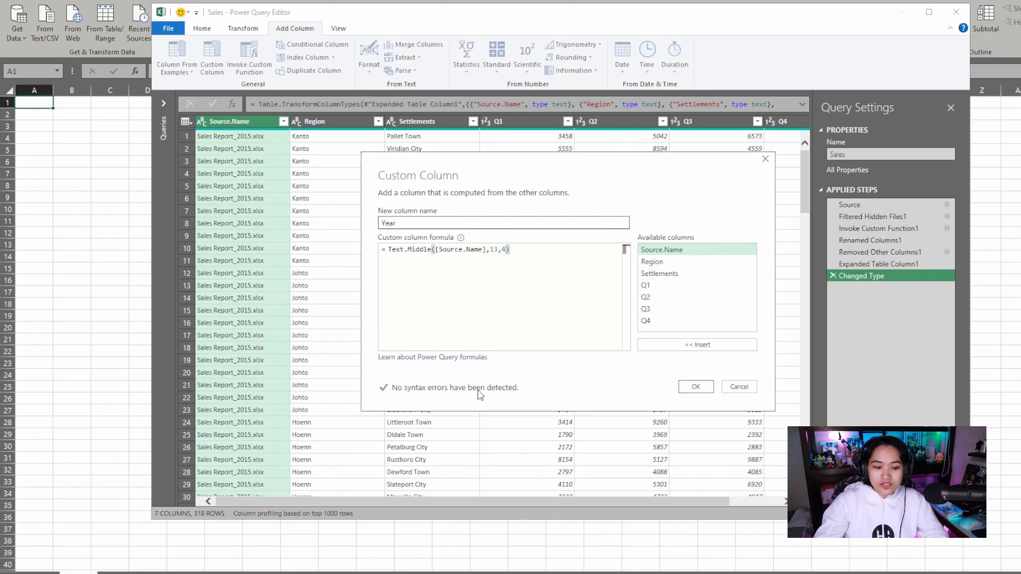
mouse_move(394, 411)
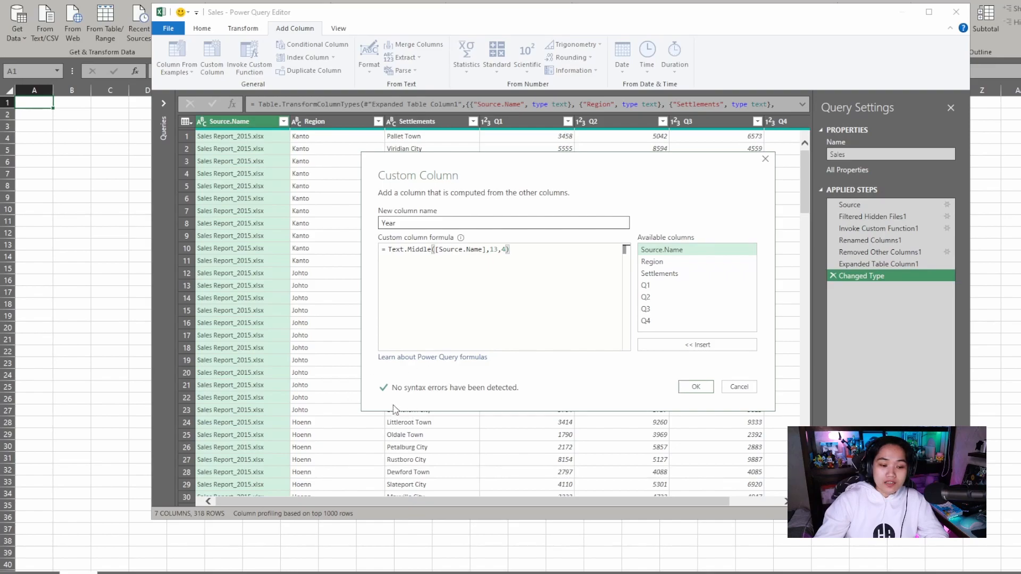
mouse_move(473, 383)
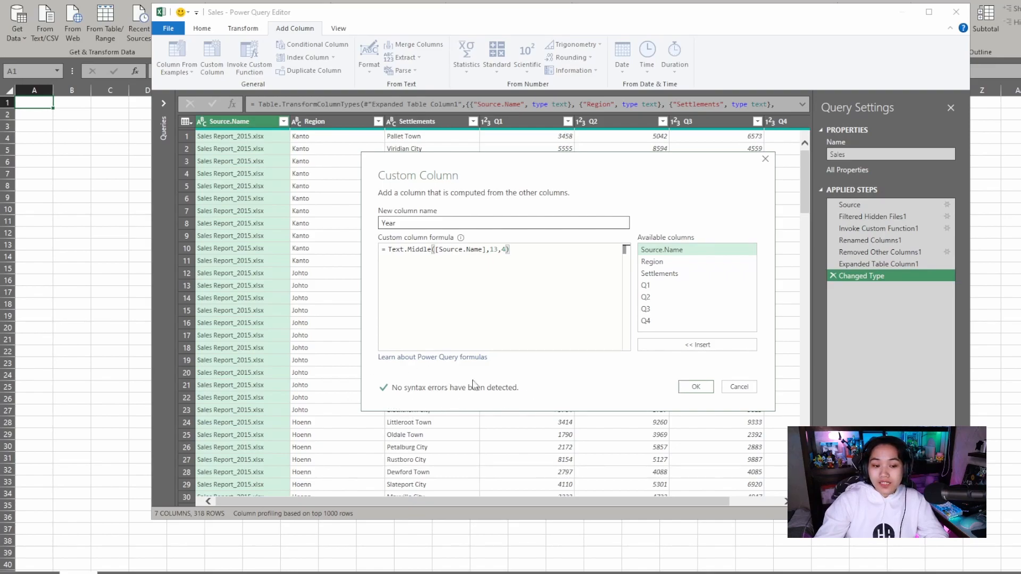
mouse_move(587, 275)
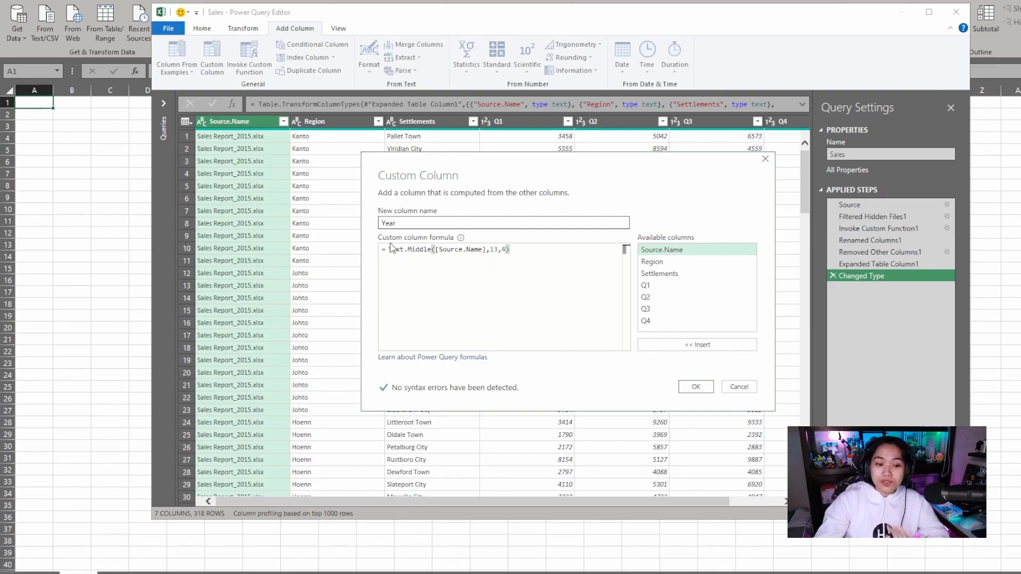
mouse_move(481, 291)
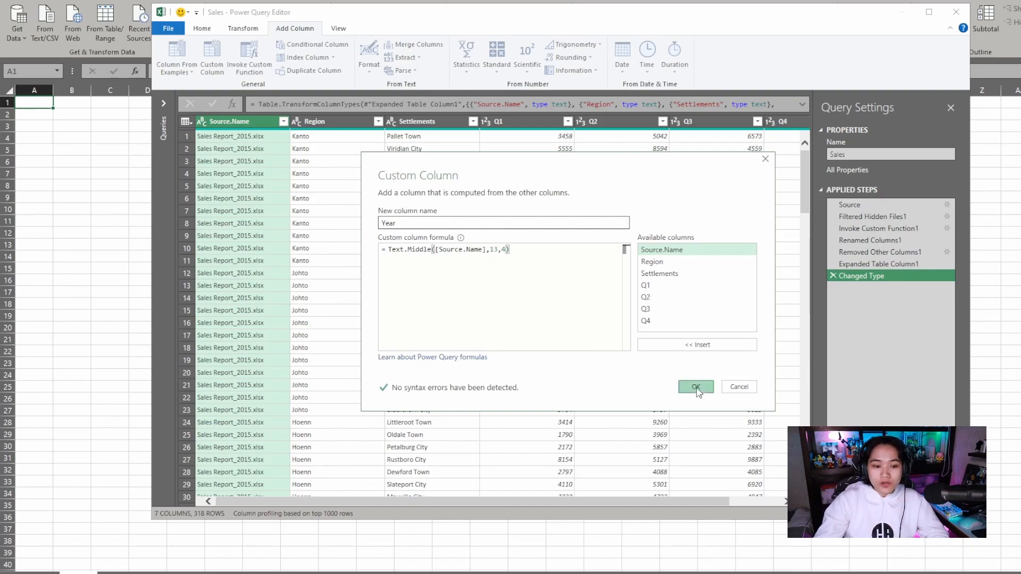
Confirm the Year column and check its preview shows 2015
click(696, 387)
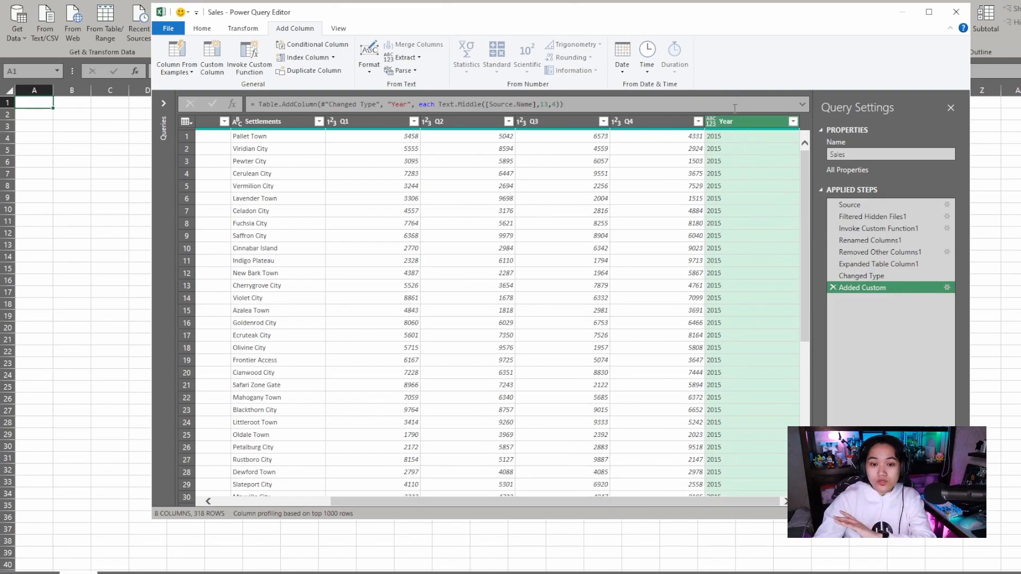
scroll(down, 3)
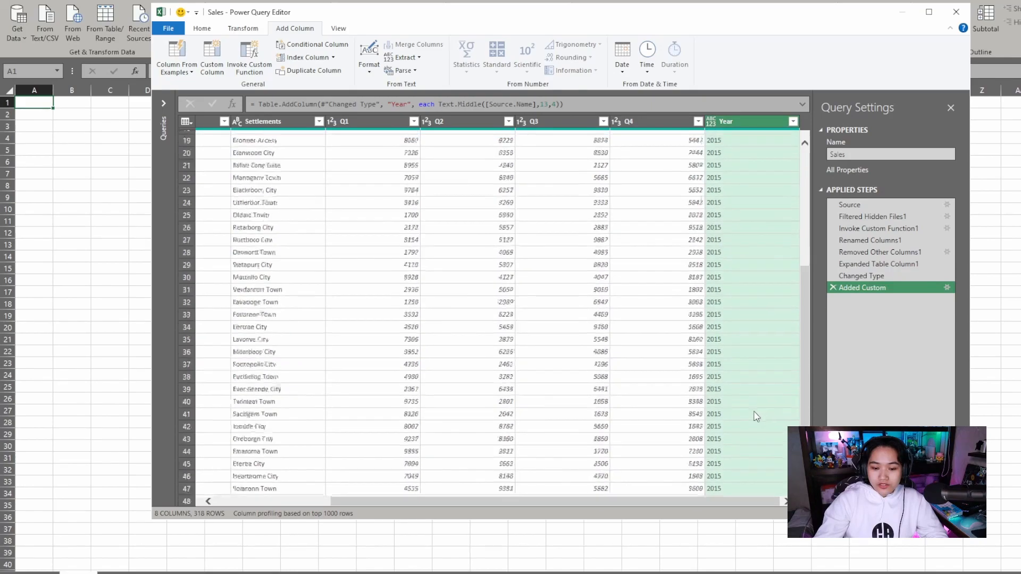
scroll(up, 3)
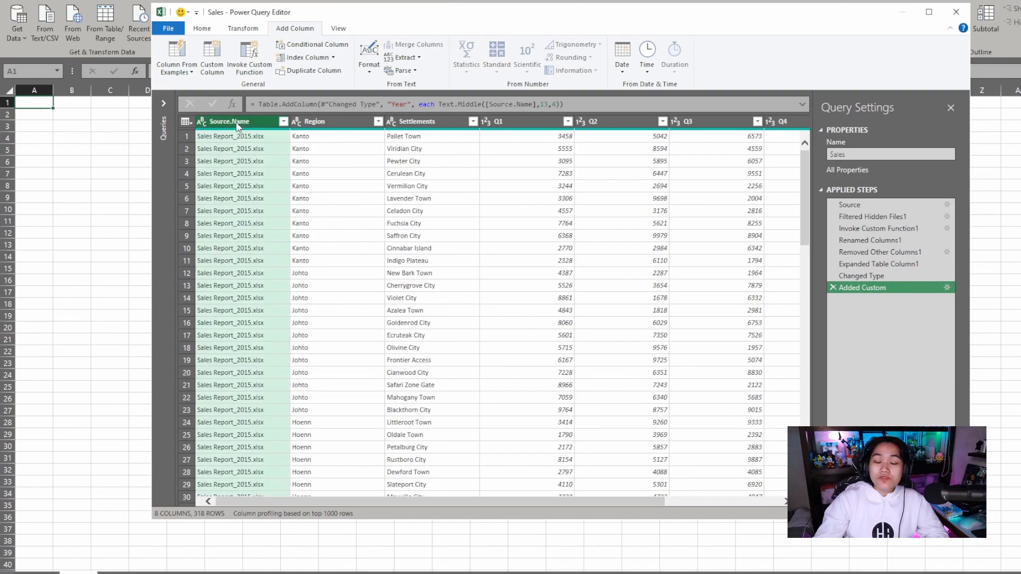
Remove the Source.Name column from the Sales query
right_click(235, 121)
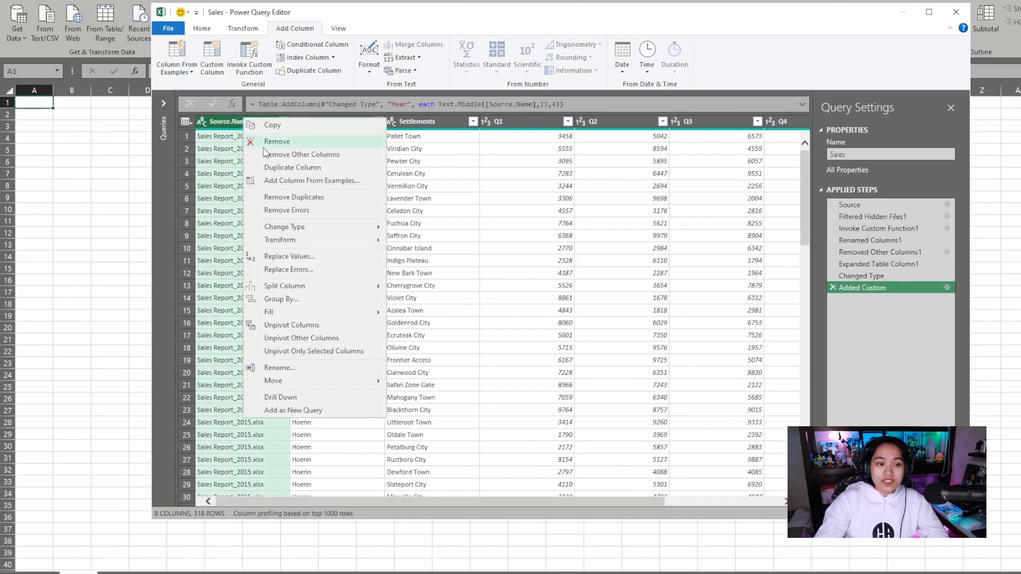
click(276, 141)
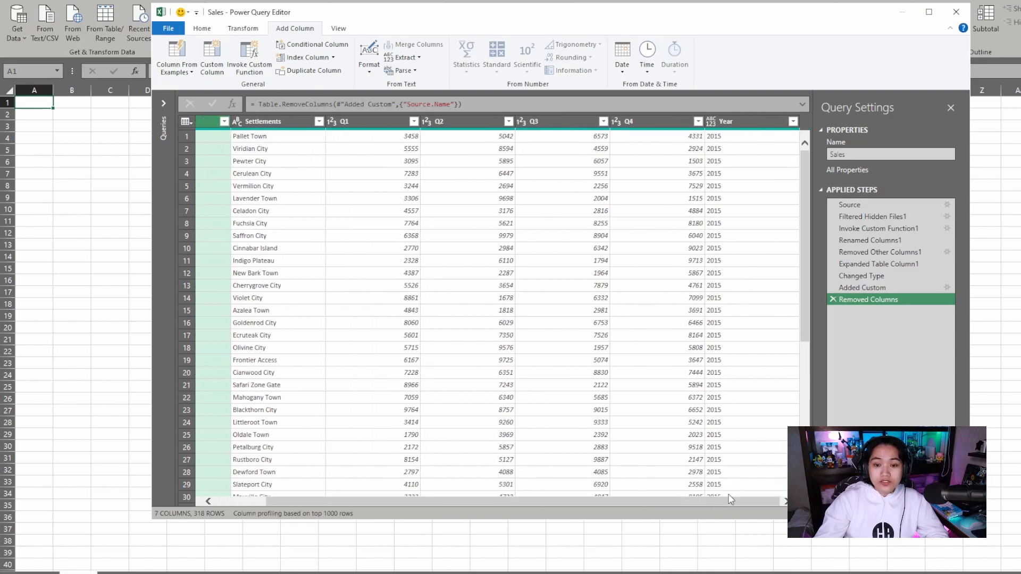
scroll(down, 3)
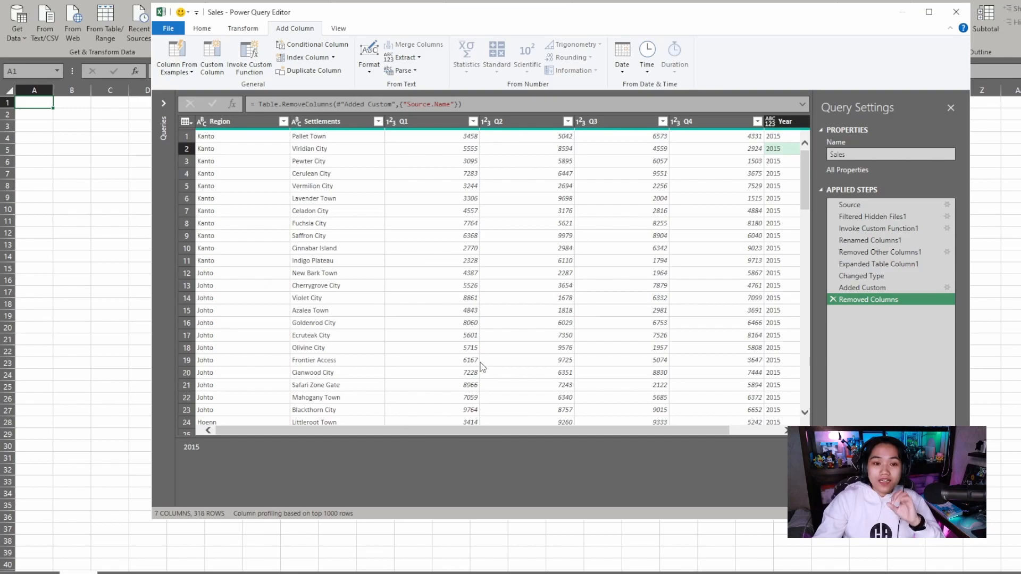
mouse_move(343, 460)
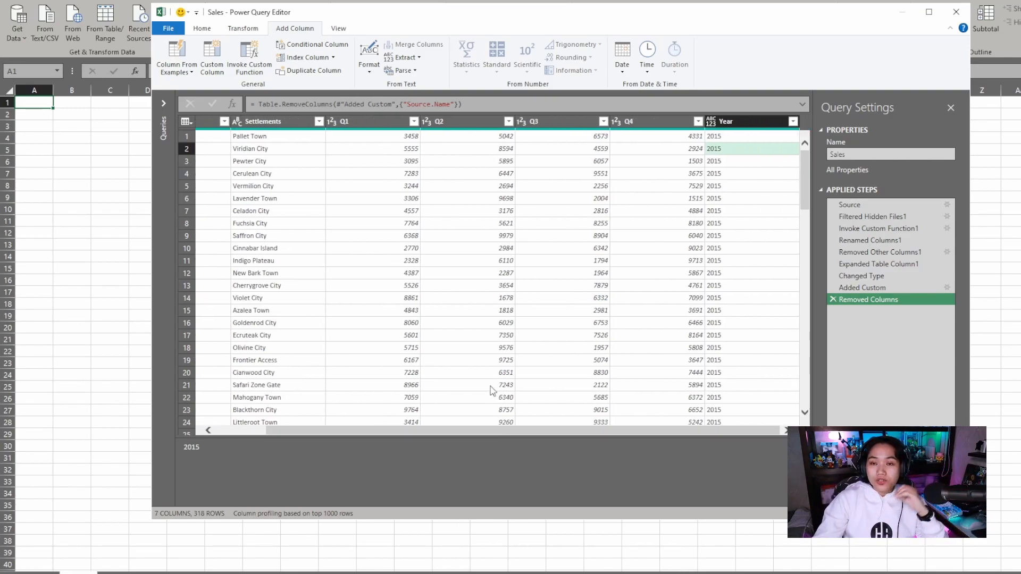
mouse_move(455, 325)
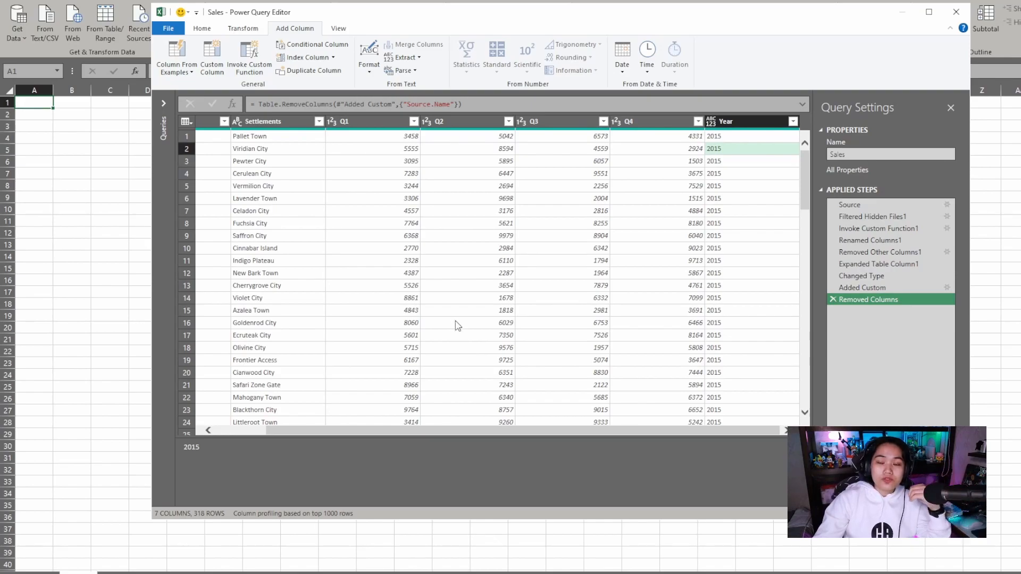
mouse_move(477, 315)
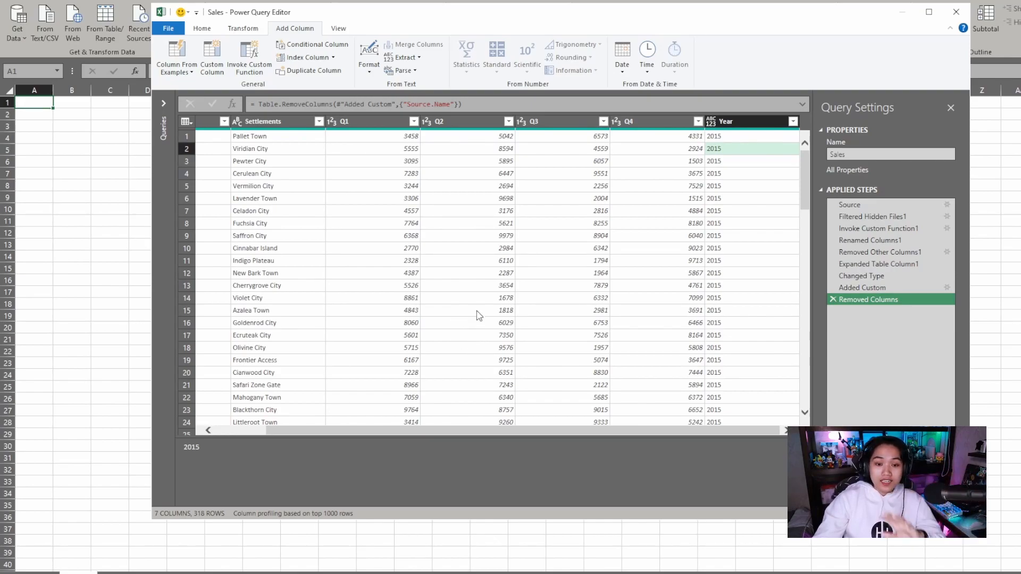
mouse_move(612, 215)
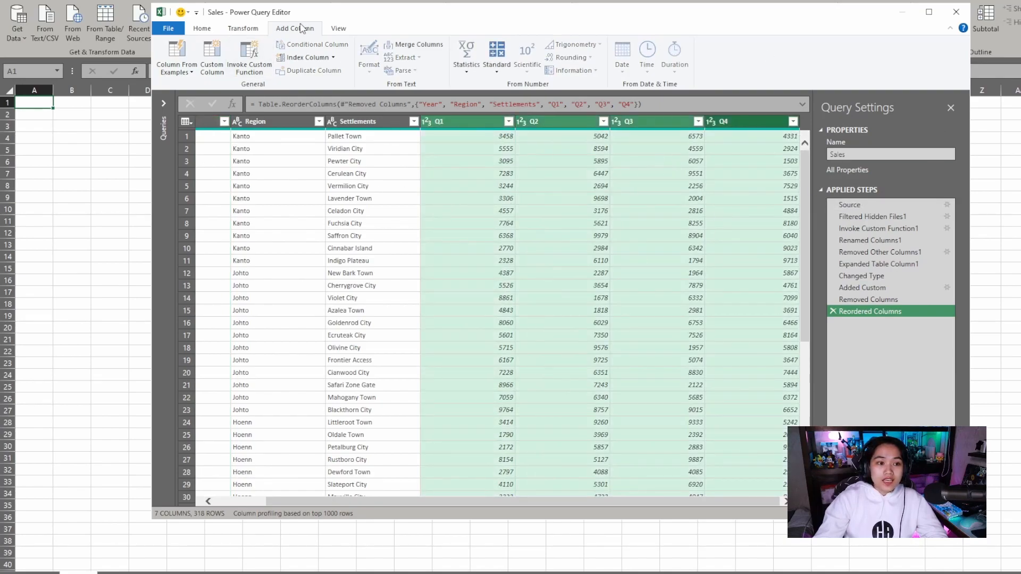
Sum the Q1–Q4 columns with Standard > Add and rename the new column Total
click(496, 53)
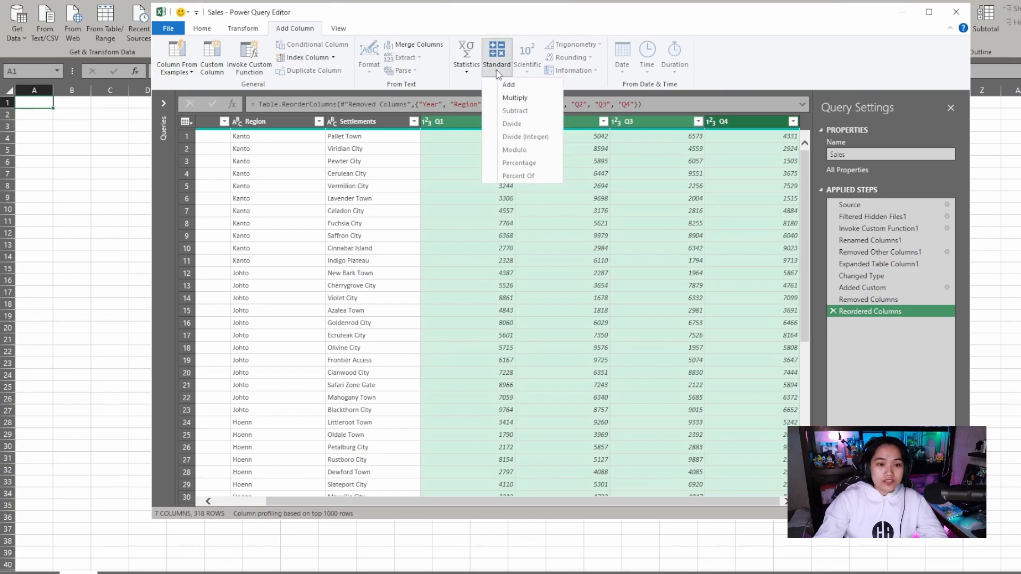
click(507, 85)
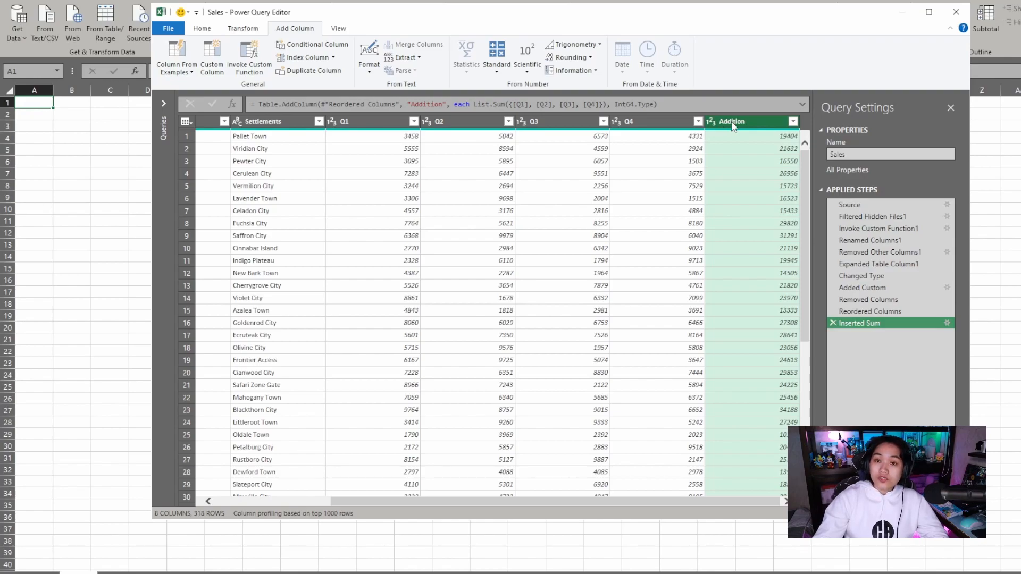
double_click(730, 121)
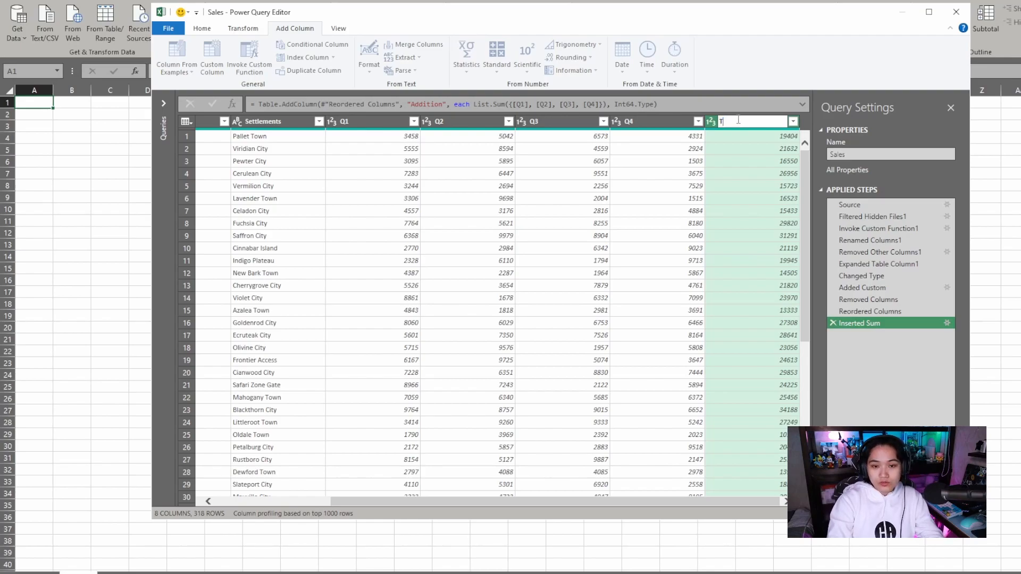
text(Total)
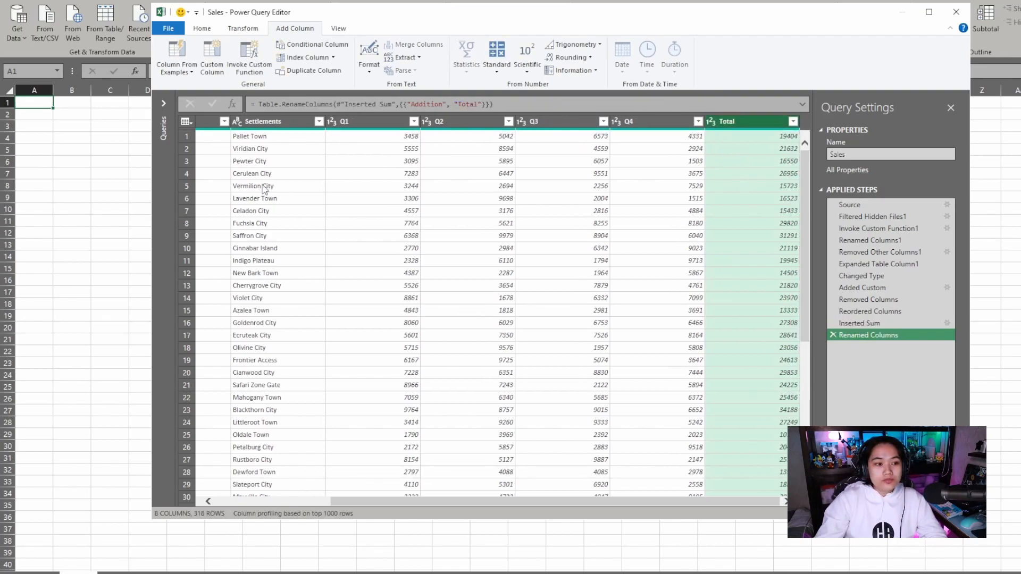
click(201, 28)
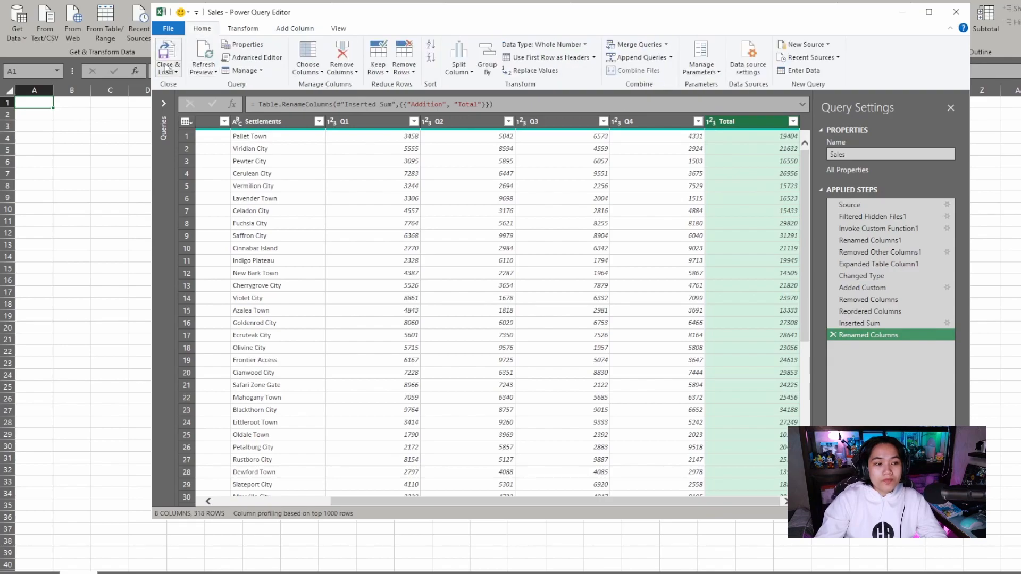
click(168, 57)
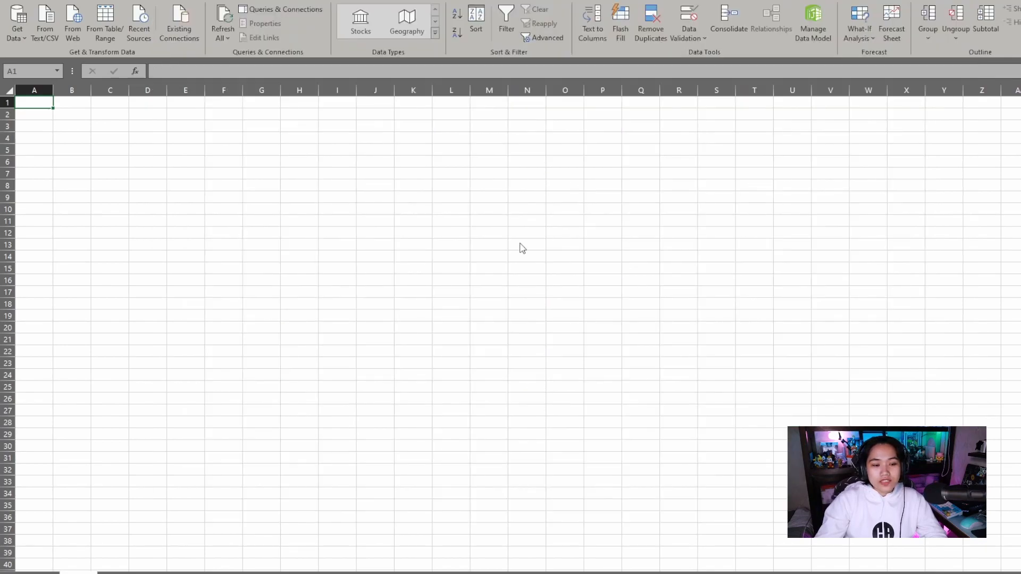
click(282, 9)
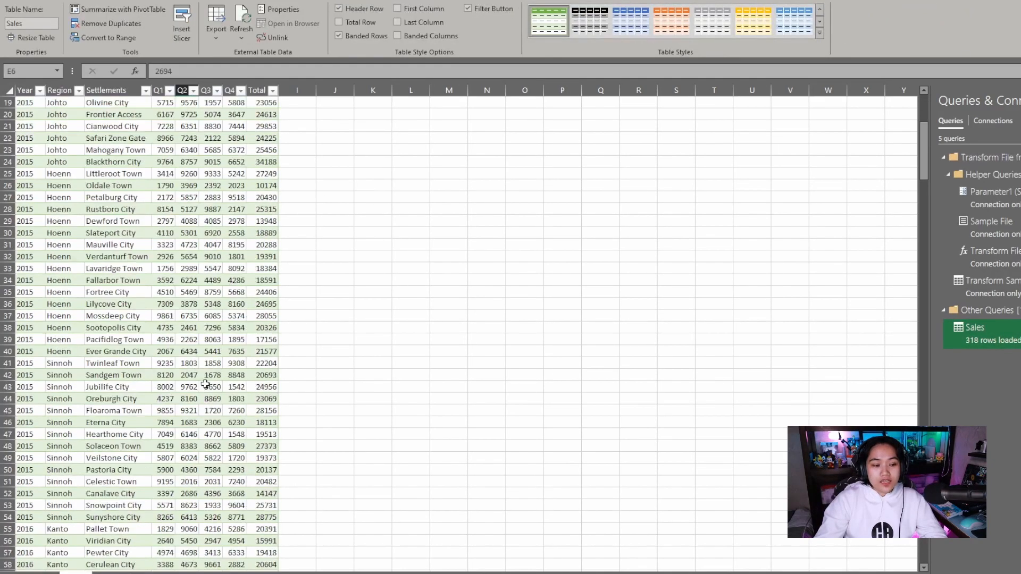
scroll(up, 3)
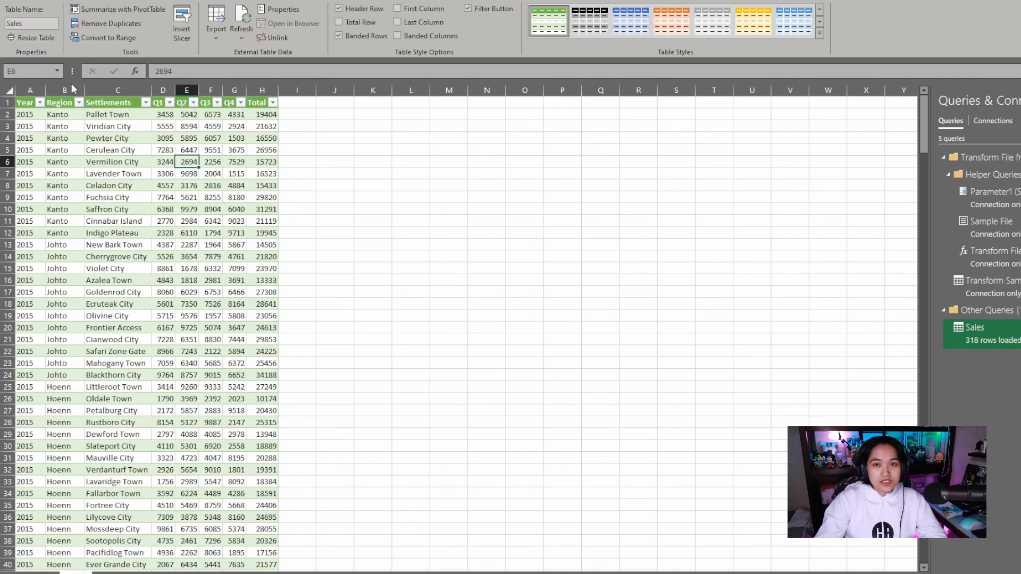
mouse_move(164, 256)
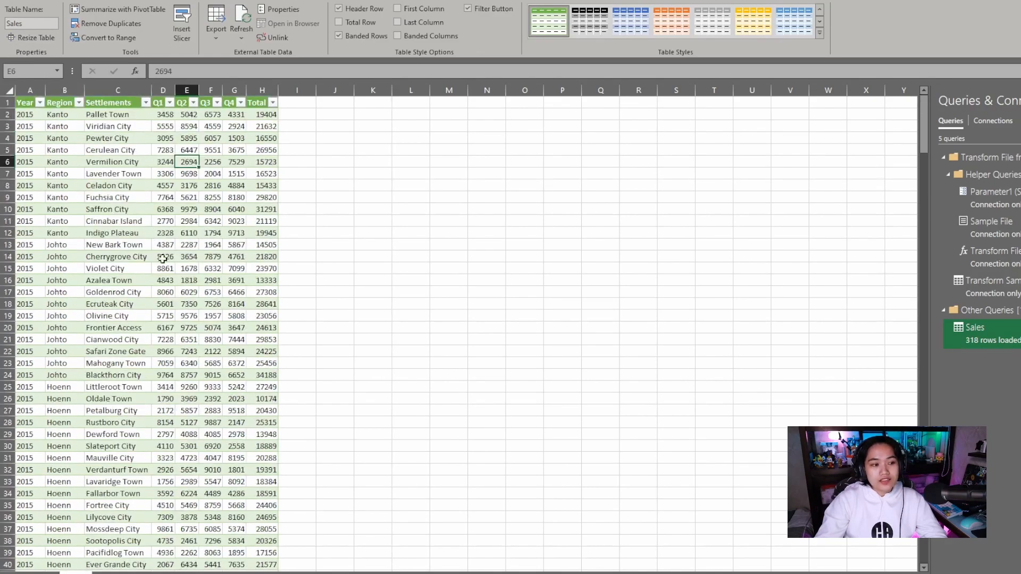
scroll(down, 3)
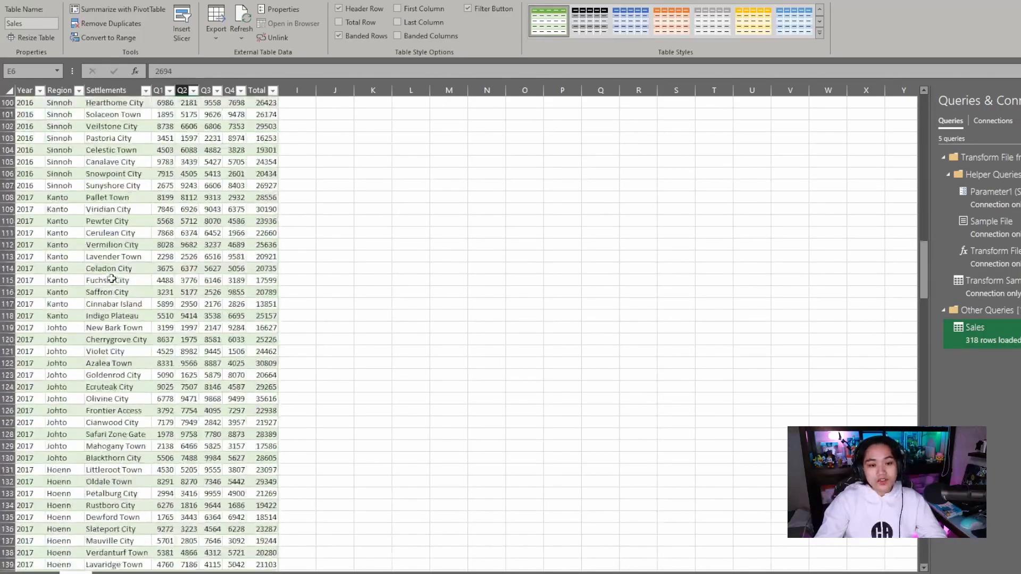
scroll(down, 3)
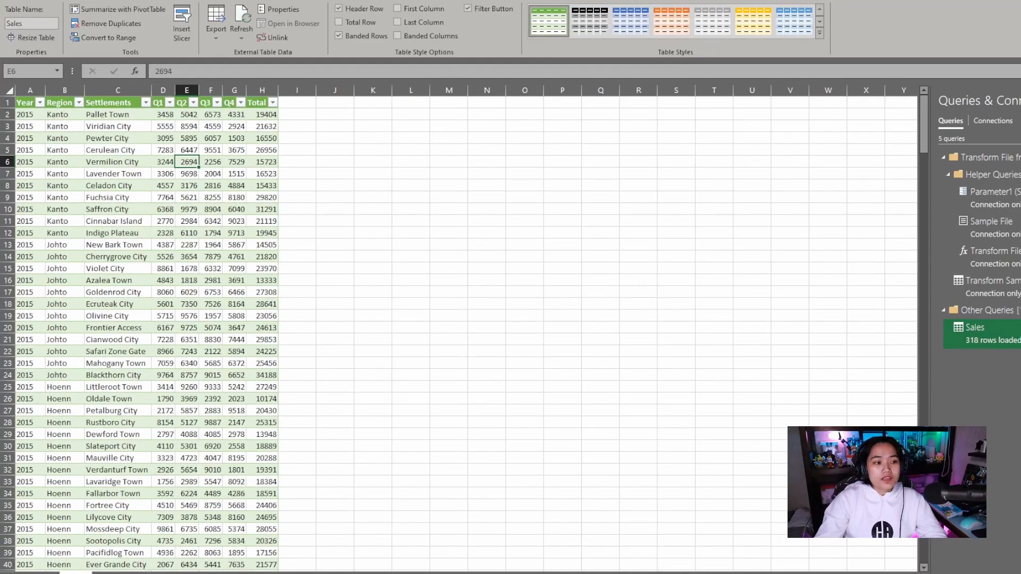
click(24, 113)
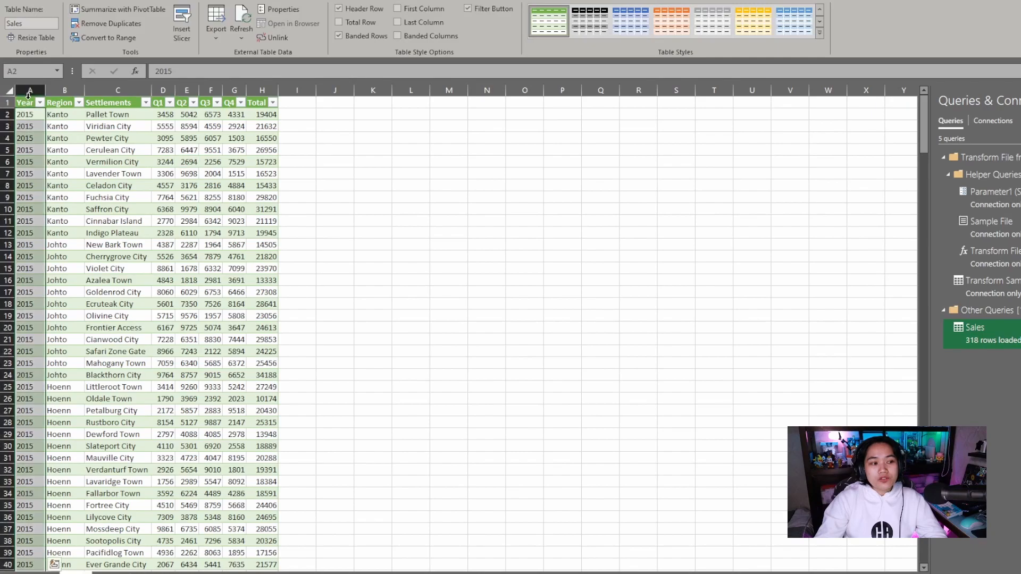
click(64, 126)
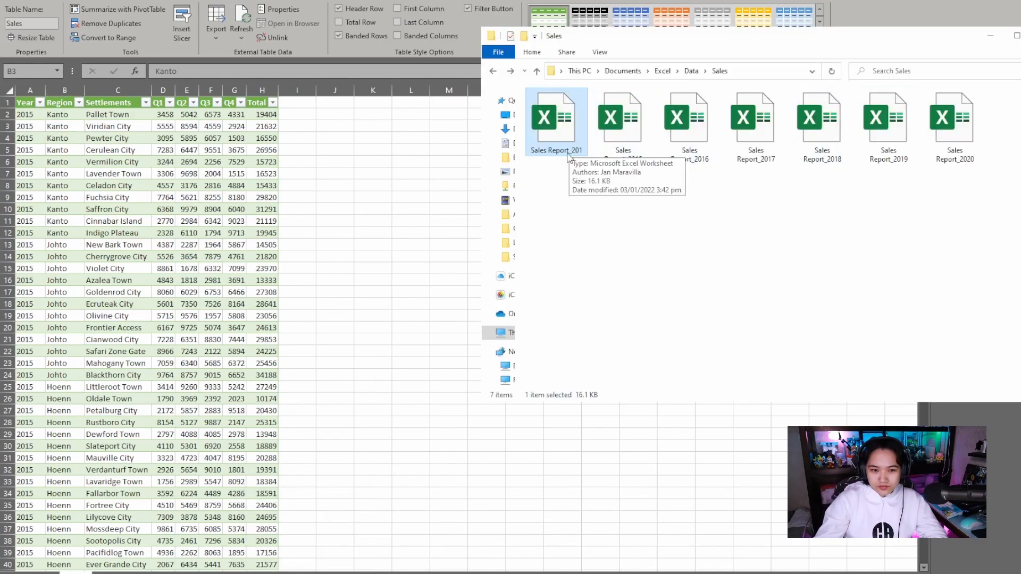
Rename the copied report file to Sales Report_2021
click(953, 122)
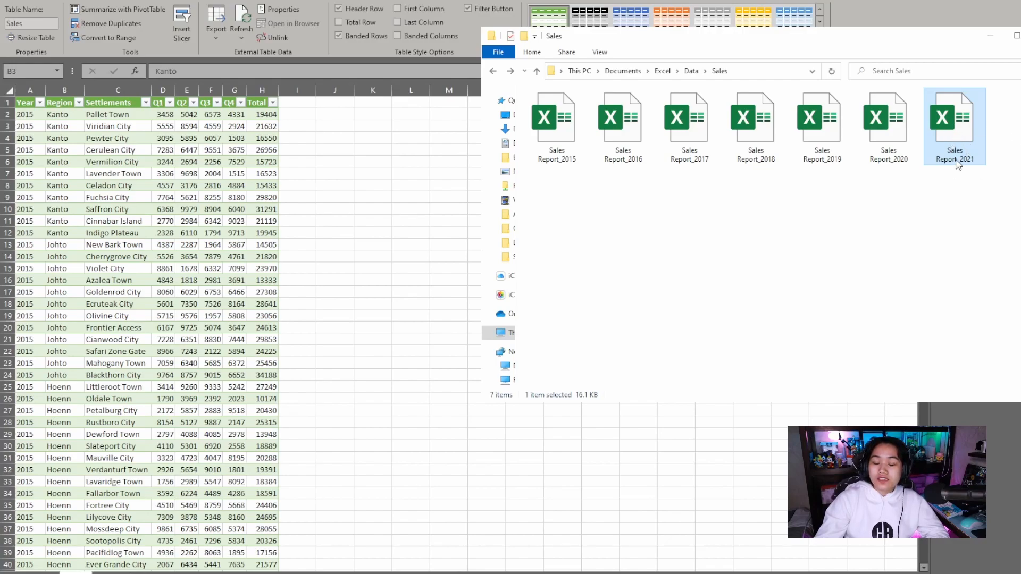
click(886, 219)
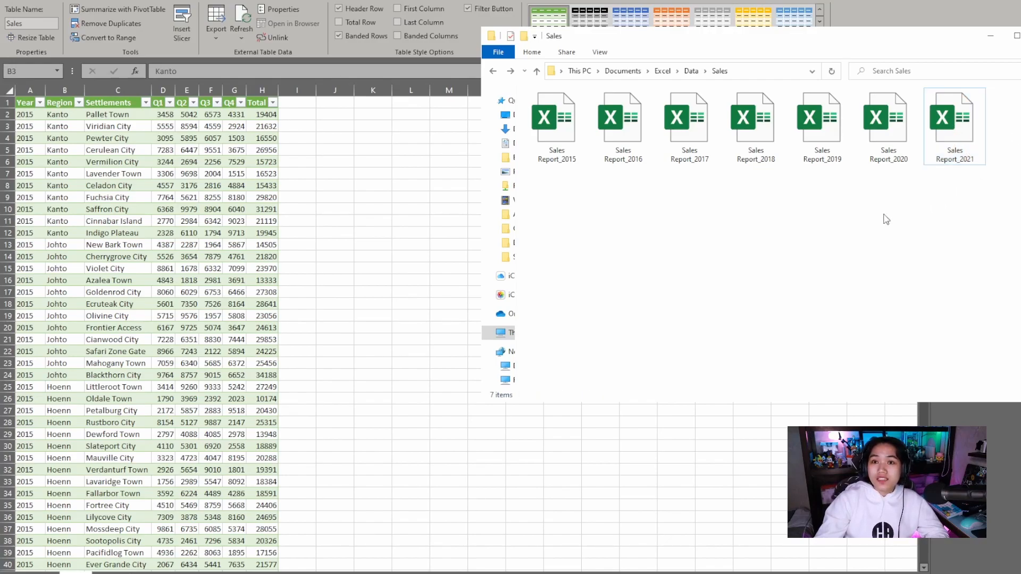
mouse_move(571, 289)
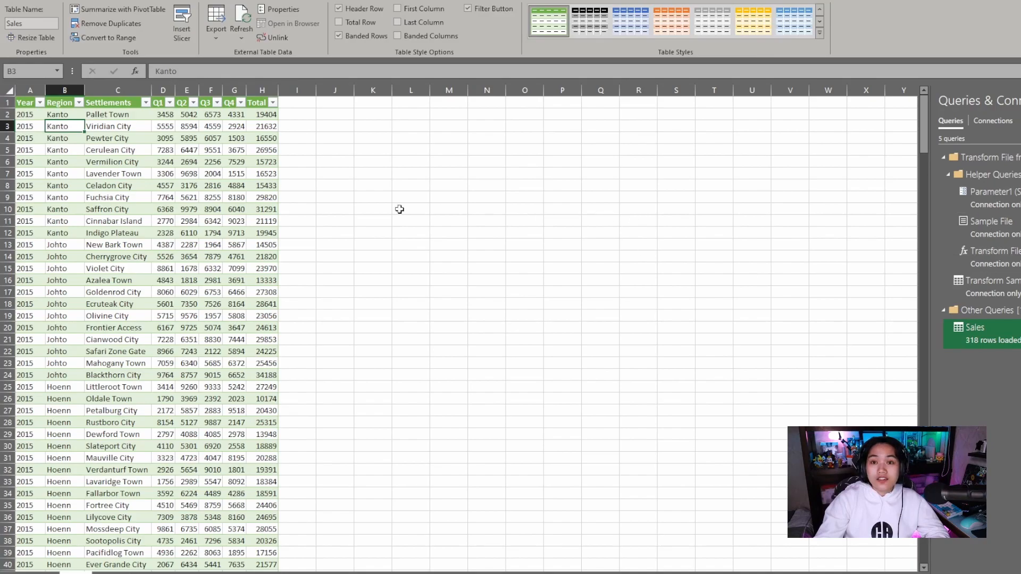
mouse_move(144, 150)
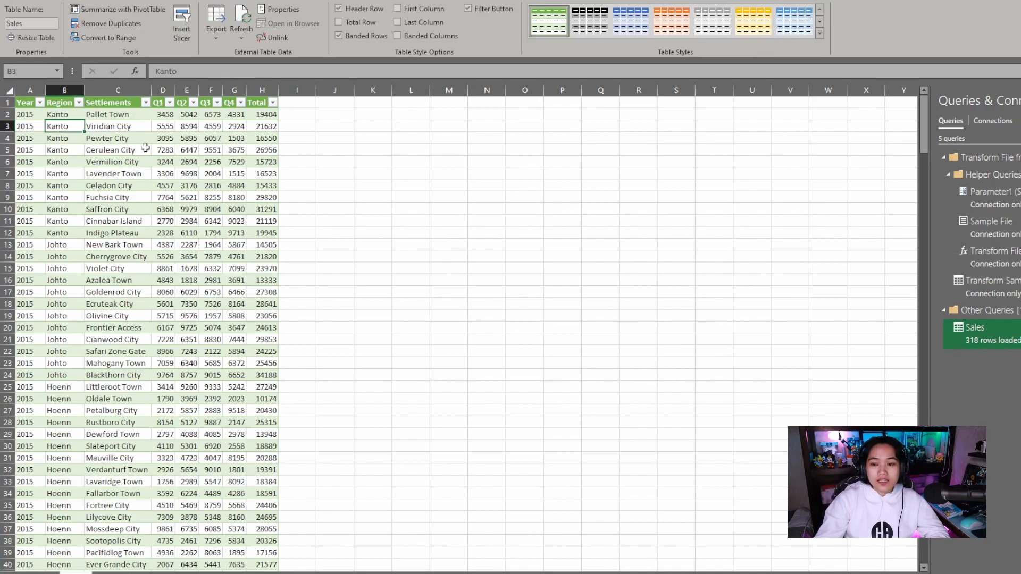
Refresh the Sales table and confirm 2021 now appears among the Year filter values
right_click(109, 138)
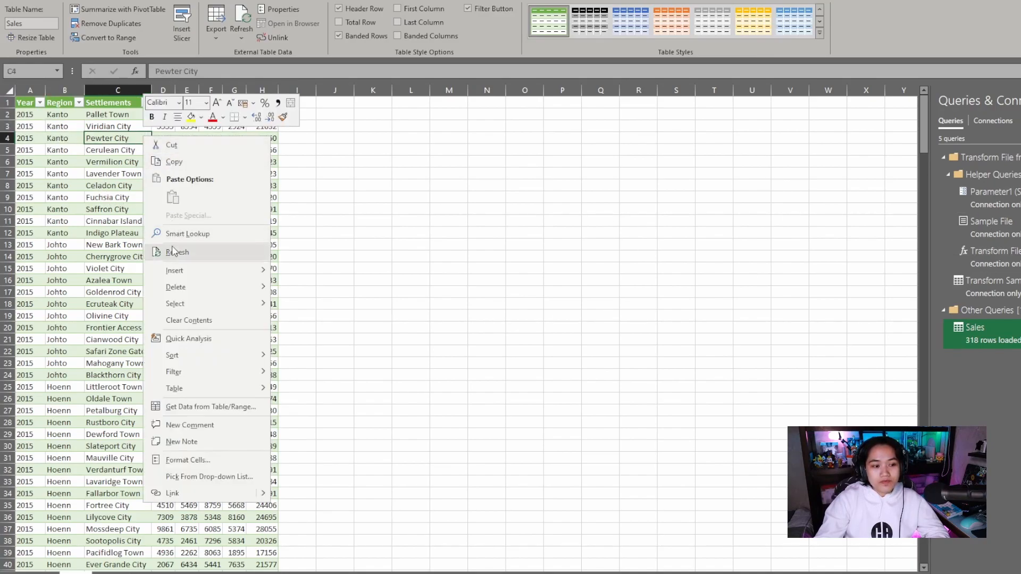
click(178, 252)
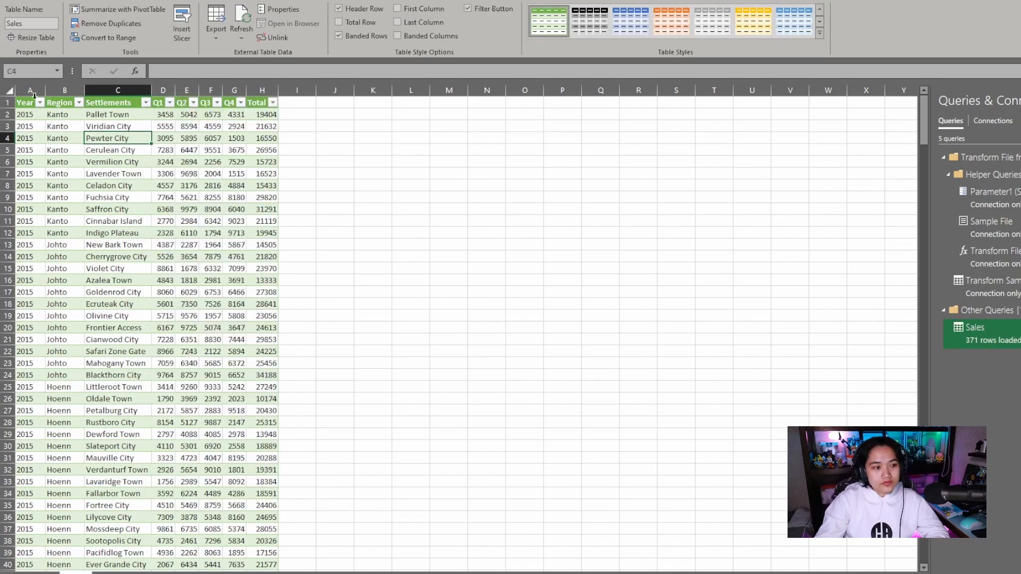
click(38, 102)
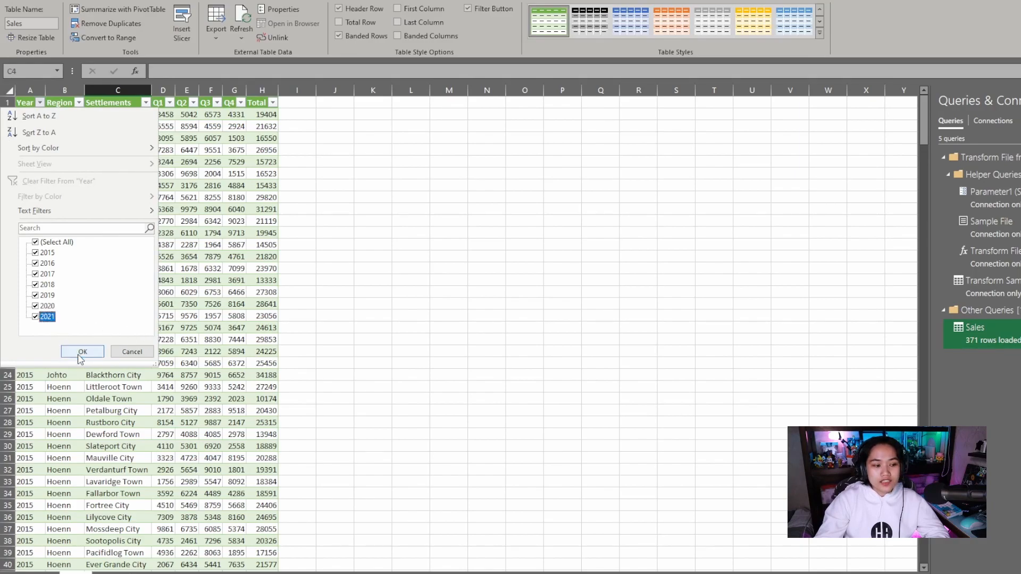
click(82, 352)
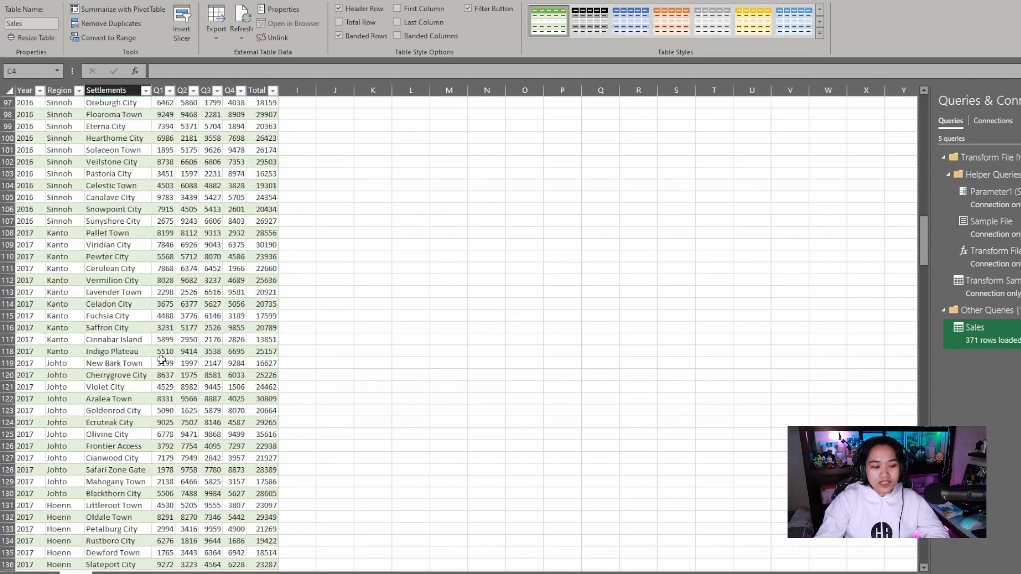
scroll(down, 3)
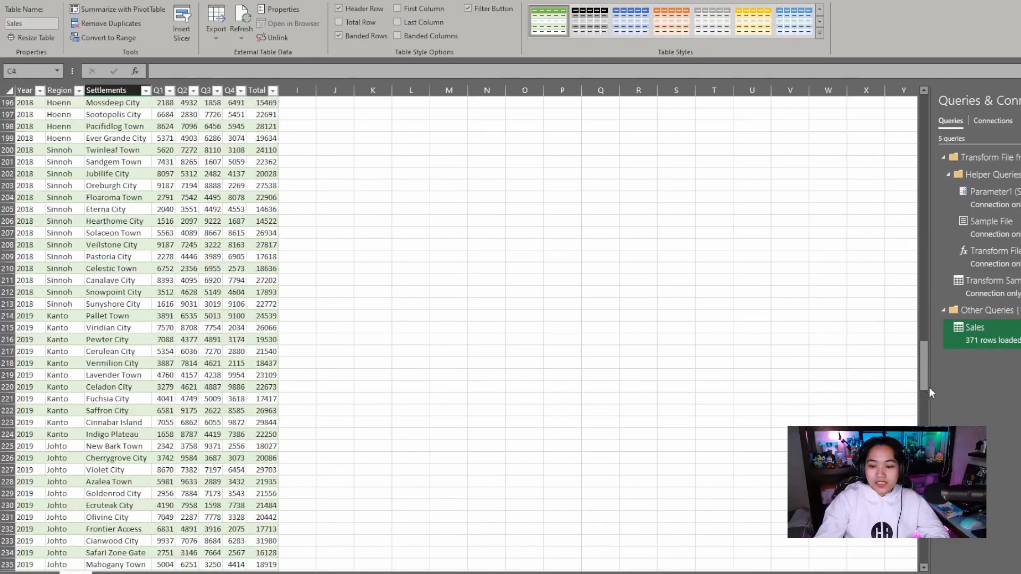
scroll(down, 3)
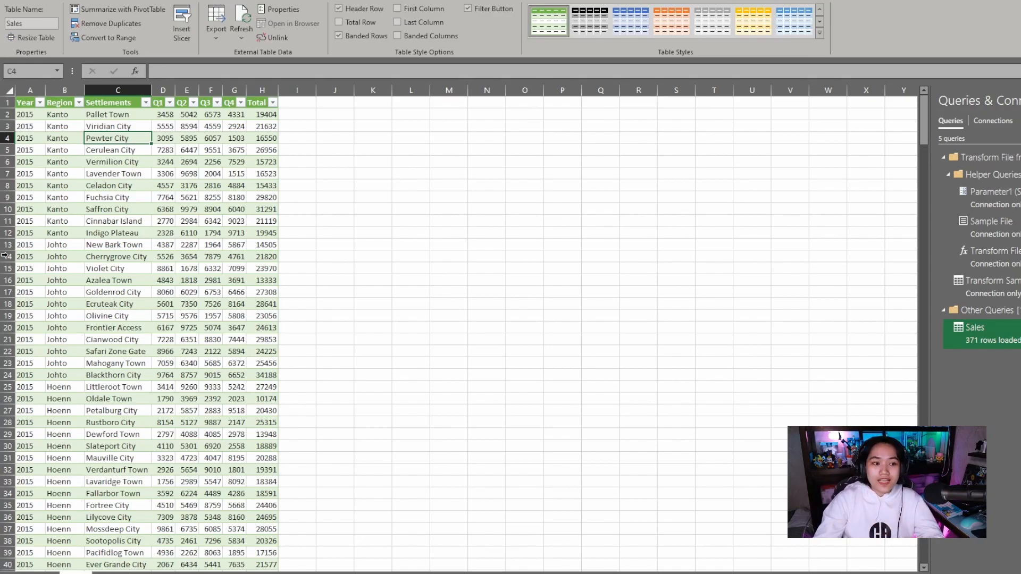
scroll(down, 3)
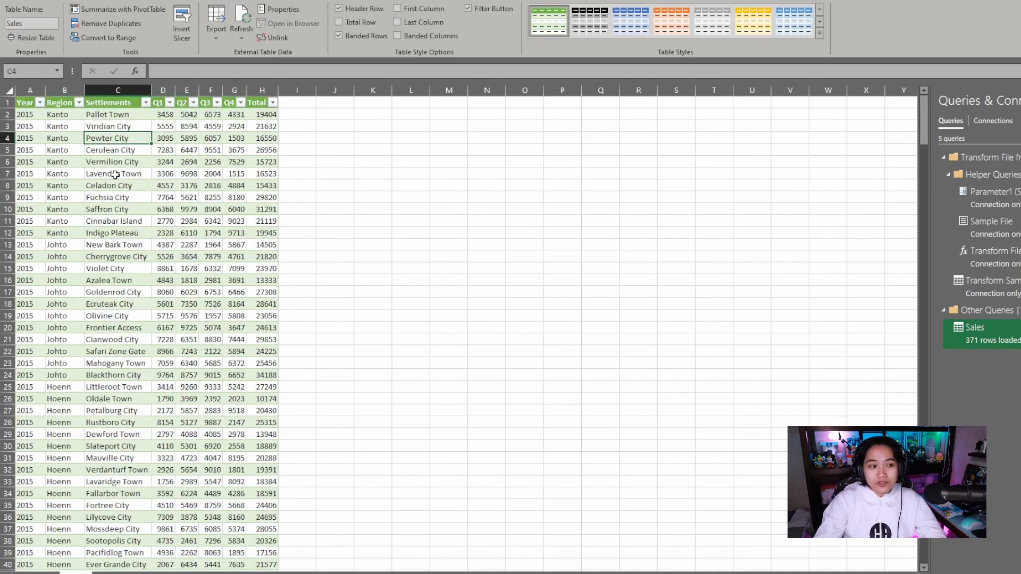
click(23, 103)
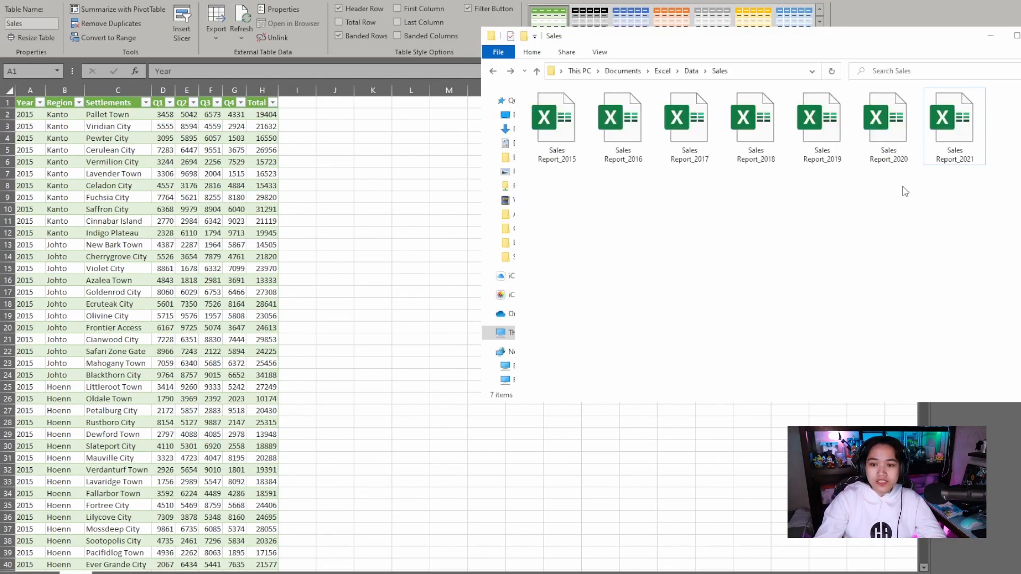
Open Sales Report_2021 and scroll through its quarterly settlement figures
click(951, 119)
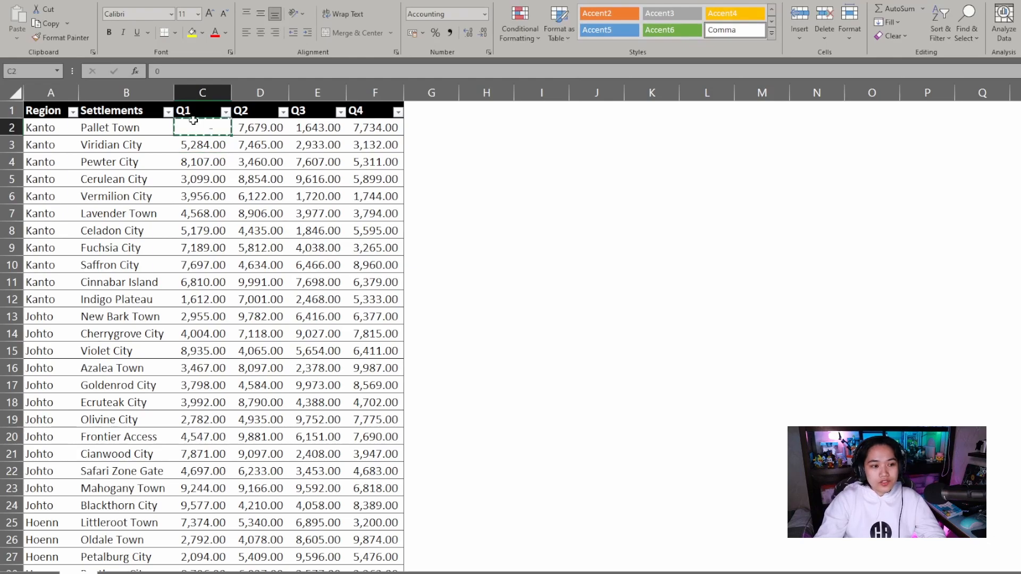
scroll(down, 3)
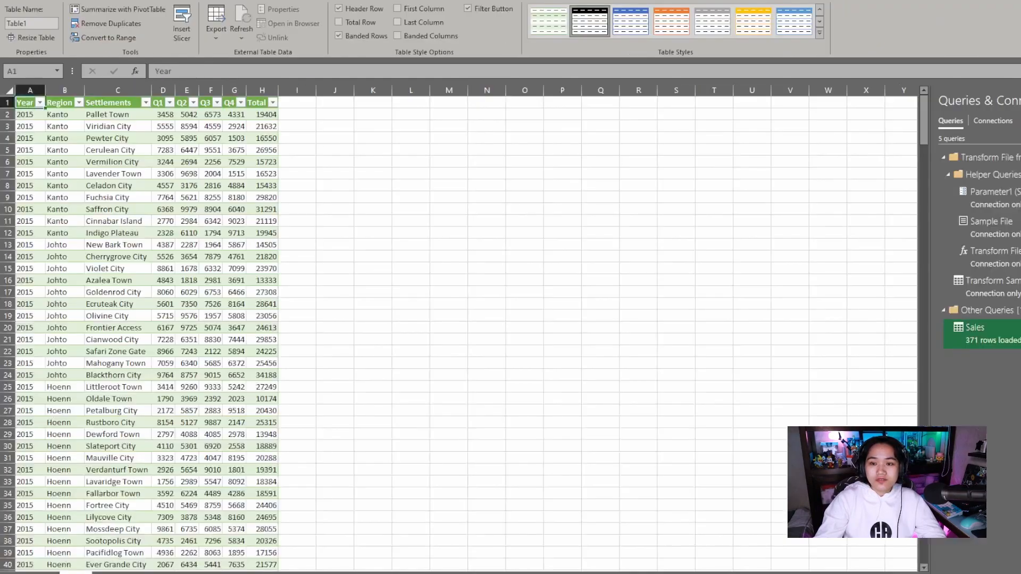
Refresh the Sales table and scroll down to the 2021 rows showing zero quarters
right_click(162, 173)
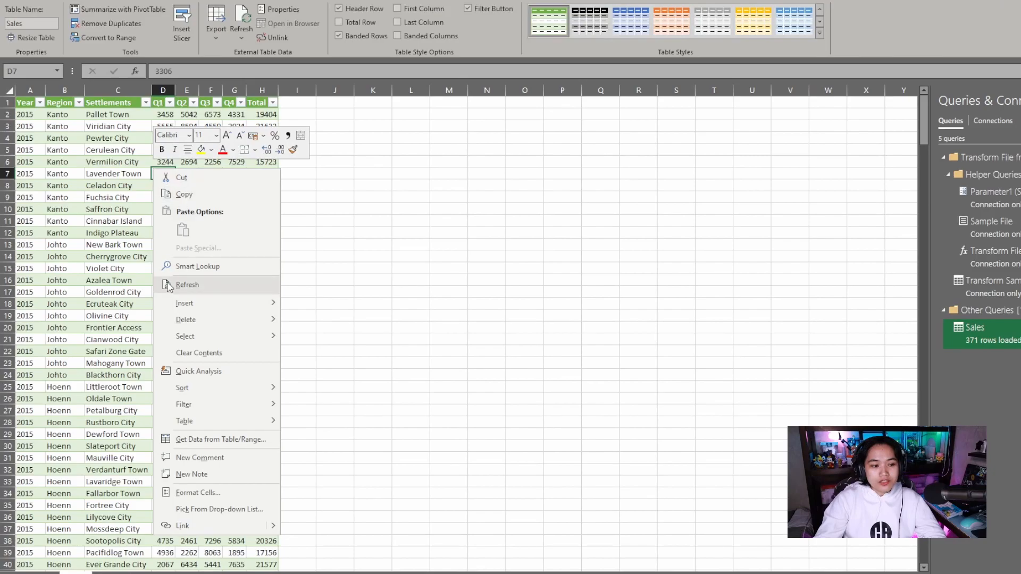
click(187, 285)
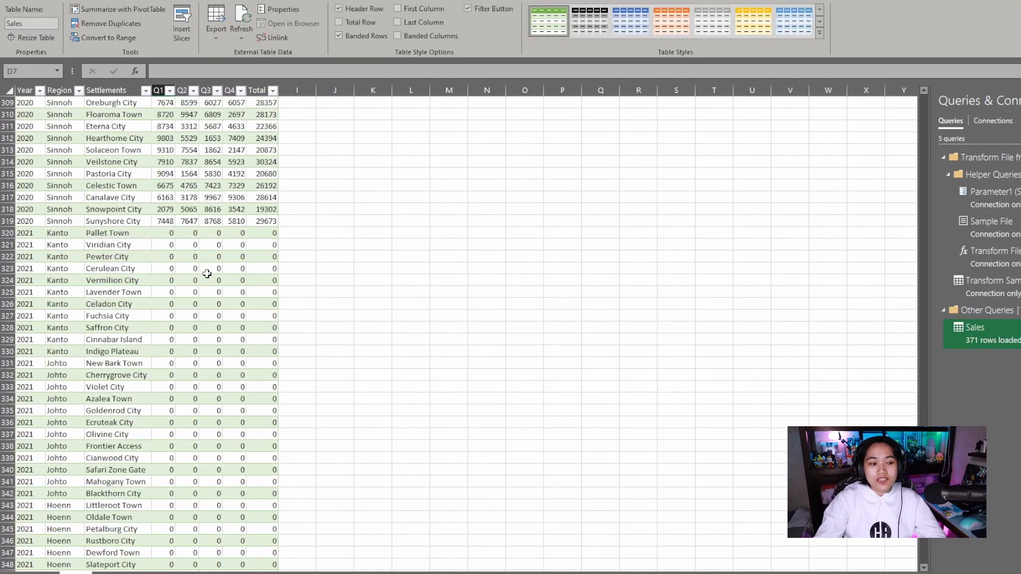
scroll(down, 3)
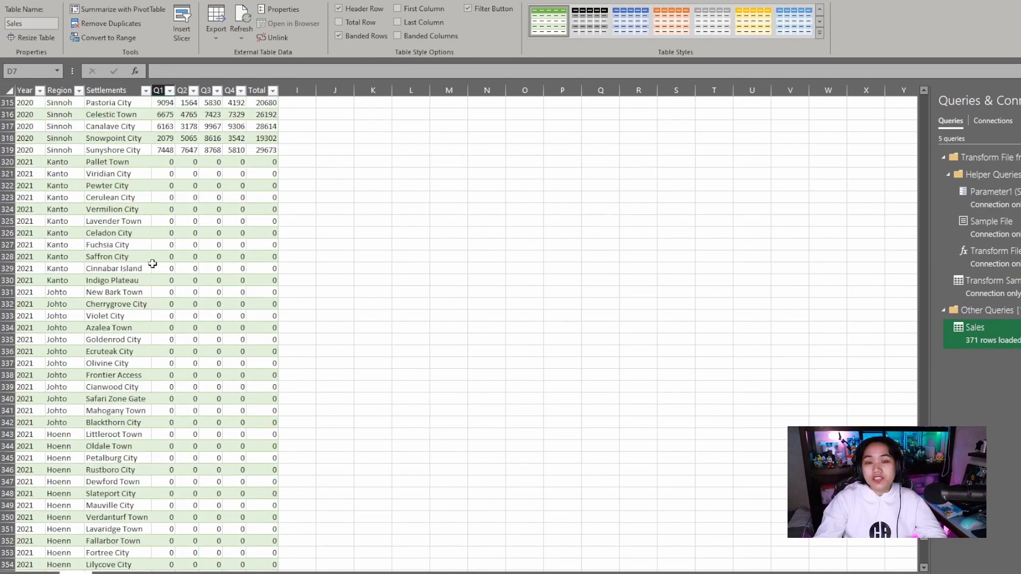
mouse_move(135, 268)
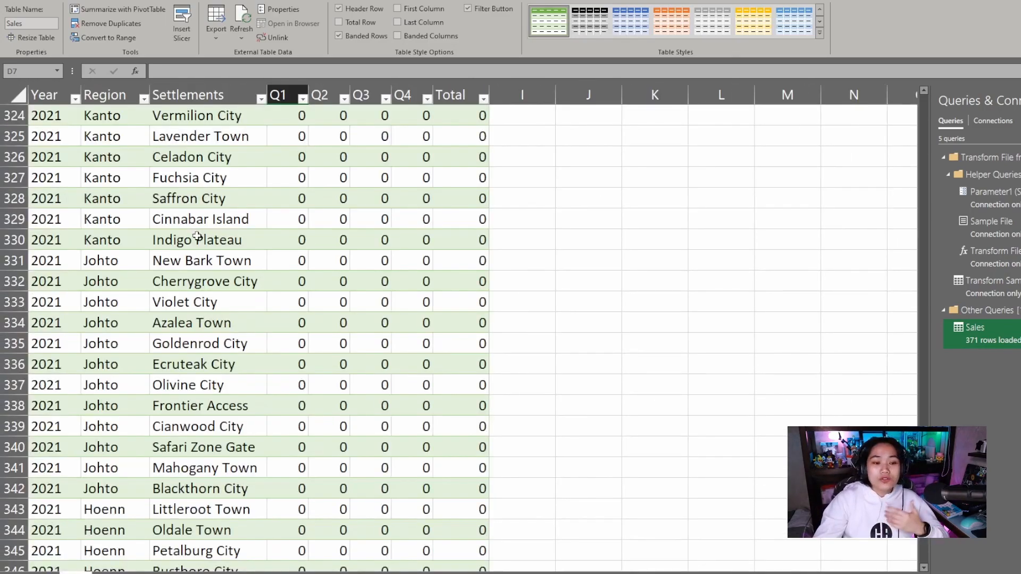
scroll(down, 3)
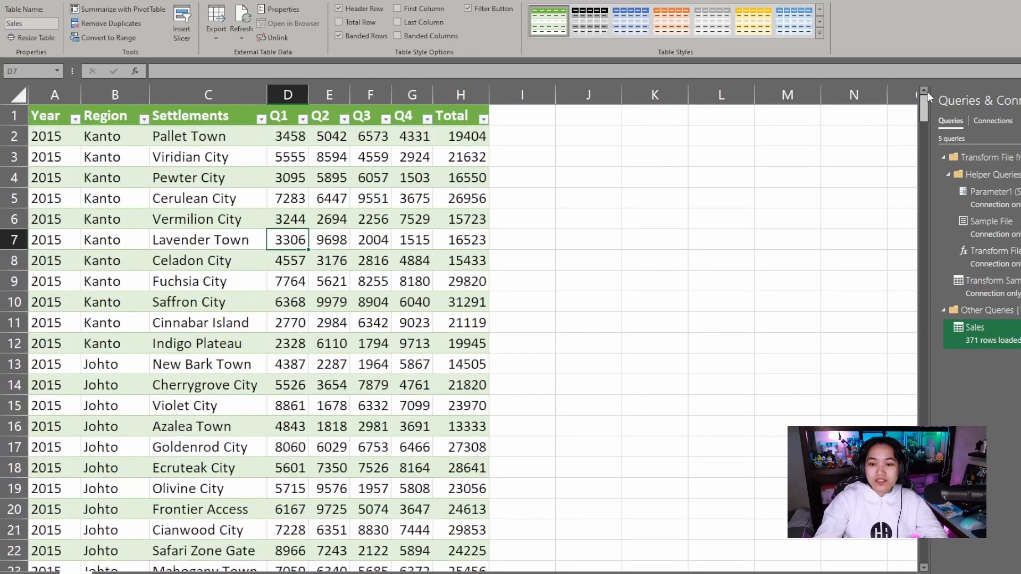
click(114, 178)
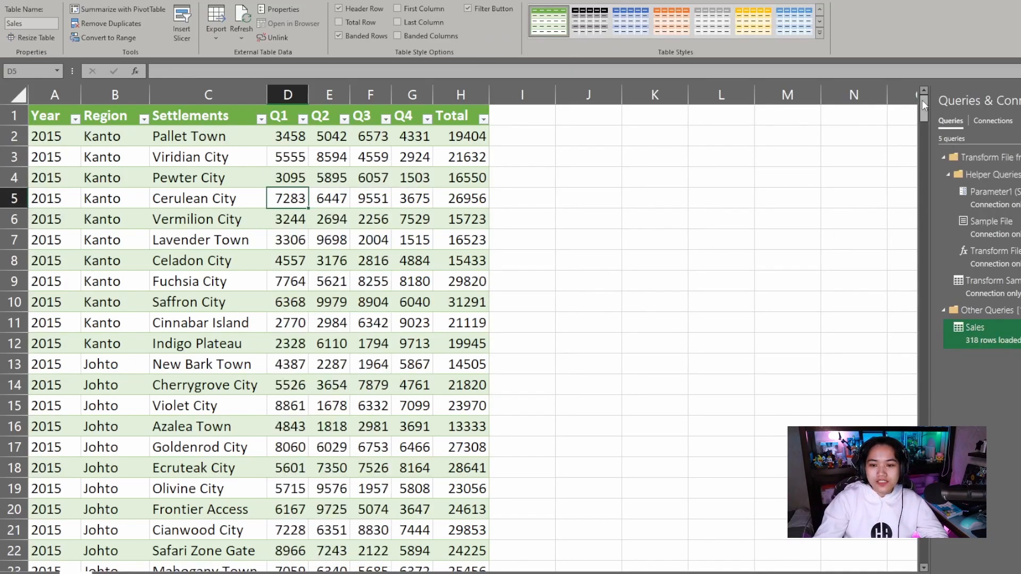
Scroll to the table's last row to confirm it ends at the 2020 Sinnoh settlements
scroll(down, 3)
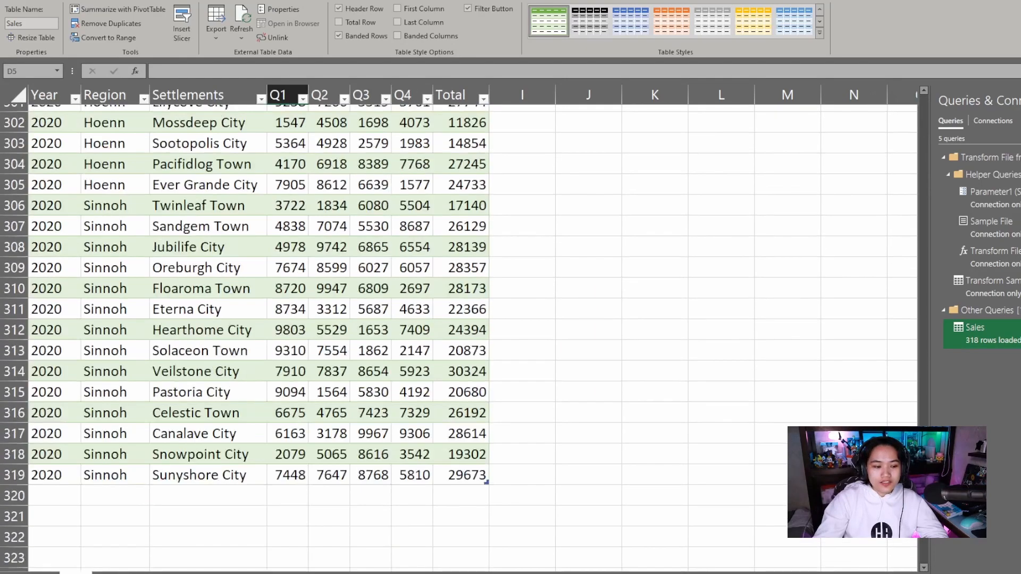
click(48, 468)
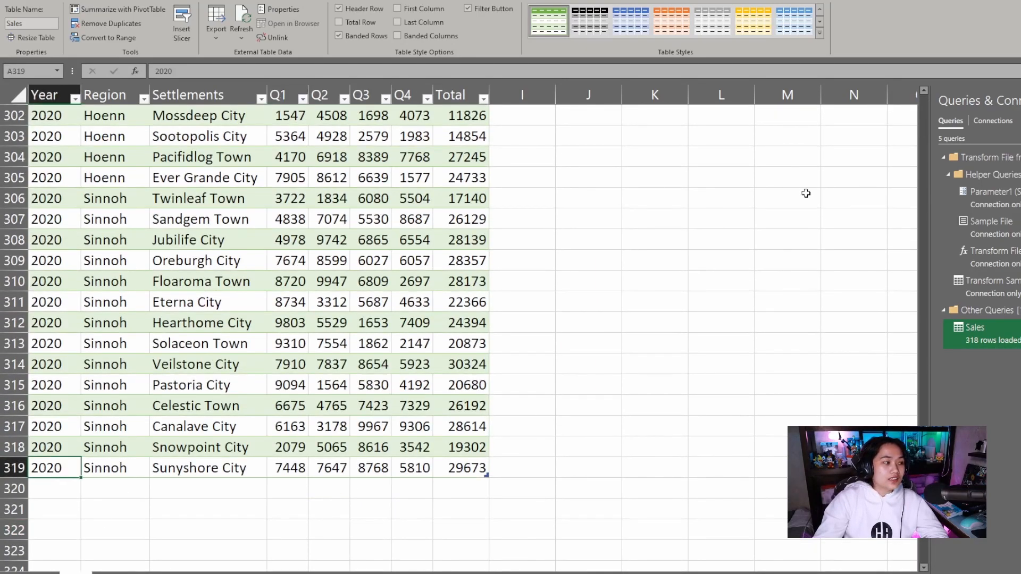
scroll(up, 3)
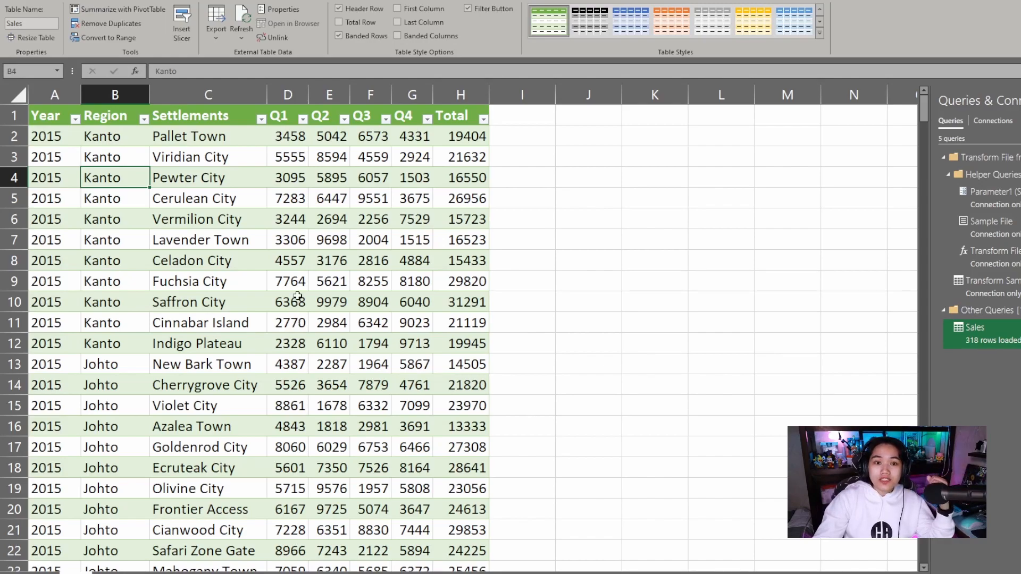
mouse_move(266, 313)
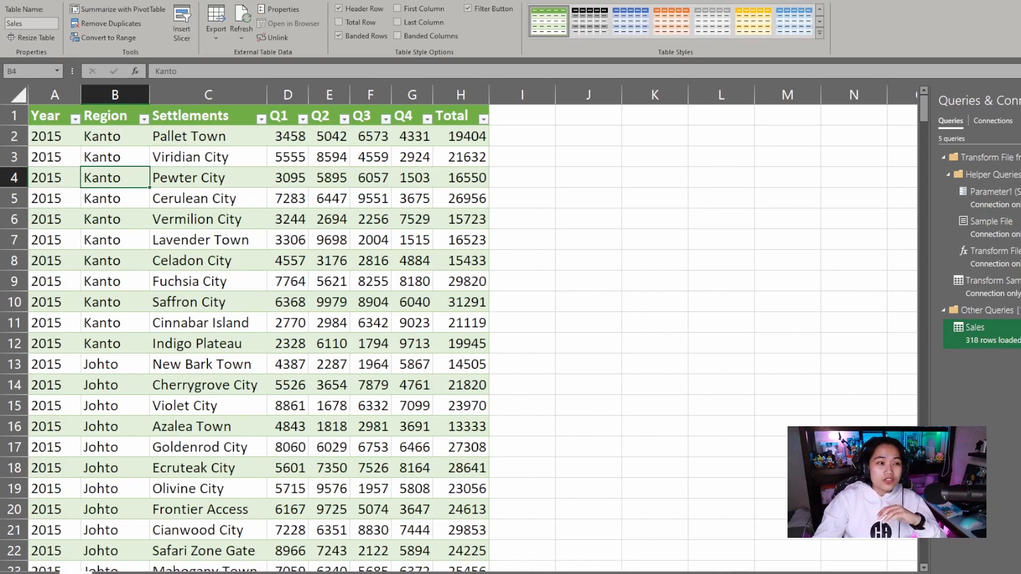
Start Insert > PivotTable using the Sales table on a new worksheet
click(20, 24)
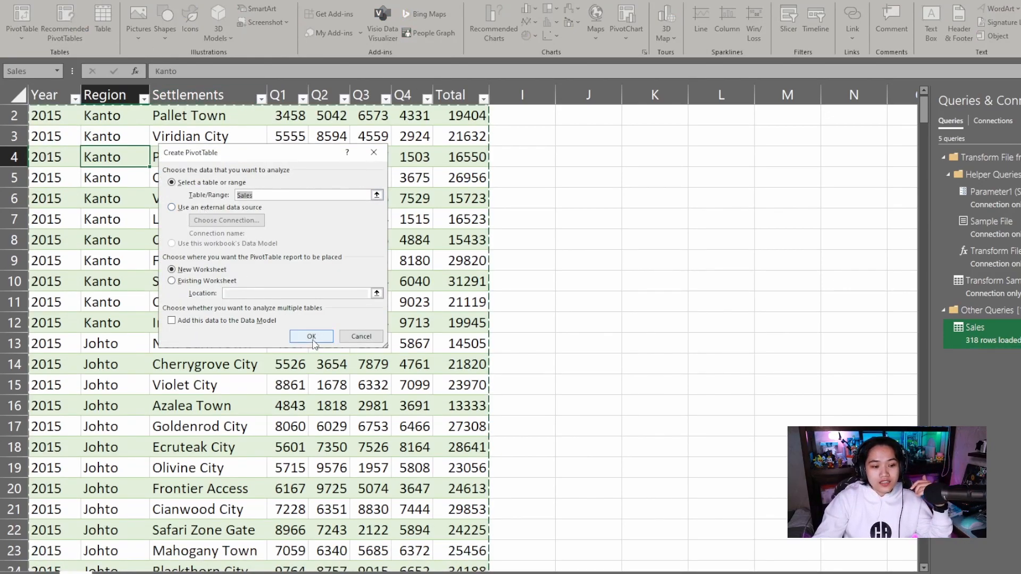
Build the pivot with Region rows, Year columns and Sum of Total values
click(310, 336)
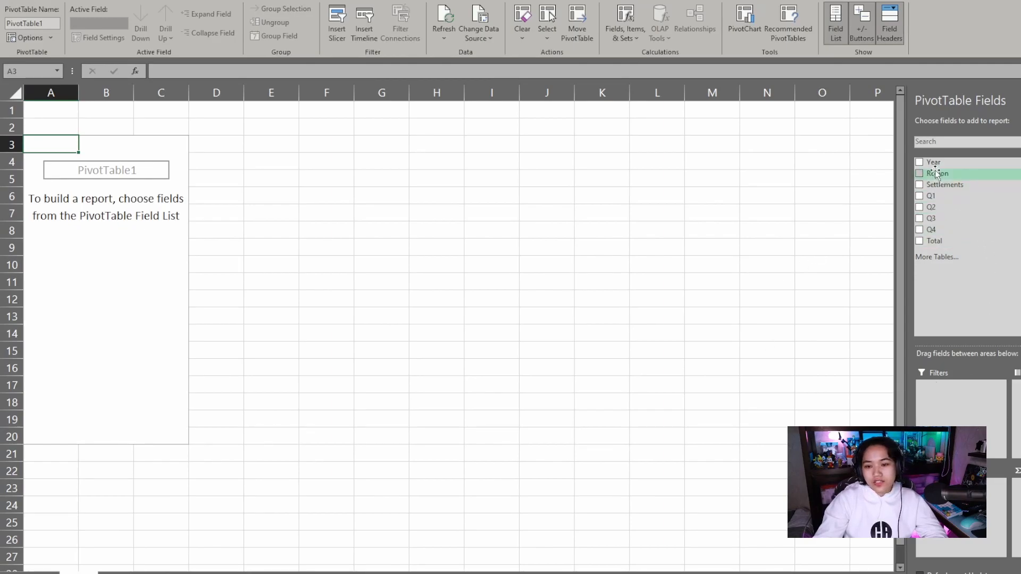
drag(934, 162, 954, 192)
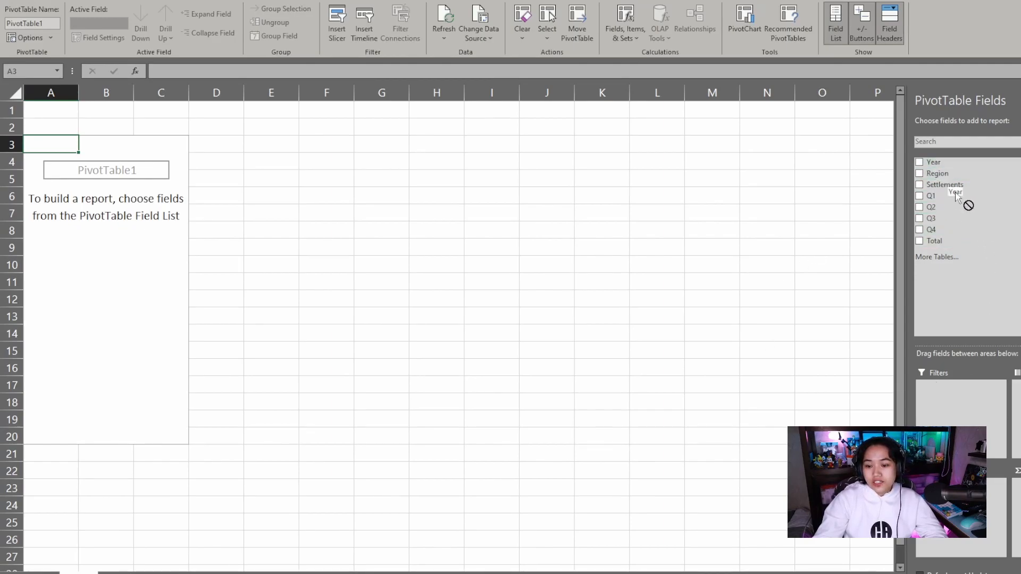
click(919, 162)
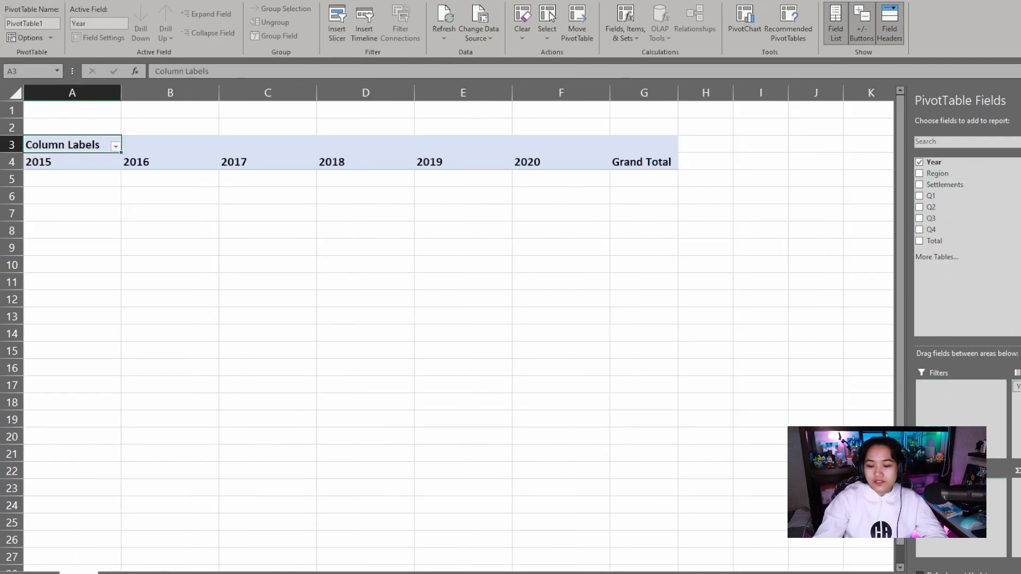
mouse_move(975, 156)
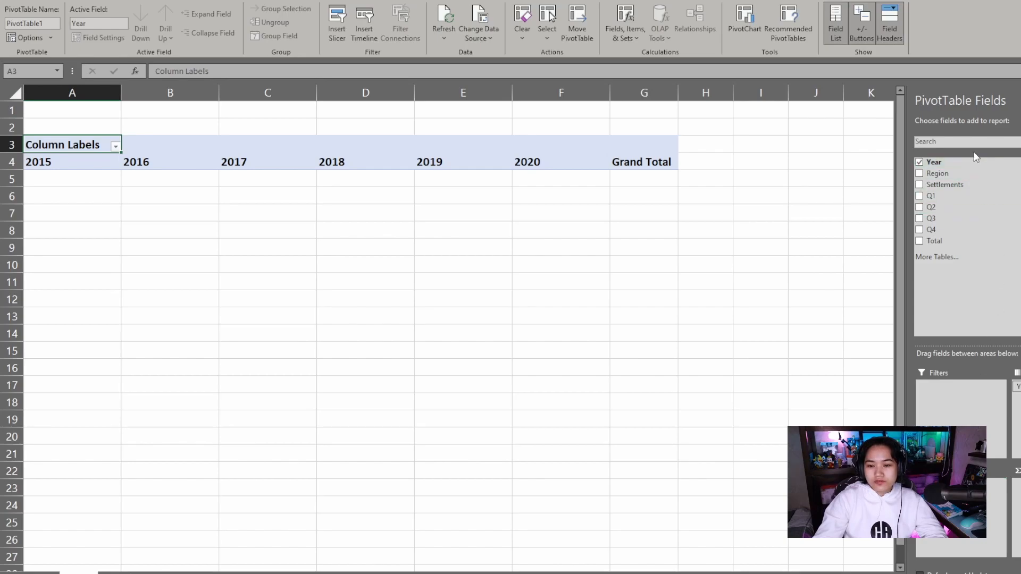
click(919, 173)
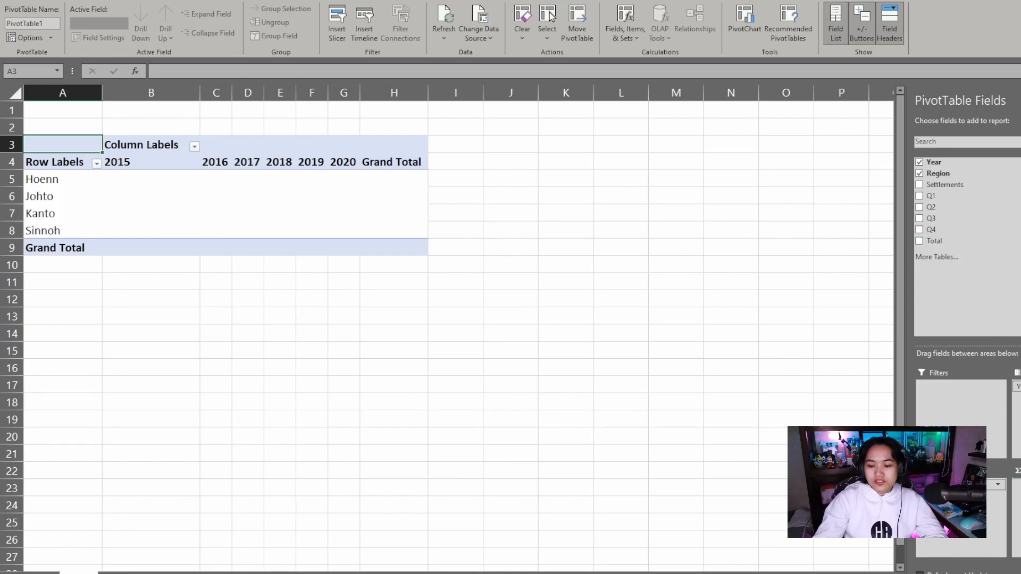
click(919, 241)
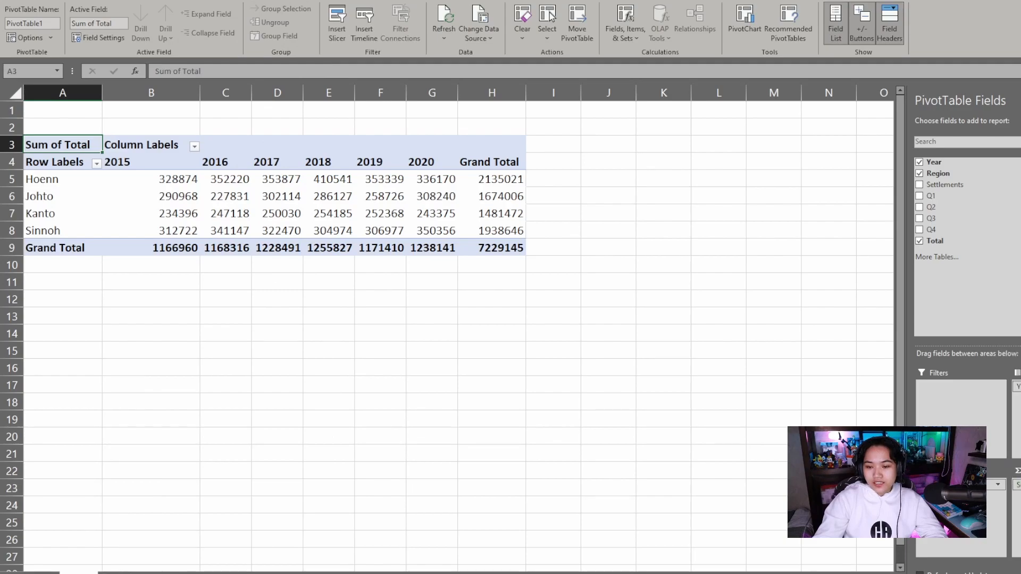
Format the Sum of Total values as ₱ Currency with 2 decimals
click(84, 38)
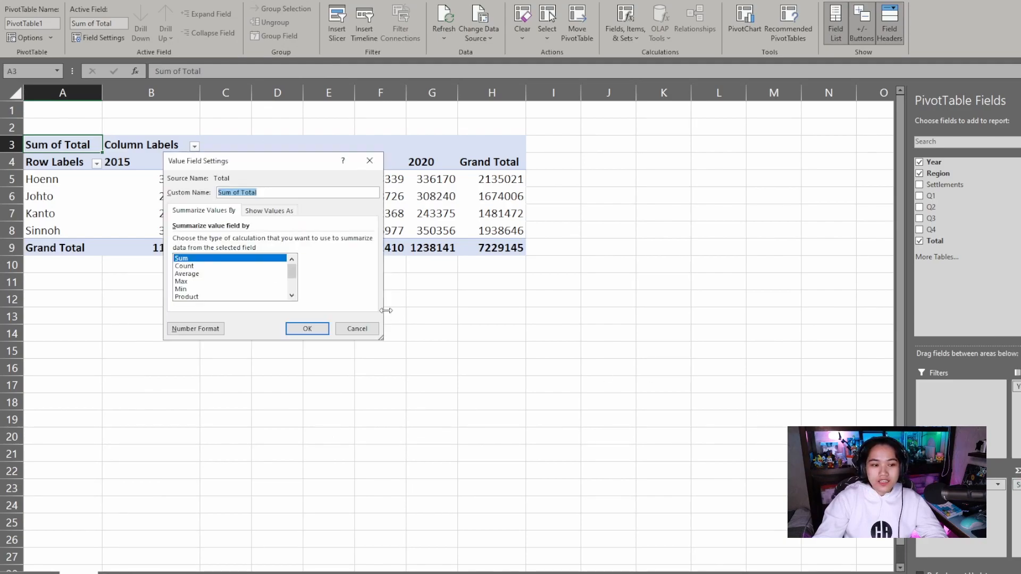
click(196, 329)
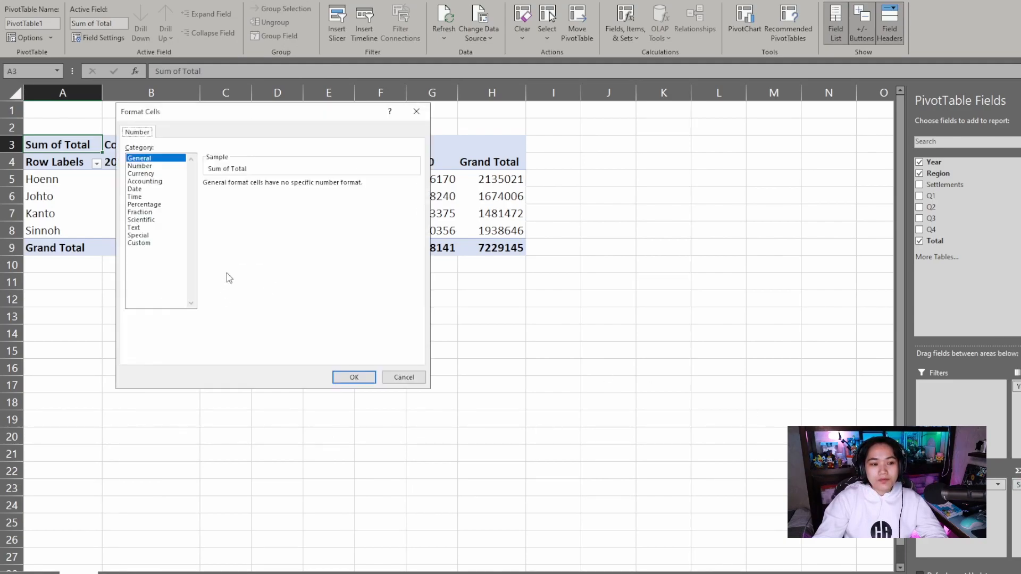
click(141, 173)
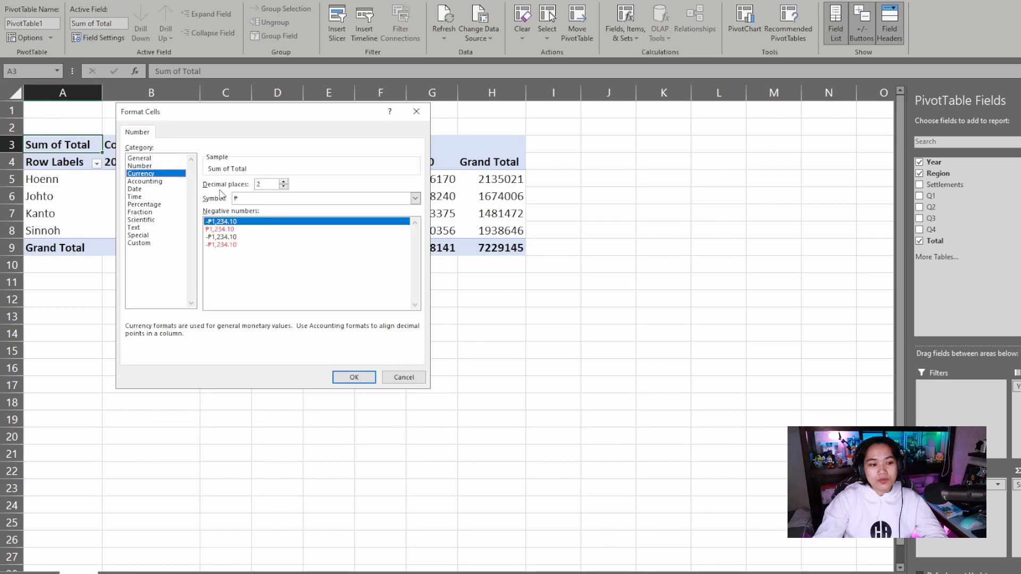
click(323, 198)
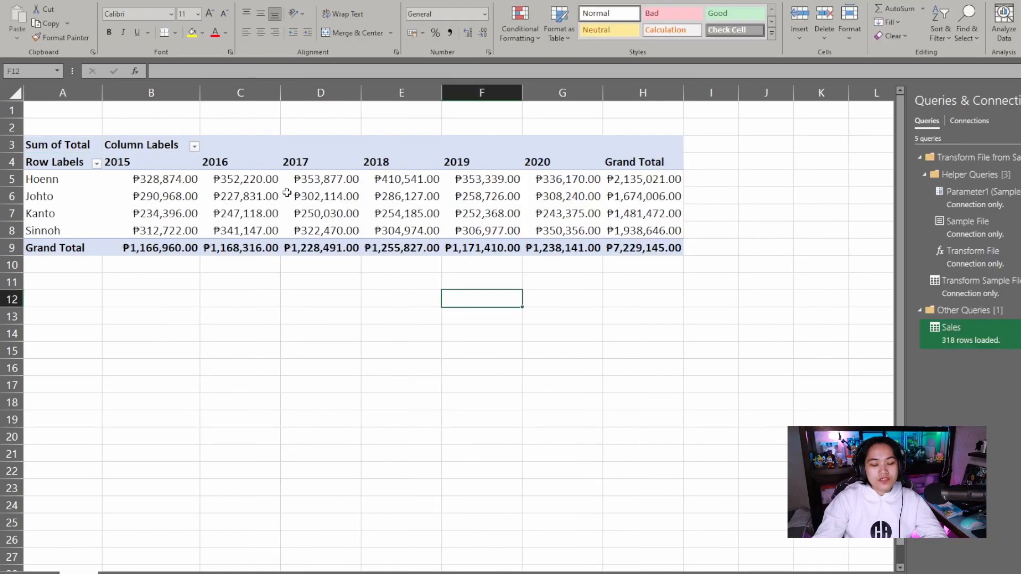
Insert two columns before the pivot table, select a pivot cell, and show PivotTable Analyze
click(562, 213)
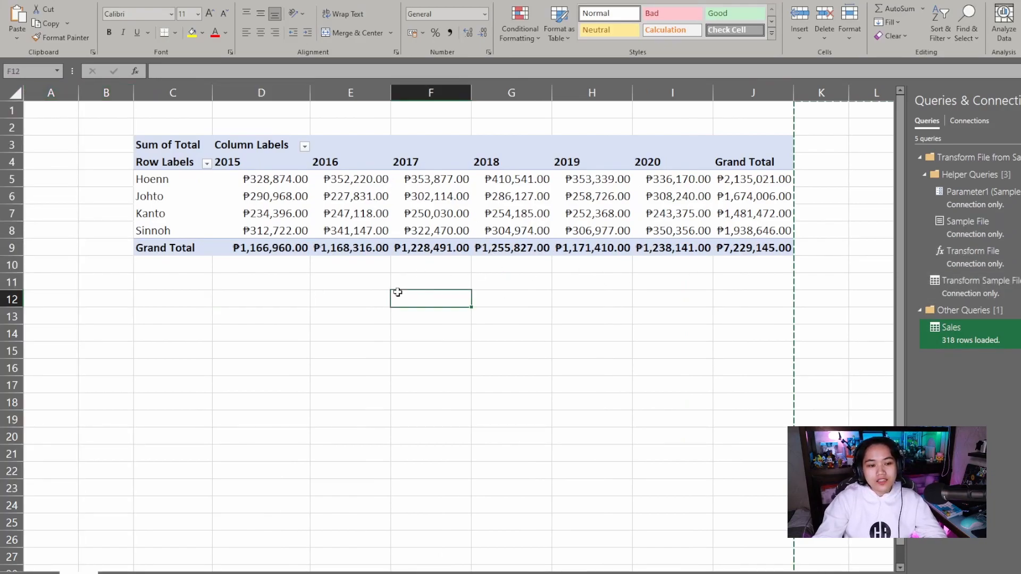
click(430, 213)
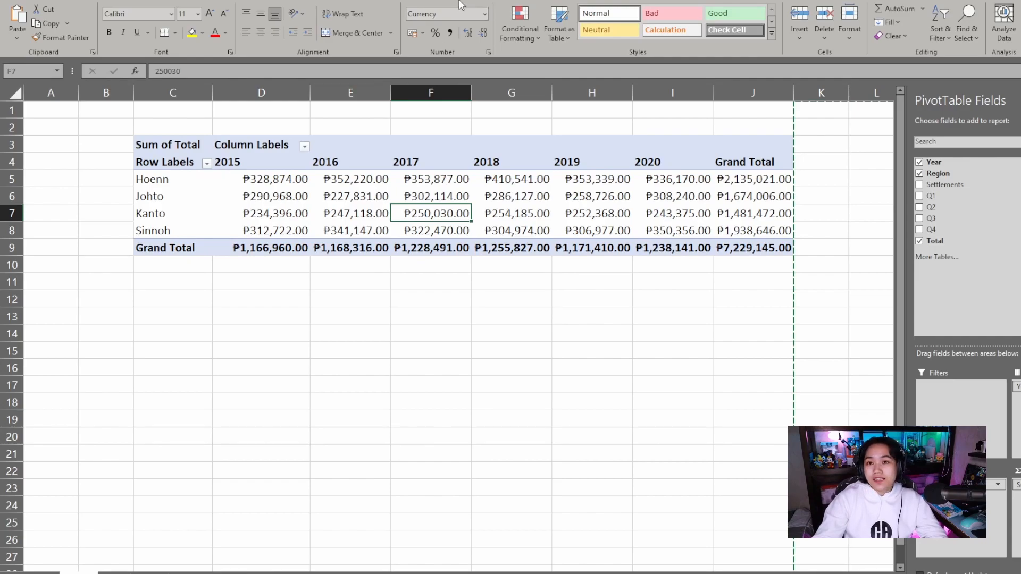
click(408, 7)
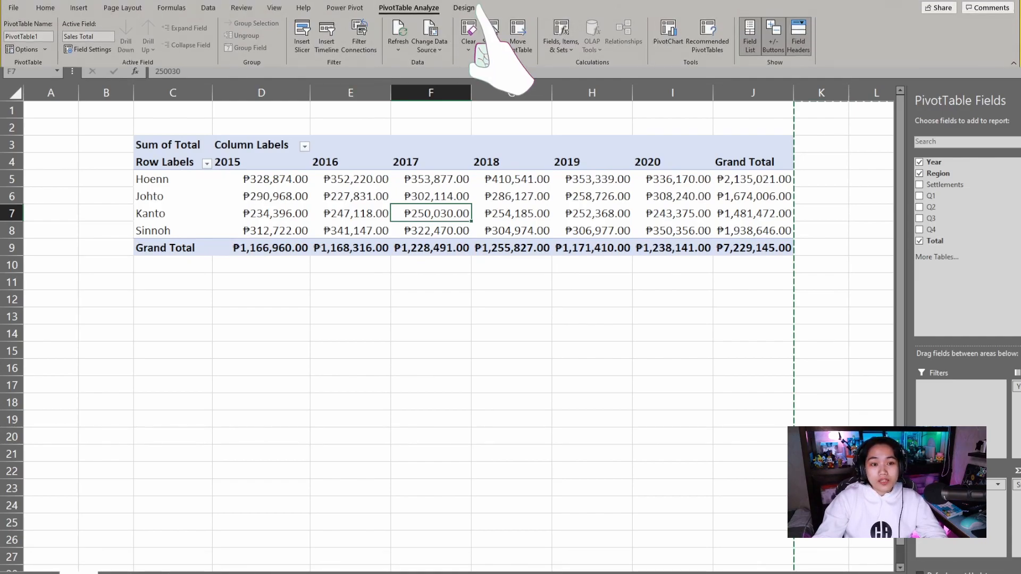
Insert a Stacked Column PivotChart of regional yearly sales below the pivot table
click(664, 31)
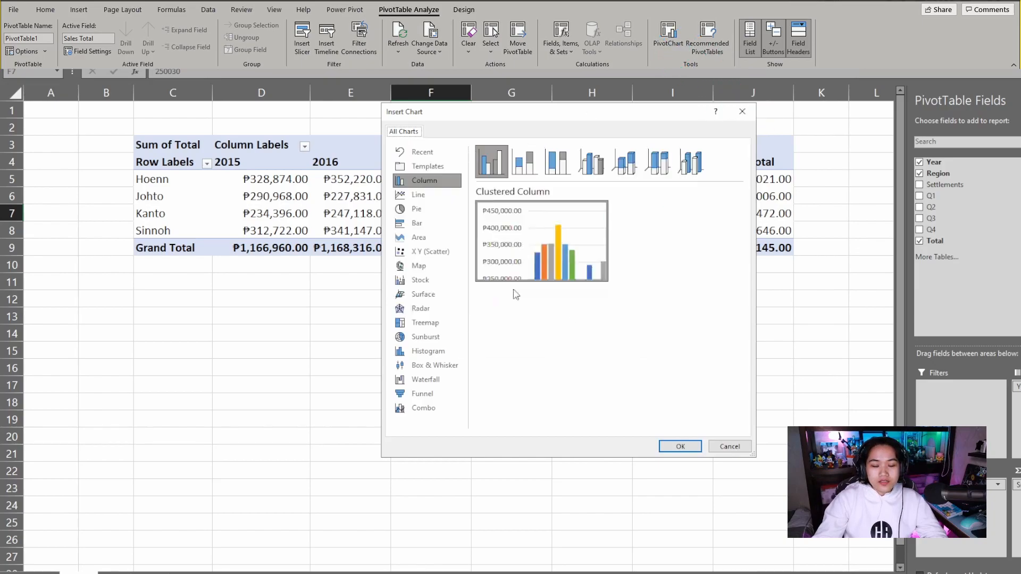
click(524, 162)
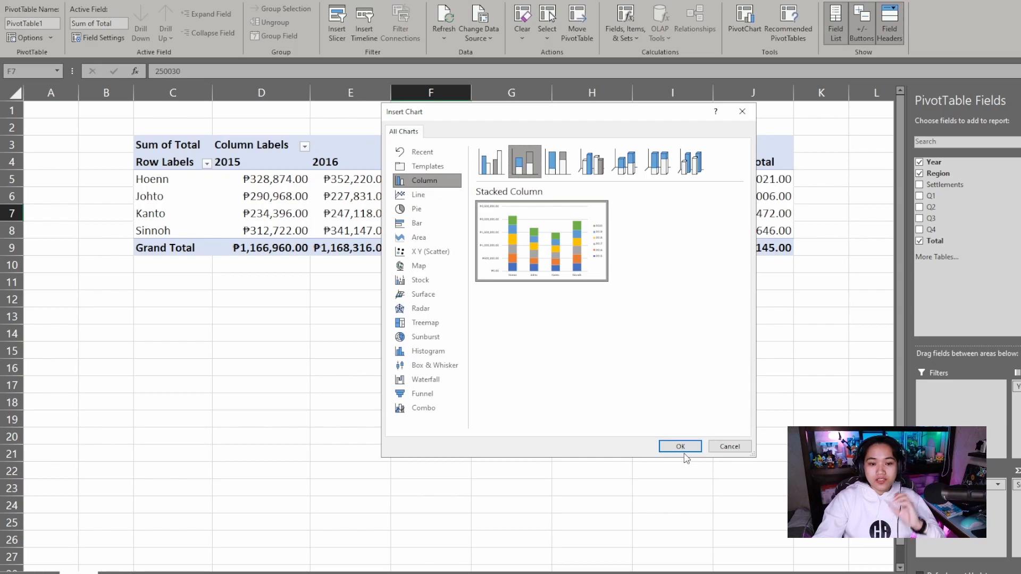
click(680, 446)
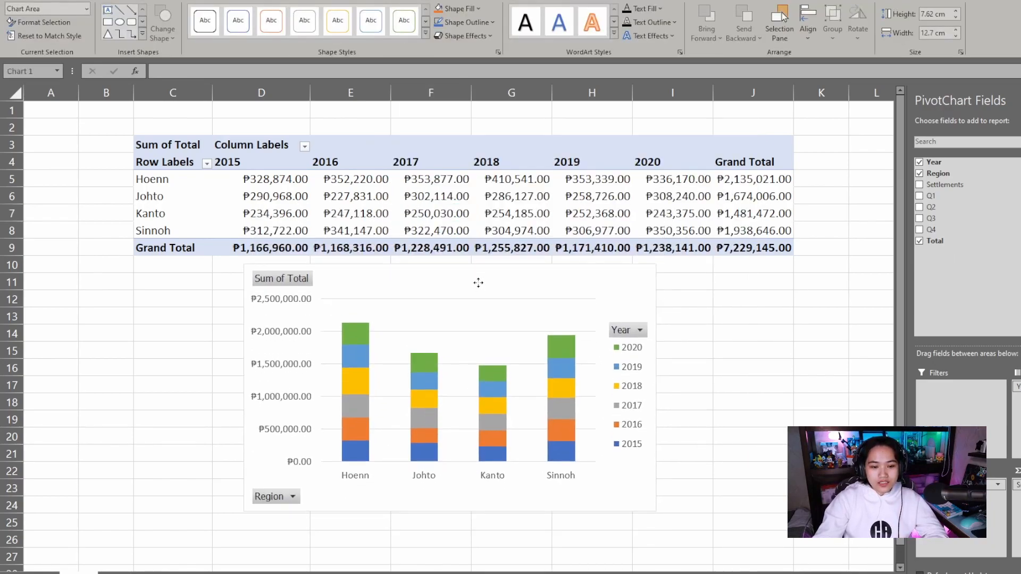
Turn off worksheet gridlines on the pivot table sheet
click(478, 282)
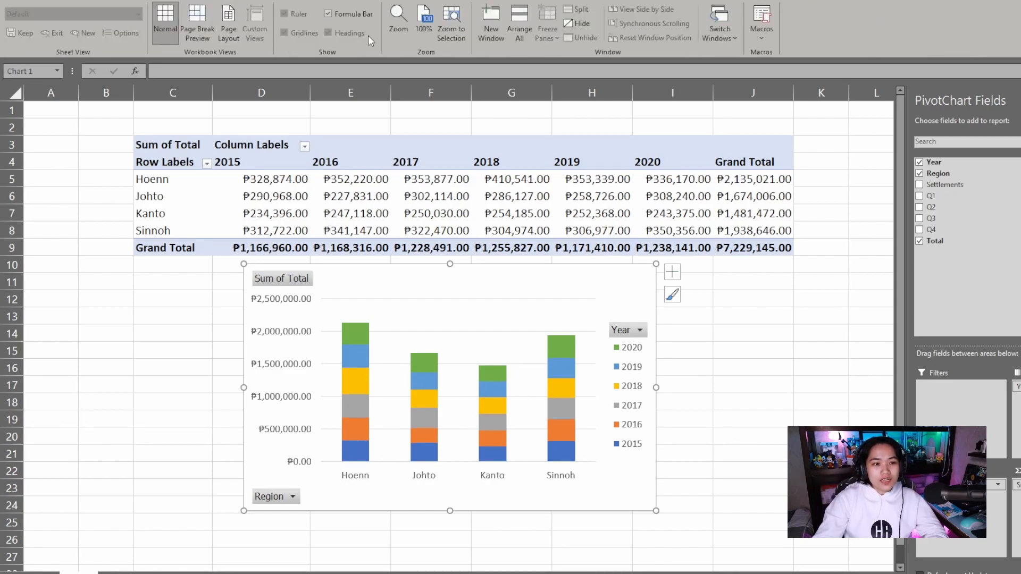
mouse_move(398, 16)
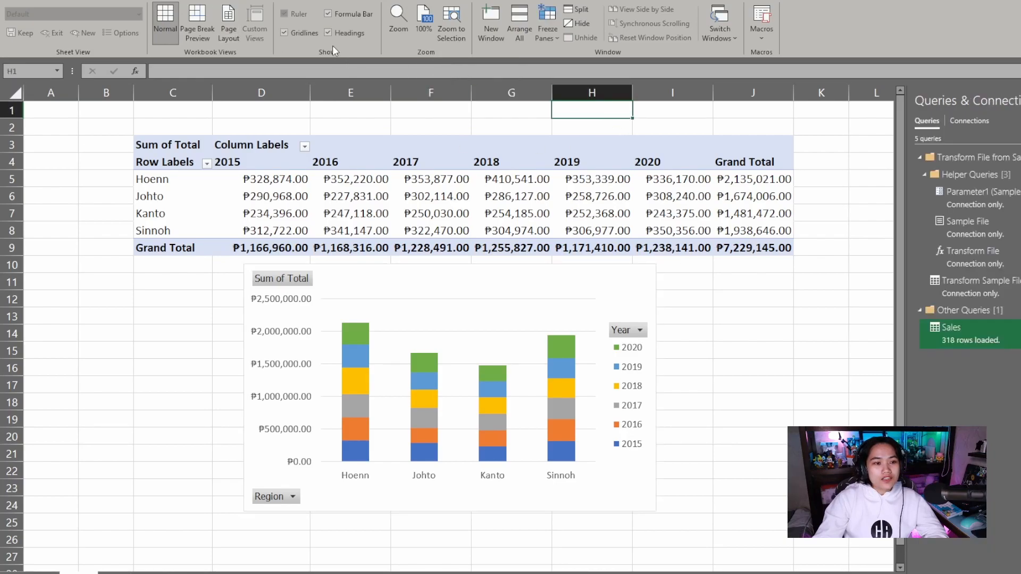
click(348, 110)
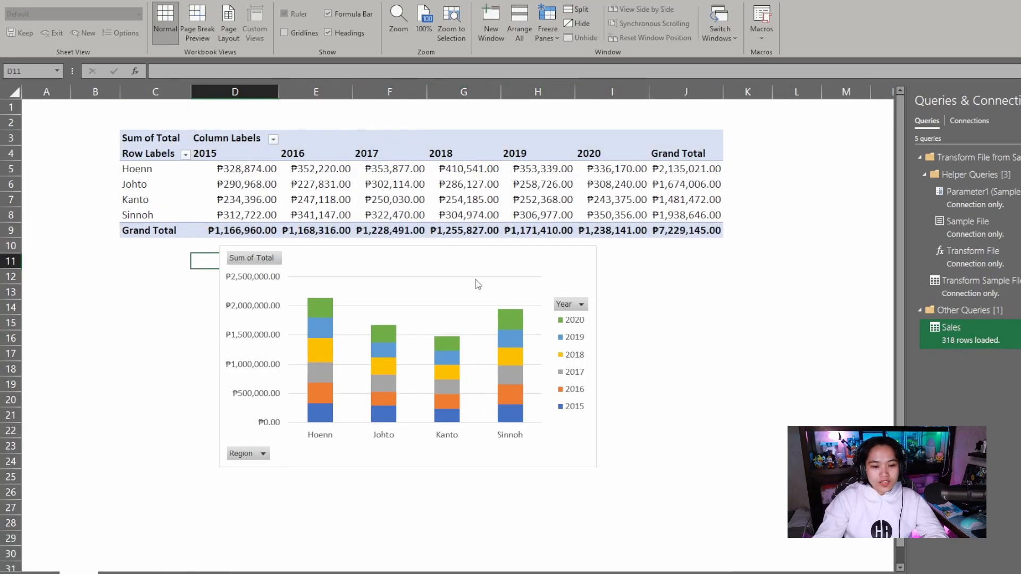
mouse_move(343, 193)
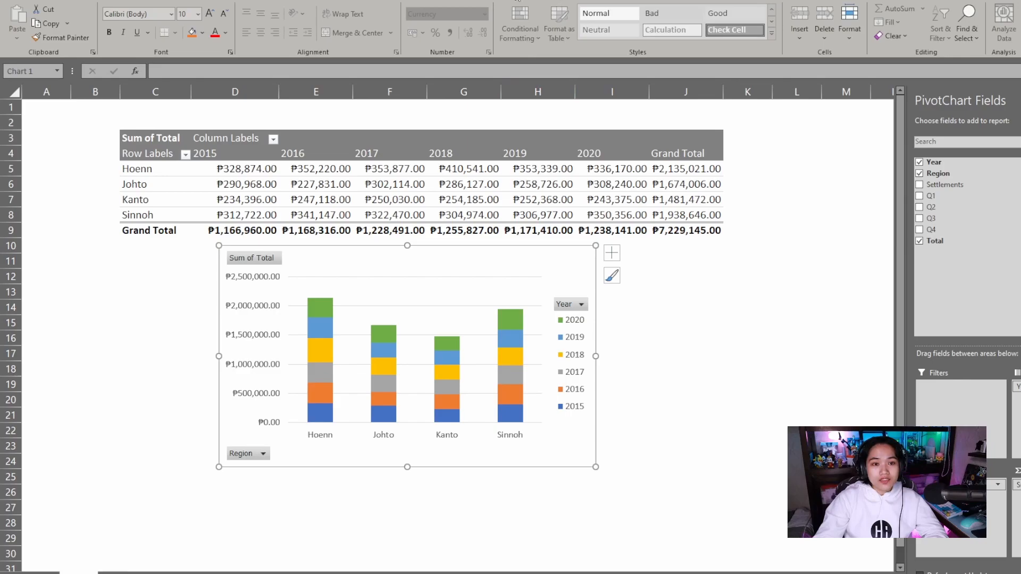
Apply the dark chart style to the stacked column pivot chart
click(494, 18)
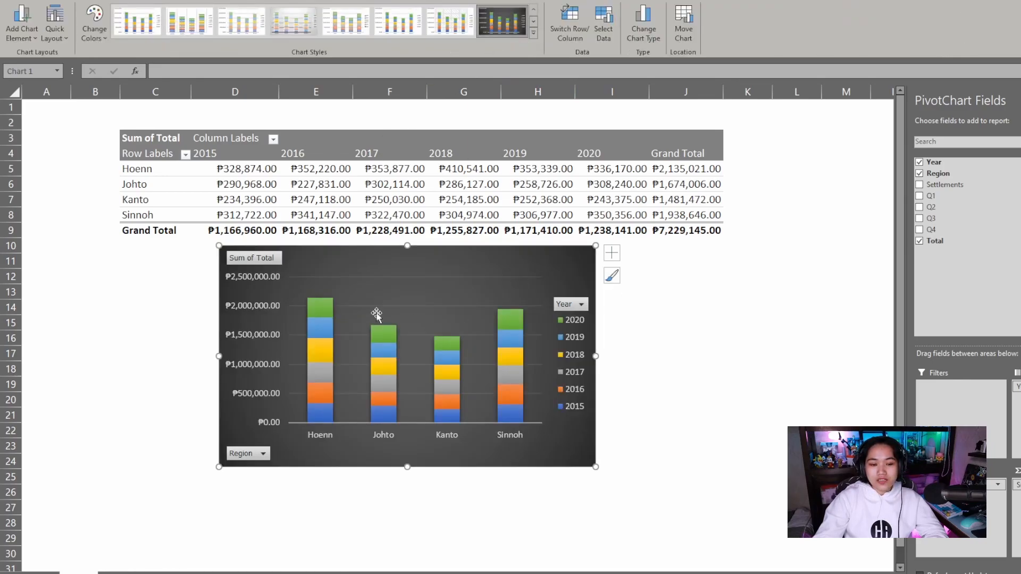
click(93, 321)
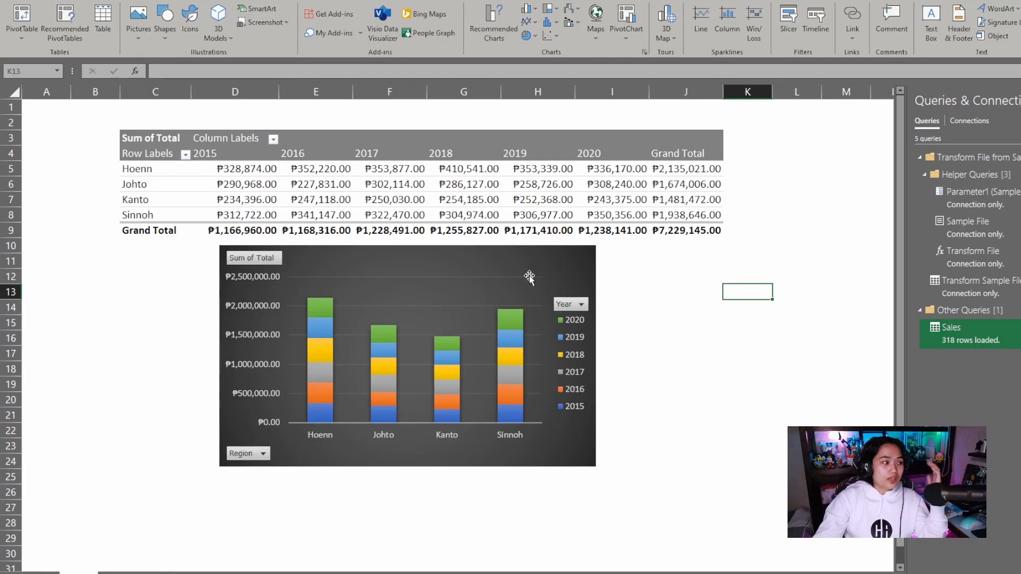
mouse_move(518, 252)
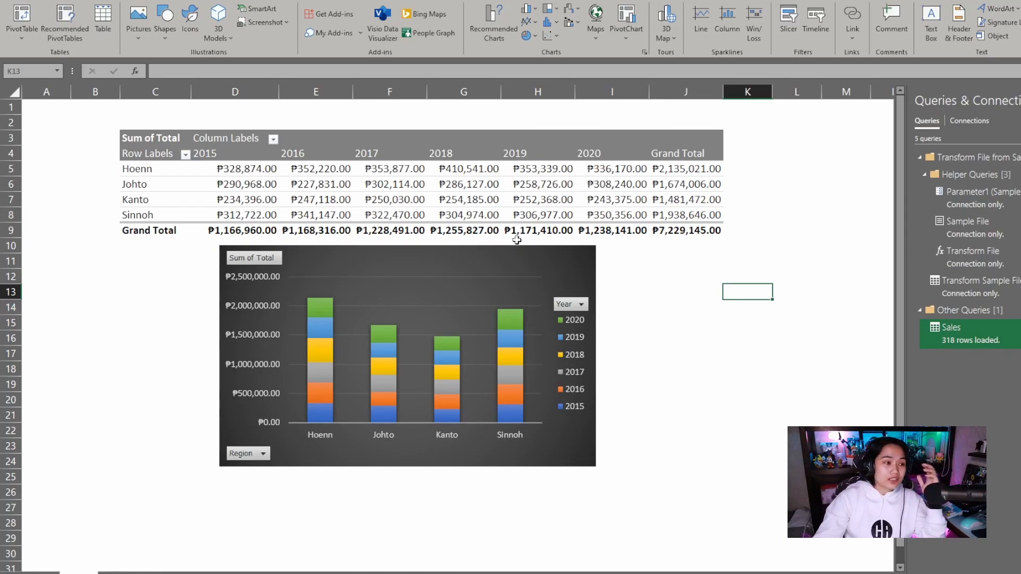
mouse_move(514, 228)
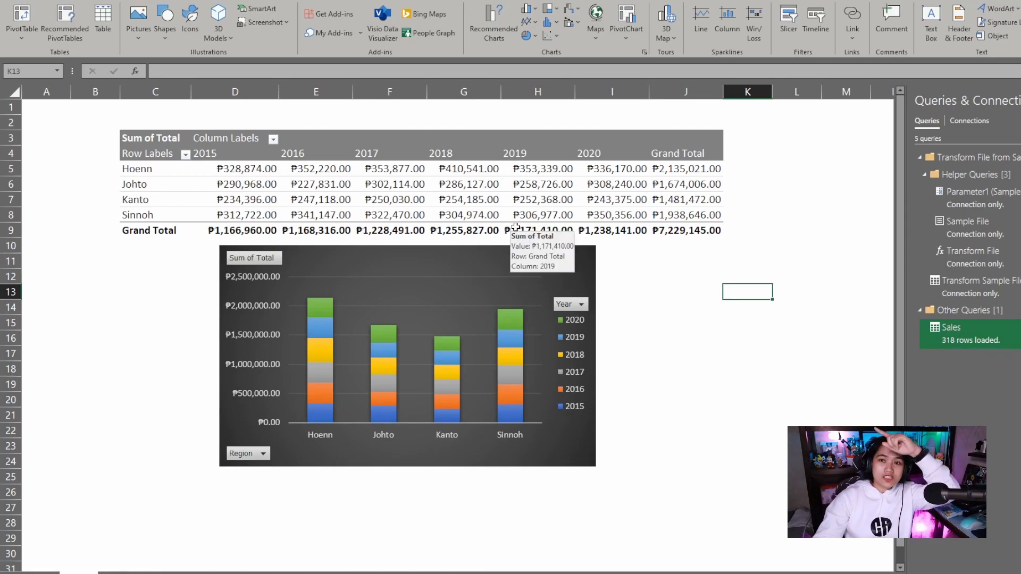
mouse_move(371, 106)
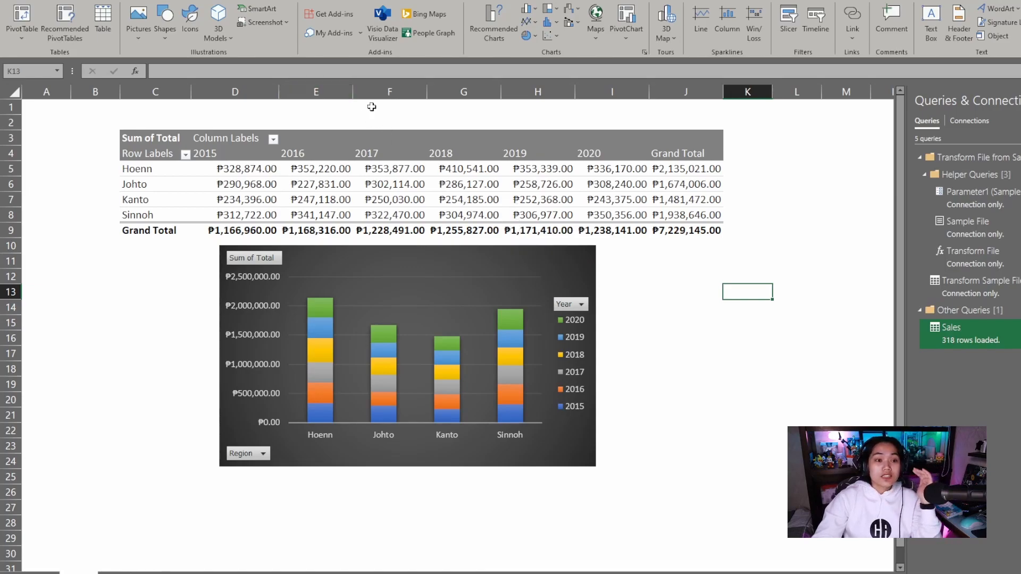
Insert Year and Region slicers and give the Region slicer a matching grey style
click(315, 137)
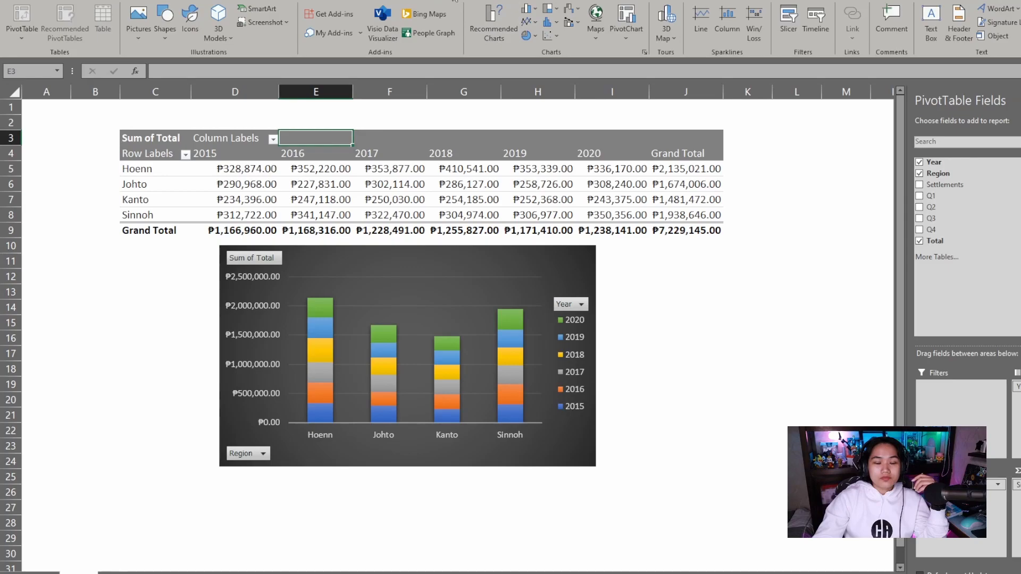
click(338, 19)
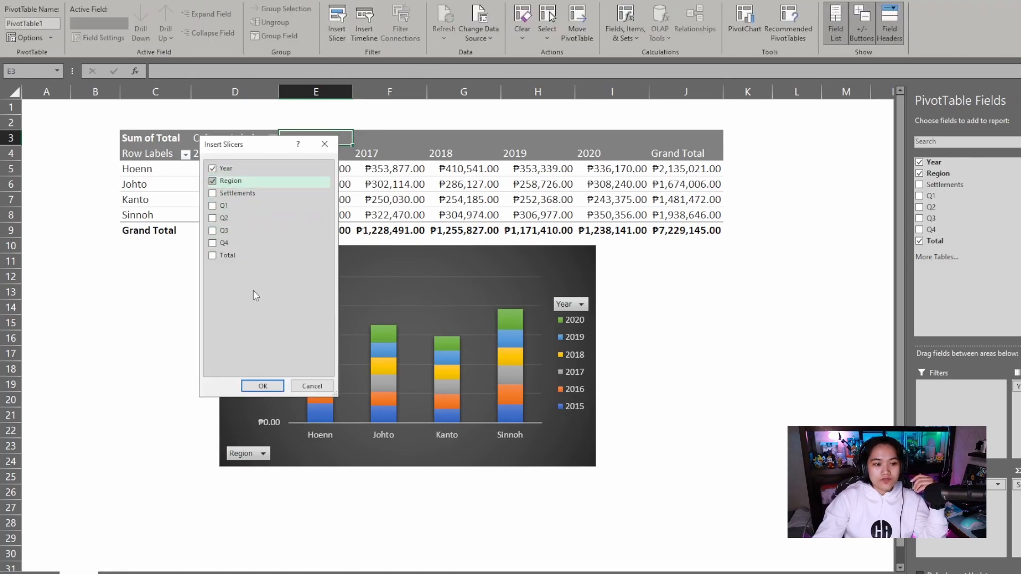
click(262, 385)
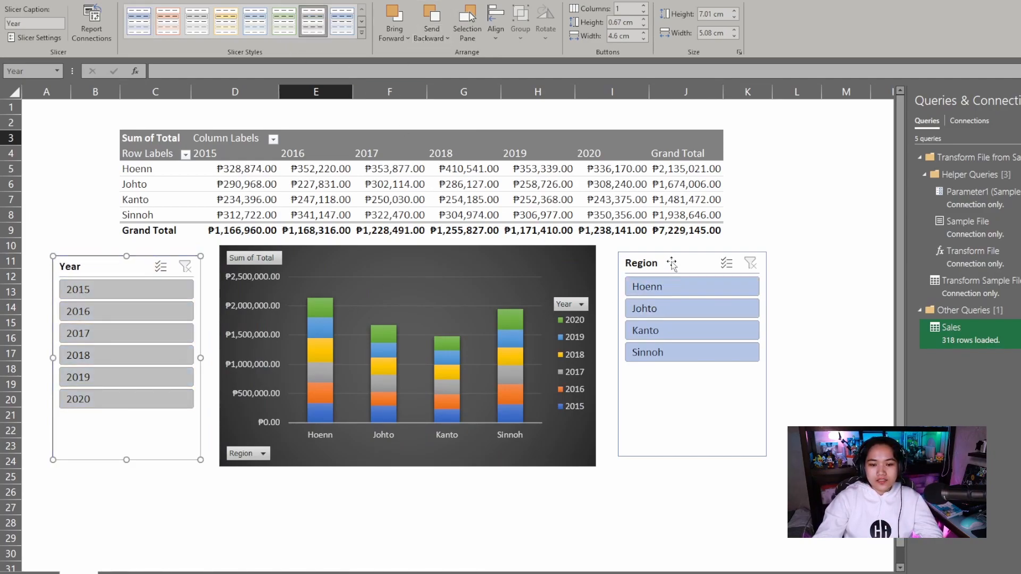
click(670, 263)
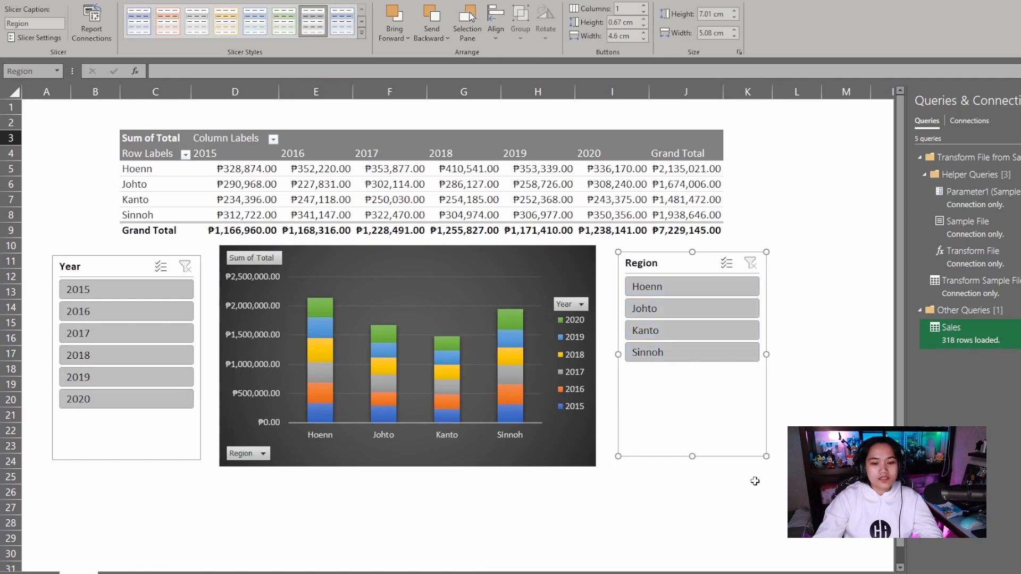
click(686, 508)
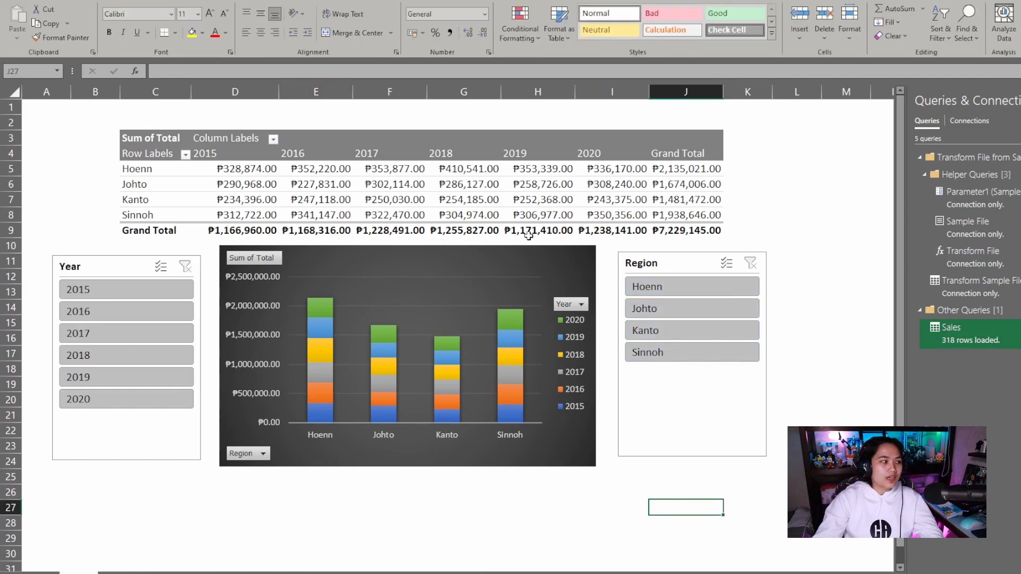
mouse_move(517, 263)
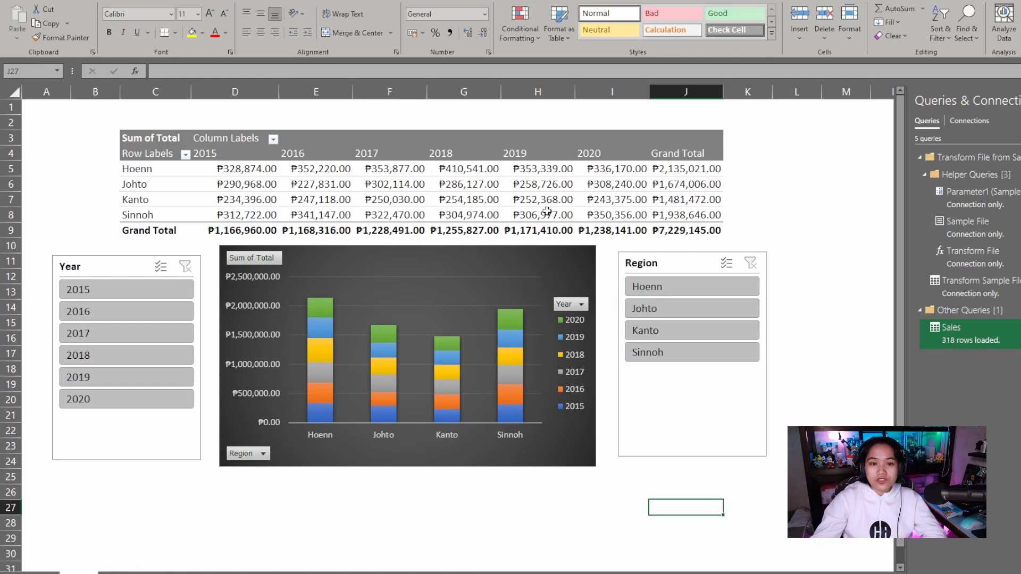
mouse_move(536, 261)
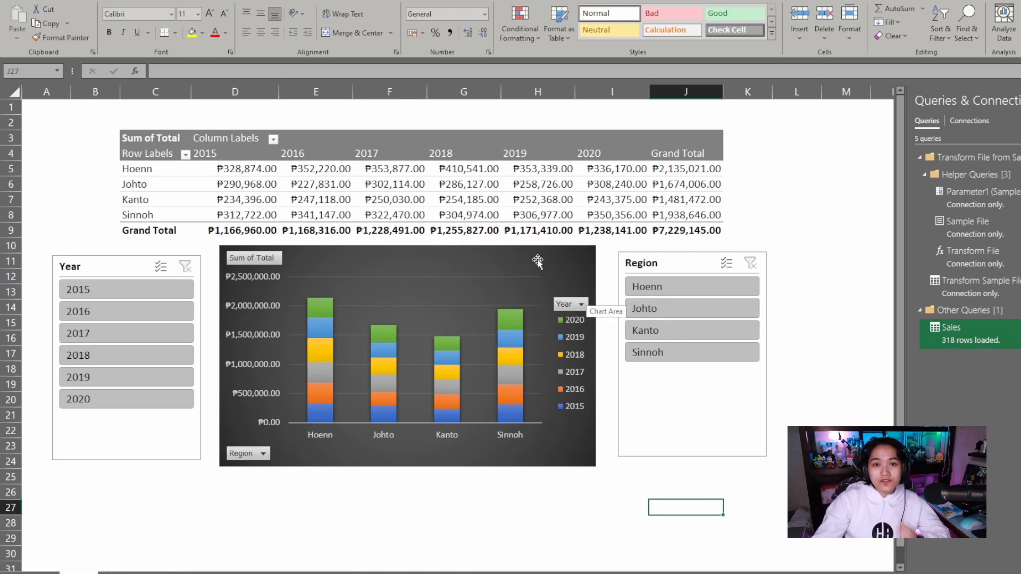
Select Hoenn in the Region slicer, totalling ₱2,135,021.00
click(659, 286)
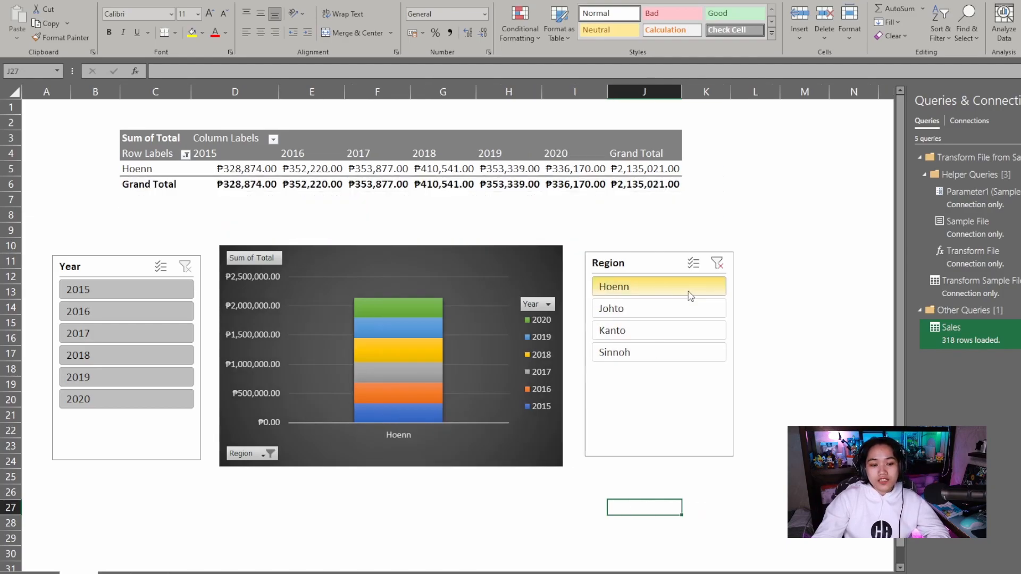